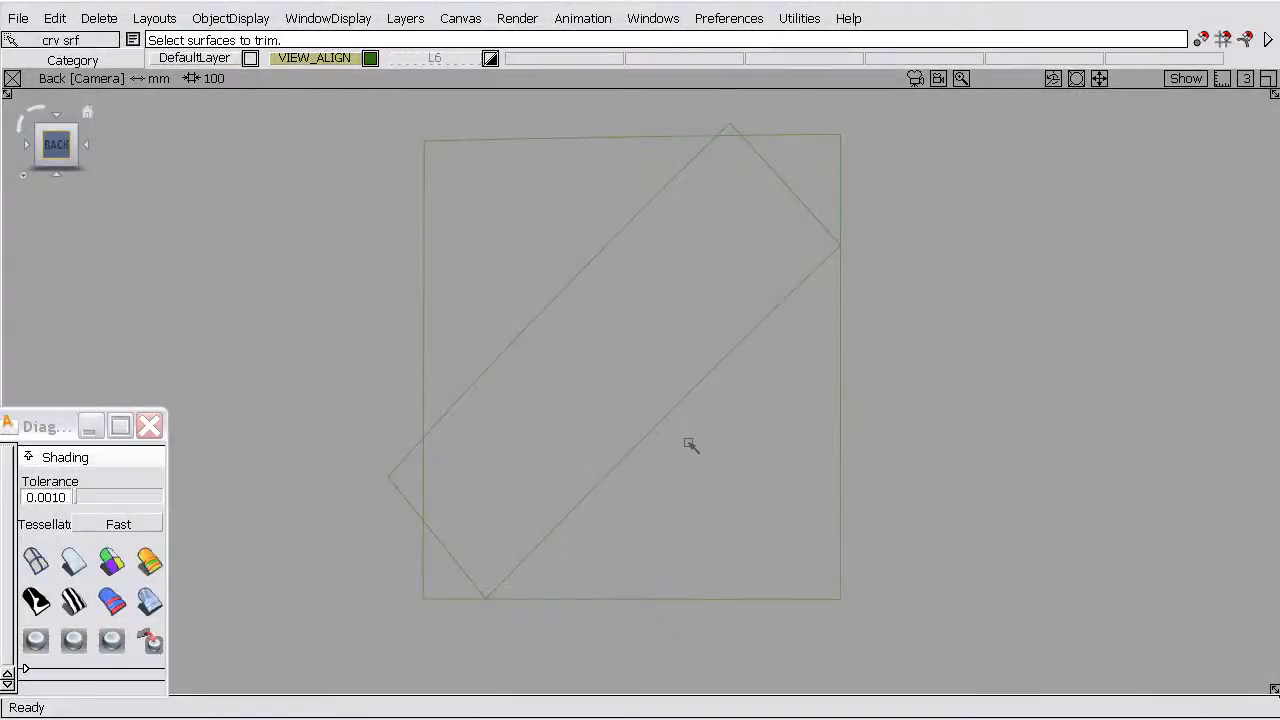
pyautogui.moveTo(656, 320)
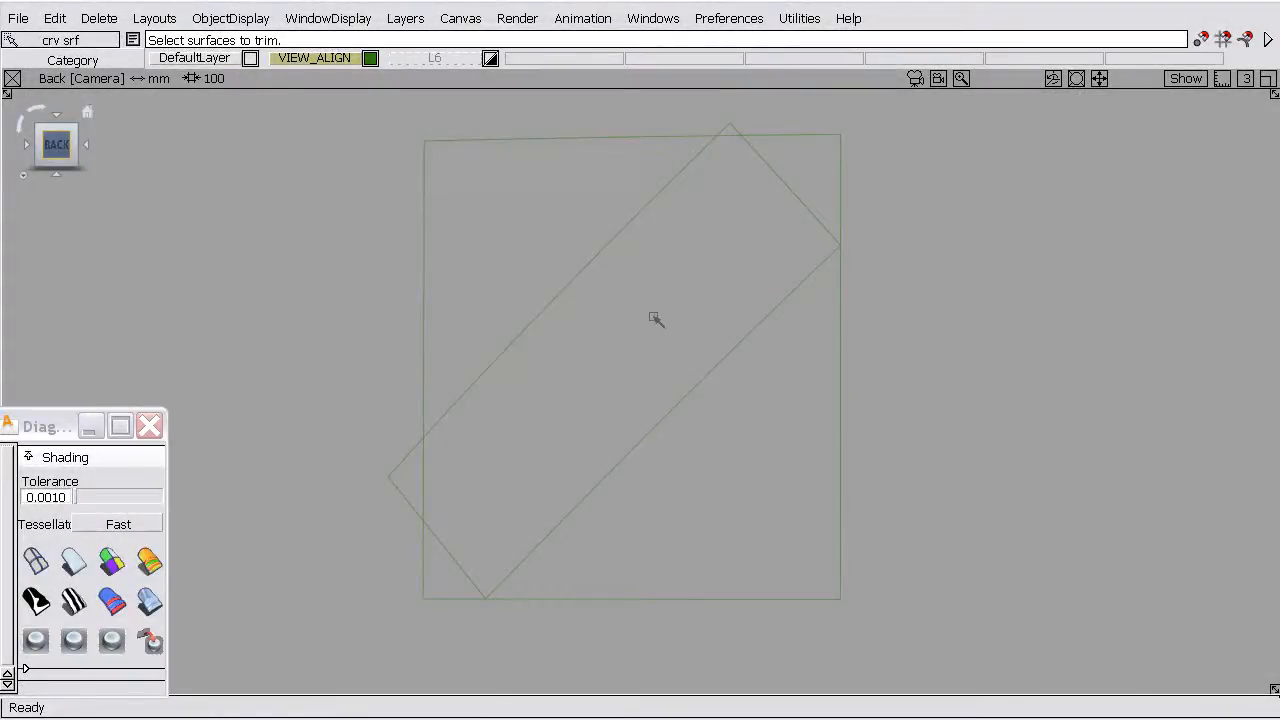
pyautogui.moveTo(528, 336)
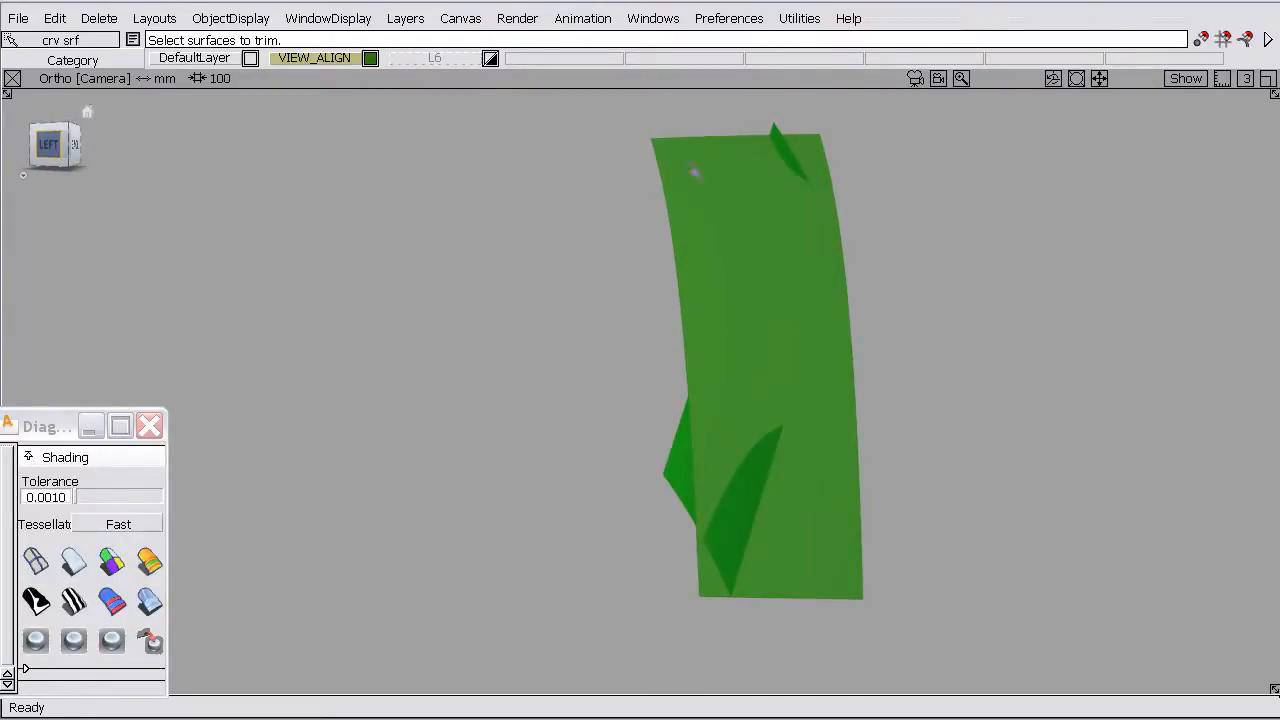
pyautogui.moveTo(808, 358)
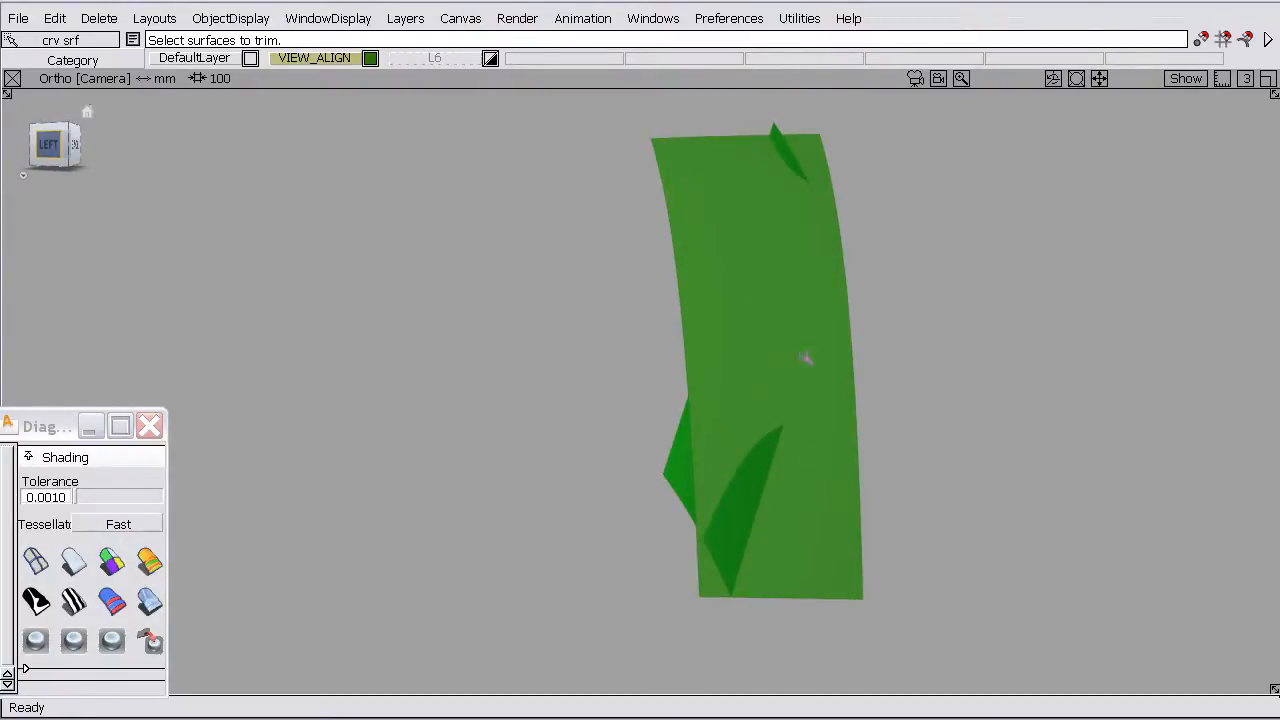
pyautogui.moveTo(772, 236)
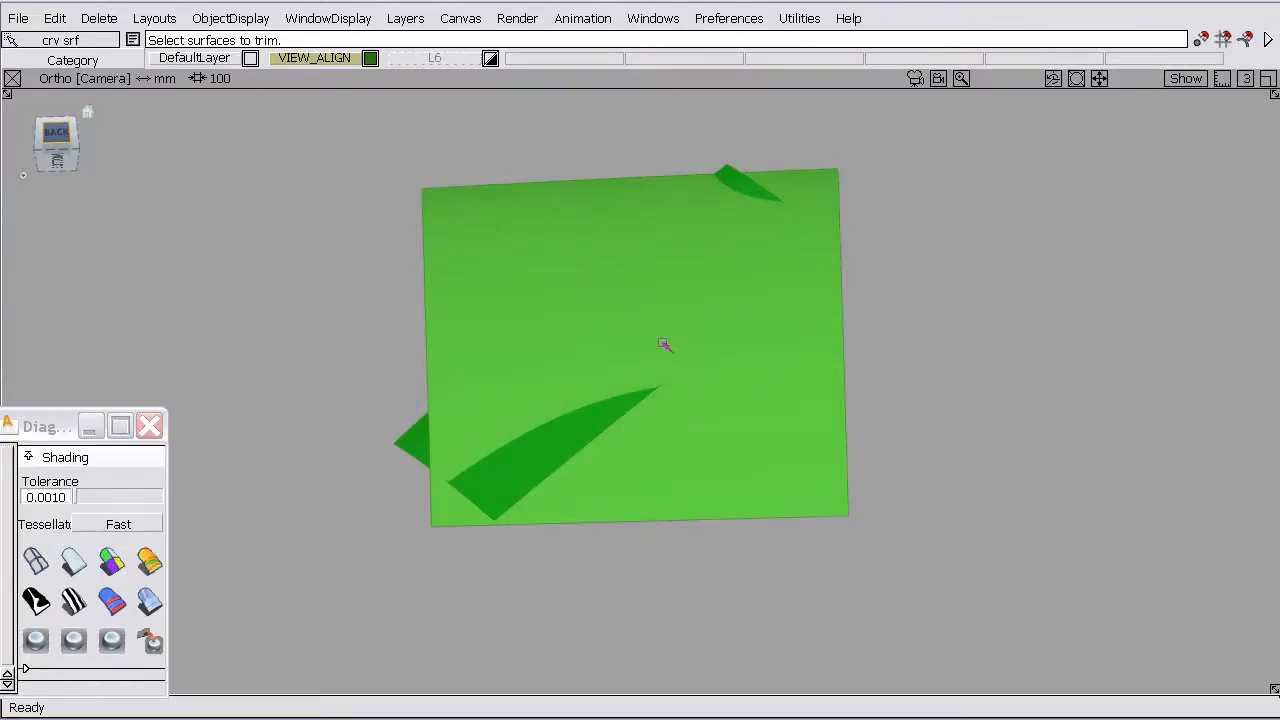
pyautogui.moveTo(612, 424)
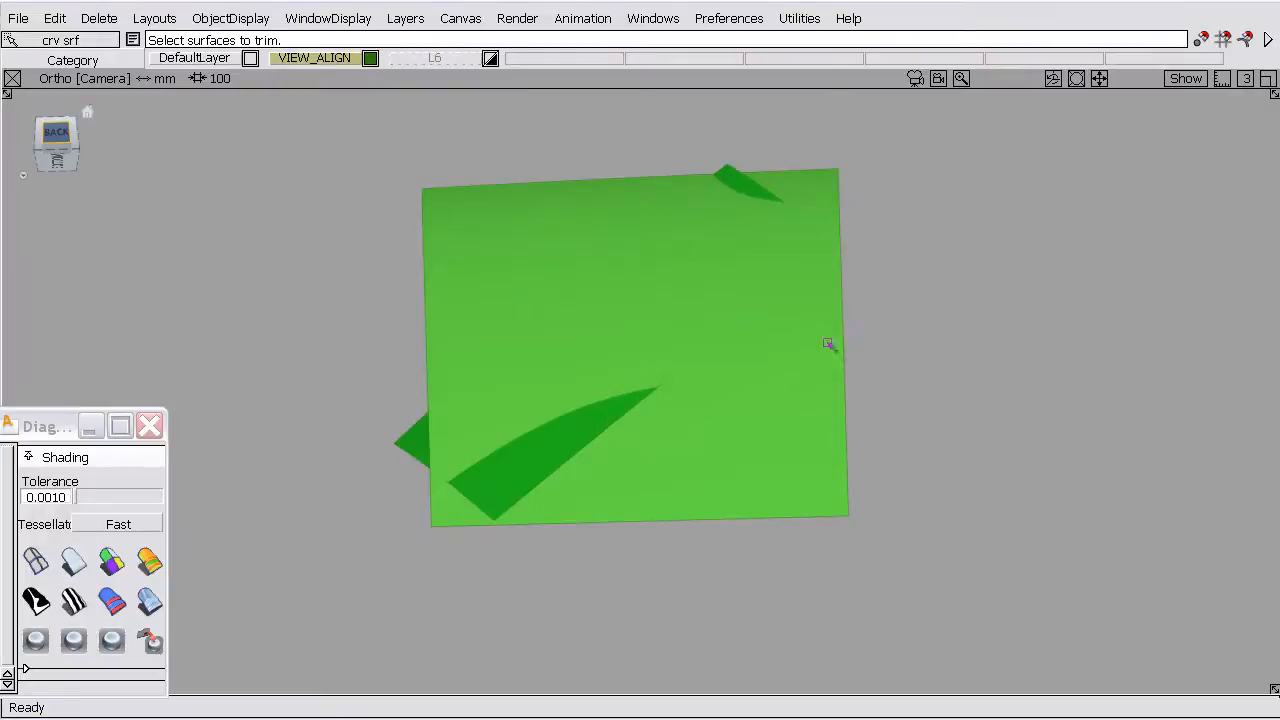
# - Set align to Position continuity with Project, pick the surface edge, and try a different projection vector
pyautogui.click(828, 344)
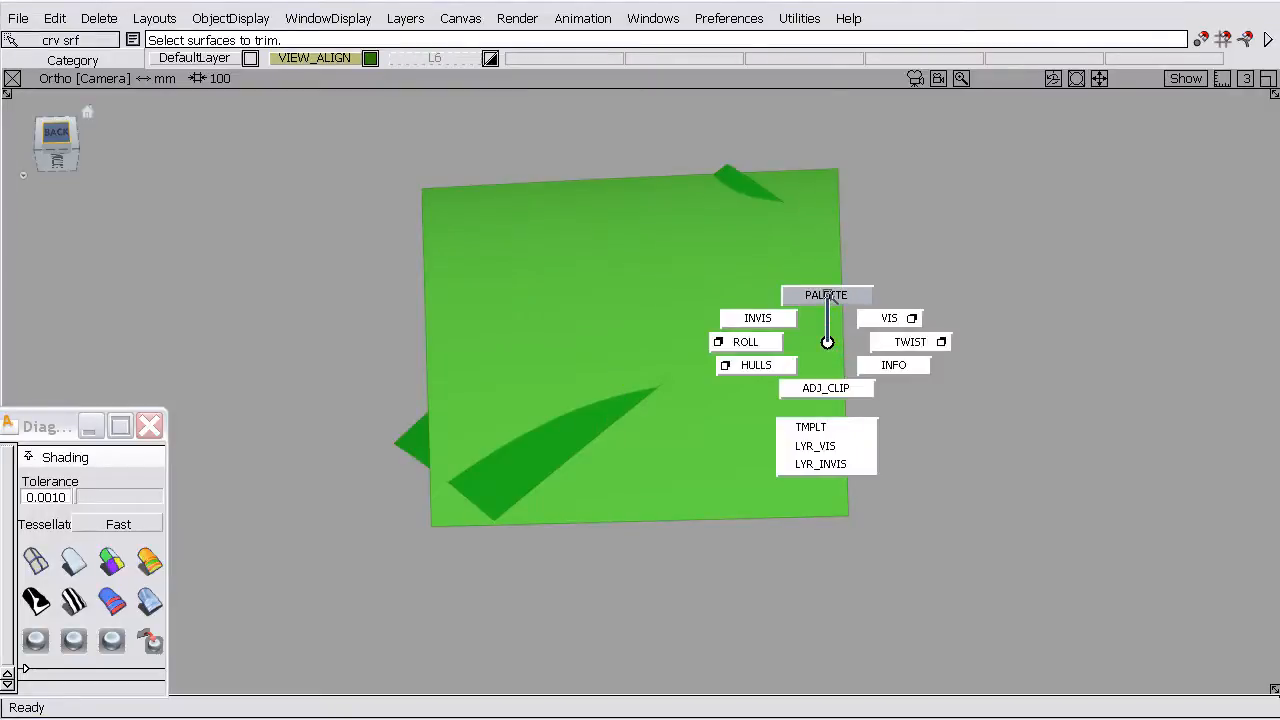
pyautogui.click(824, 294)
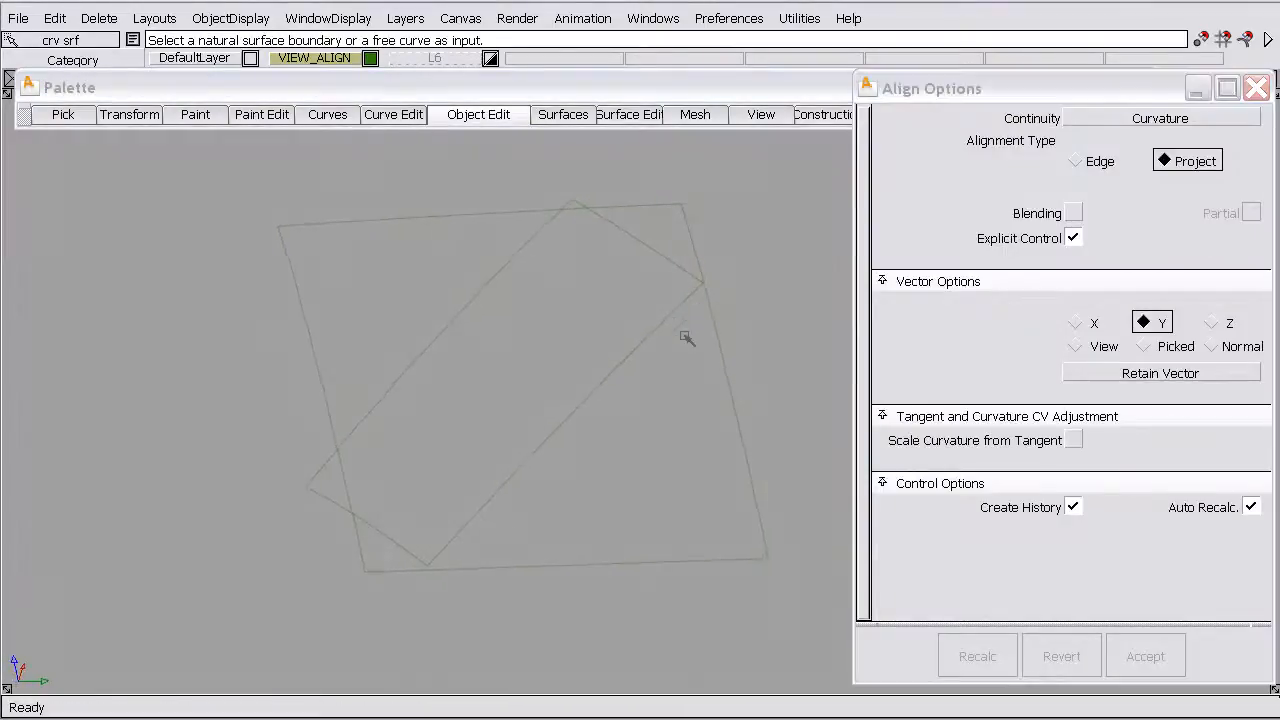
pyautogui.click(1160, 118)
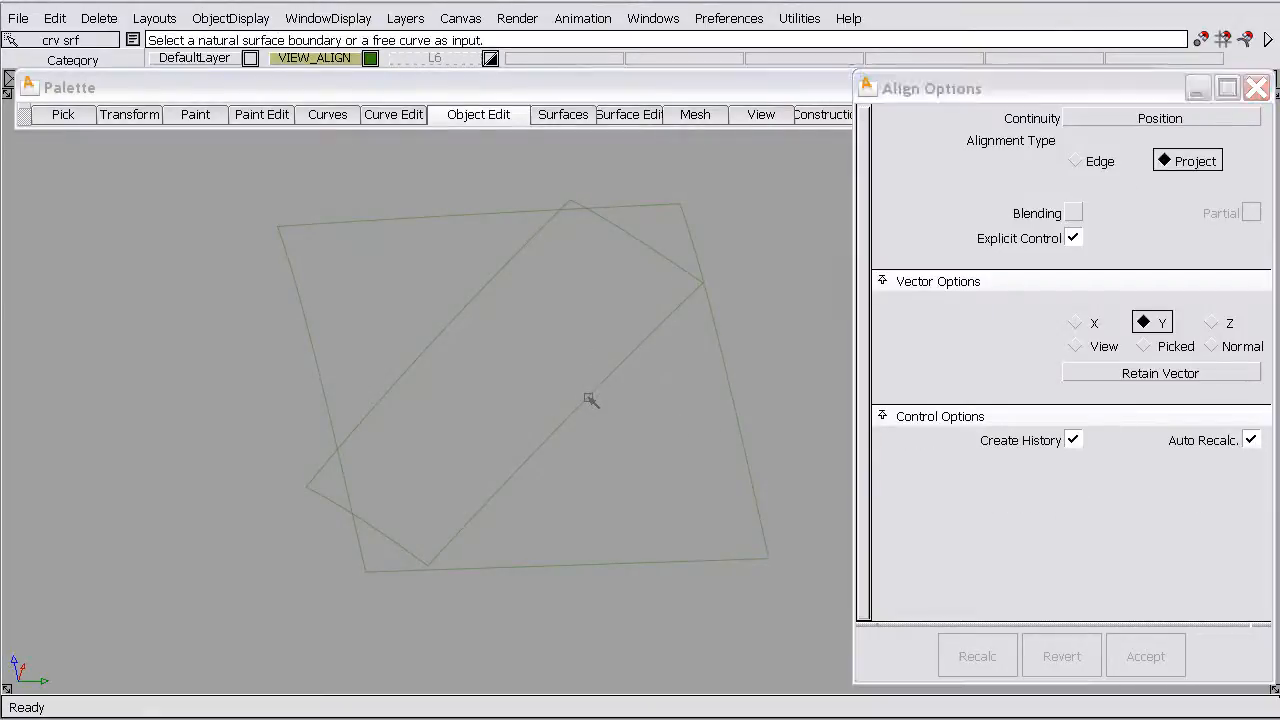
pyautogui.click(590, 400)
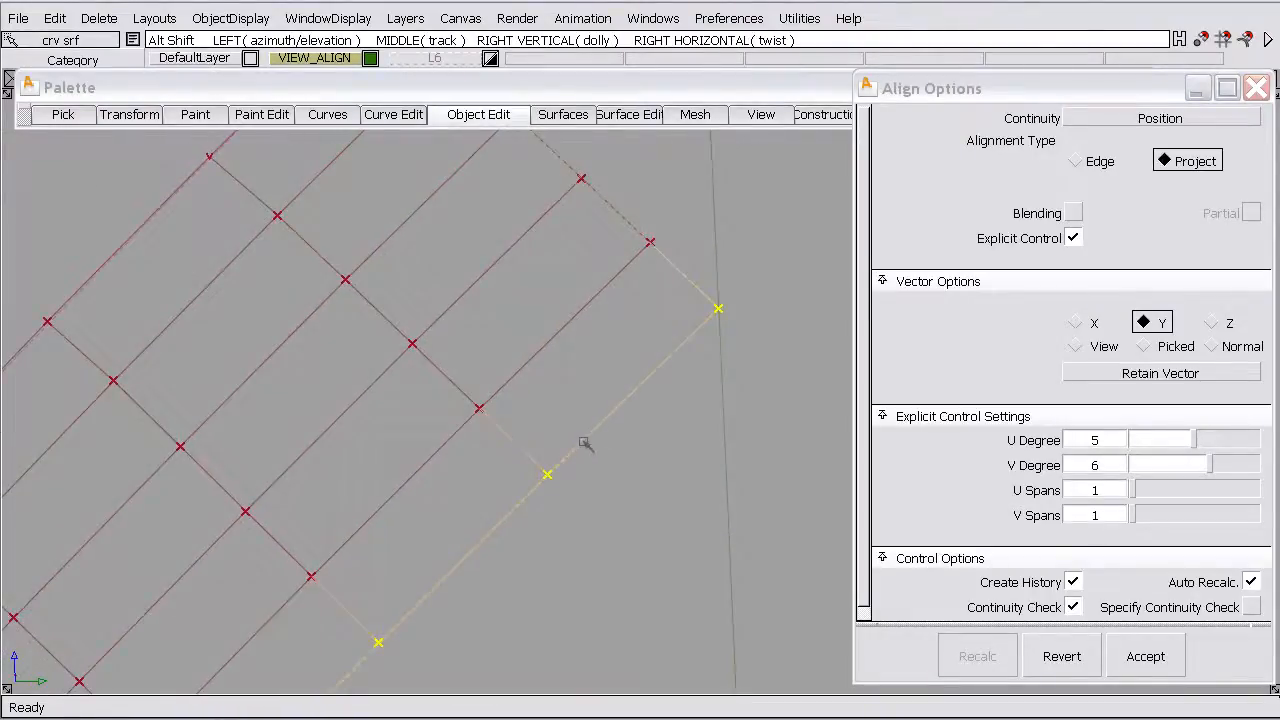
pyautogui.moveTo(544, 416)
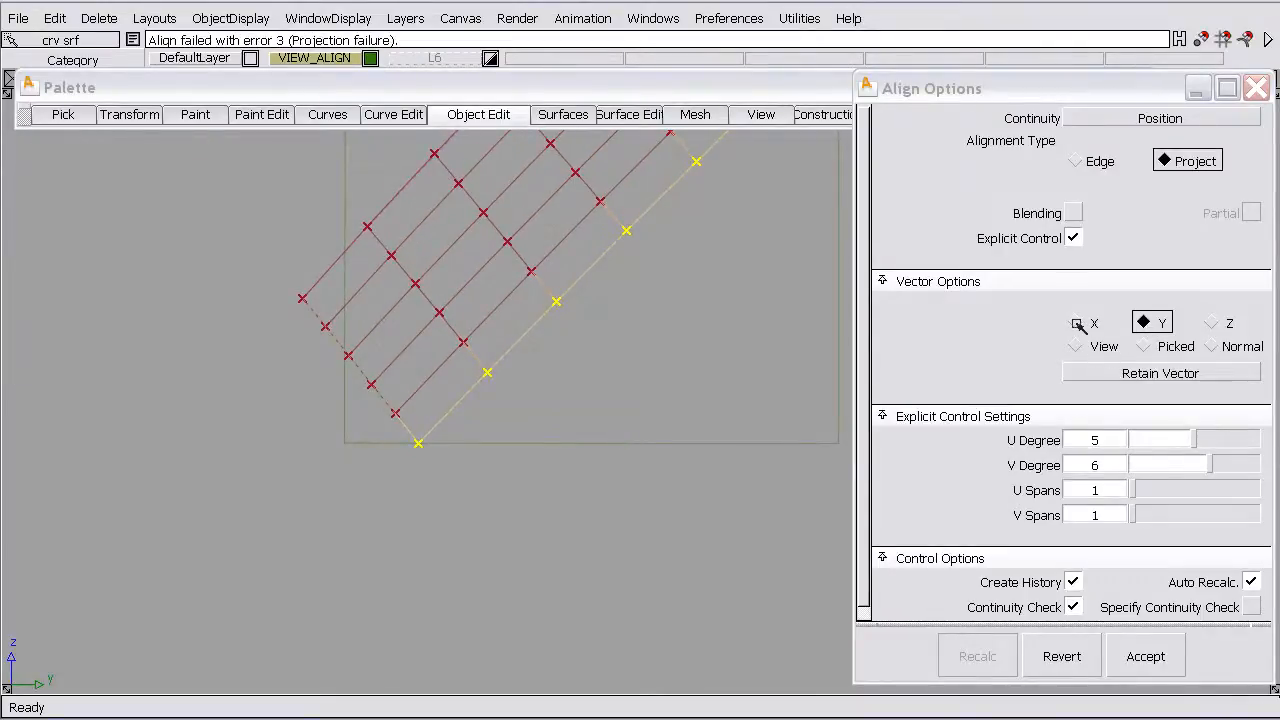
pyautogui.click(1076, 322)
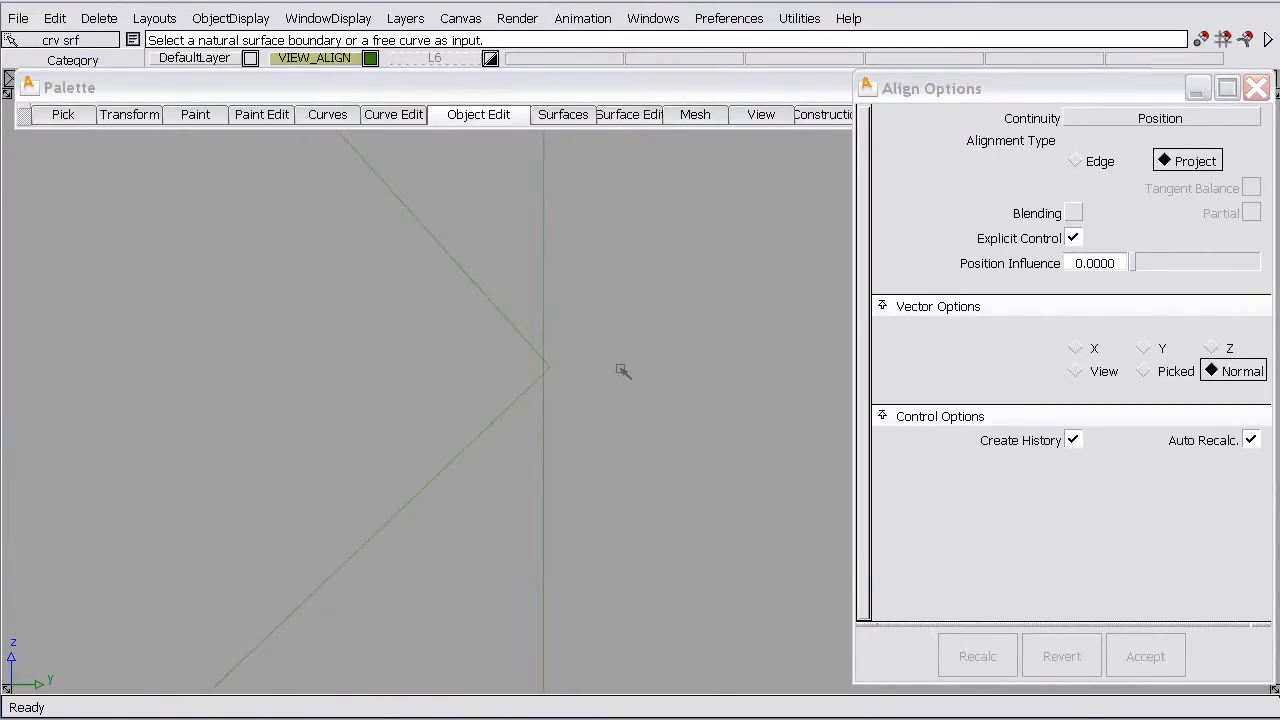
pyautogui.moveTo(552, 186)
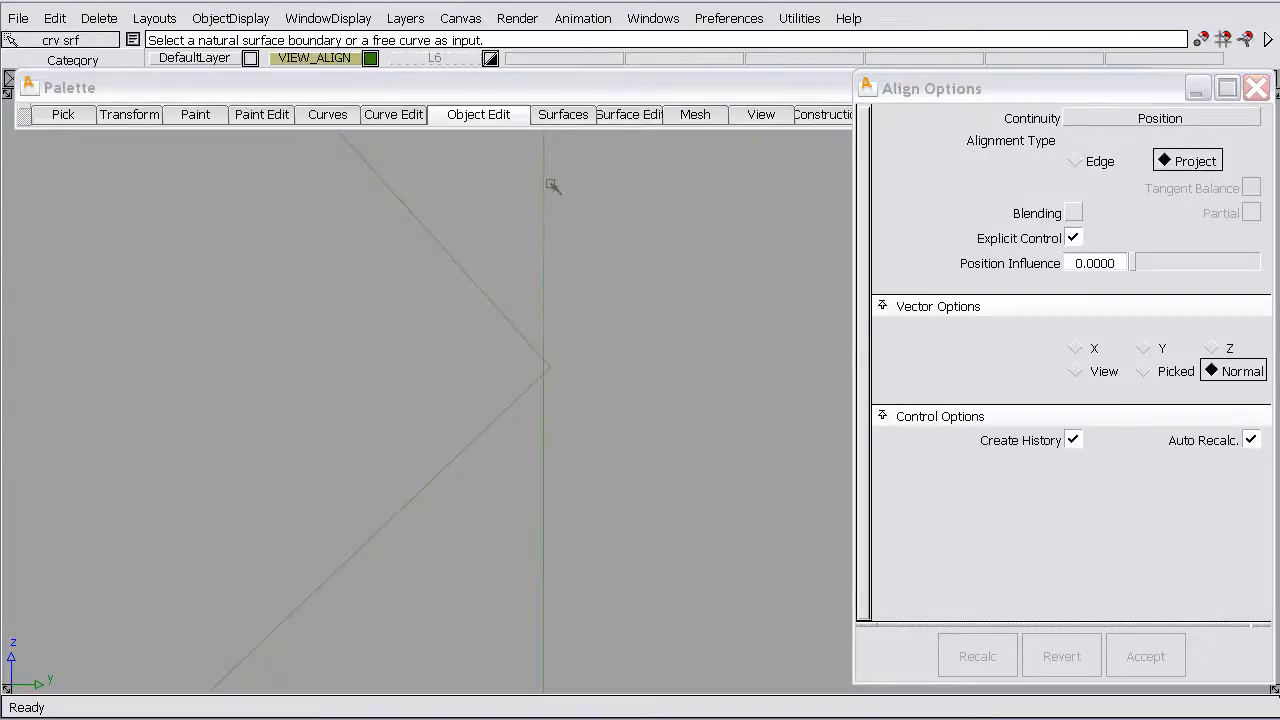
# - Extend the driving curve's end to the true intersection with the other curve
pyautogui.click(478, 114)
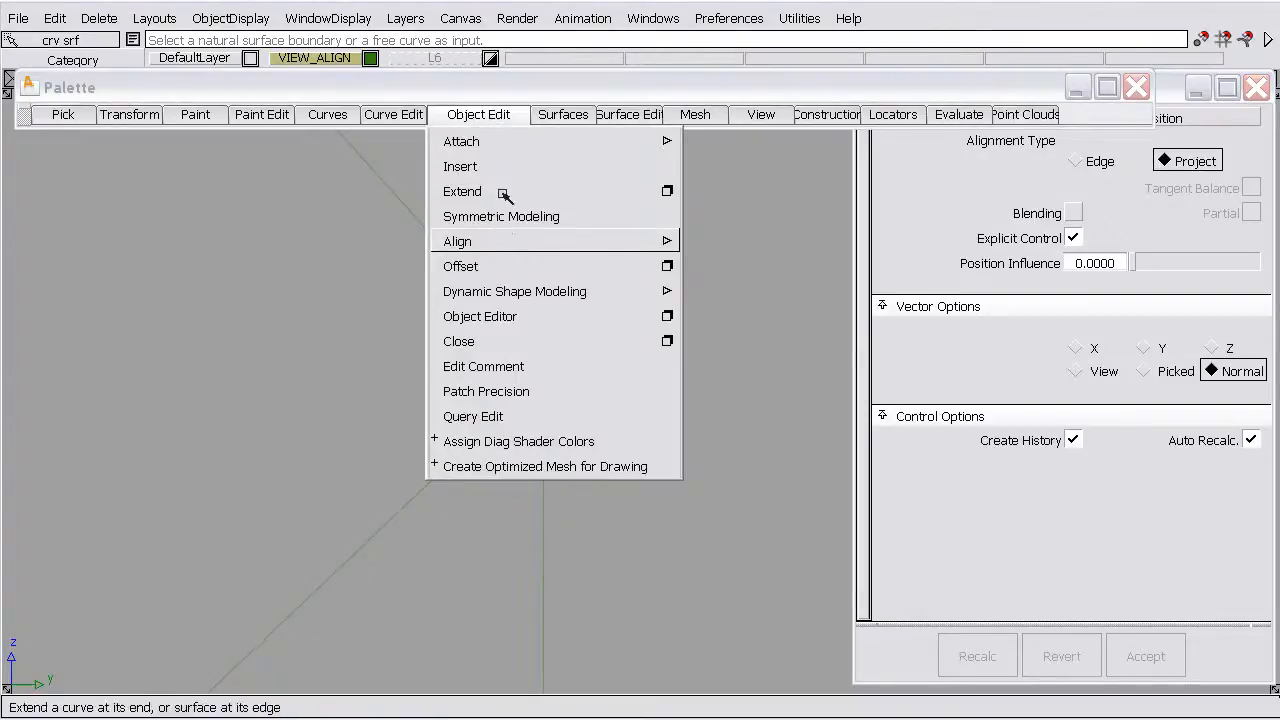
pyautogui.click(462, 192)
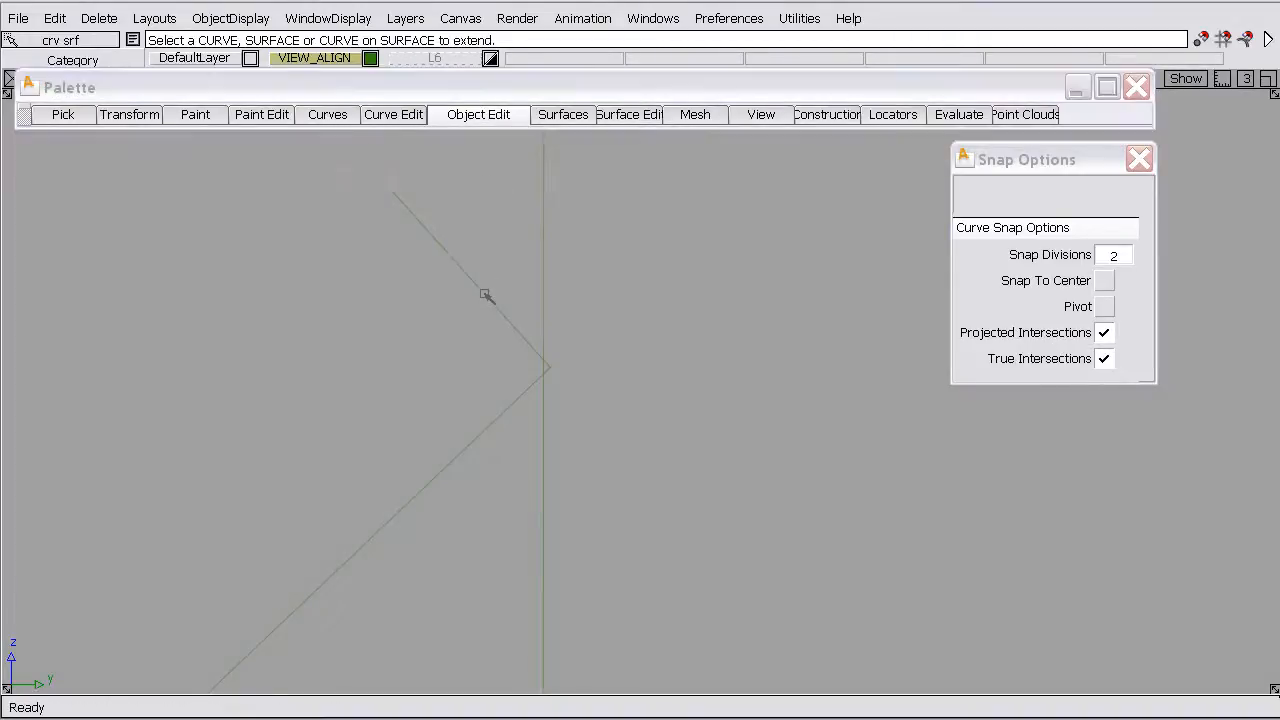
pyautogui.click(488, 296)
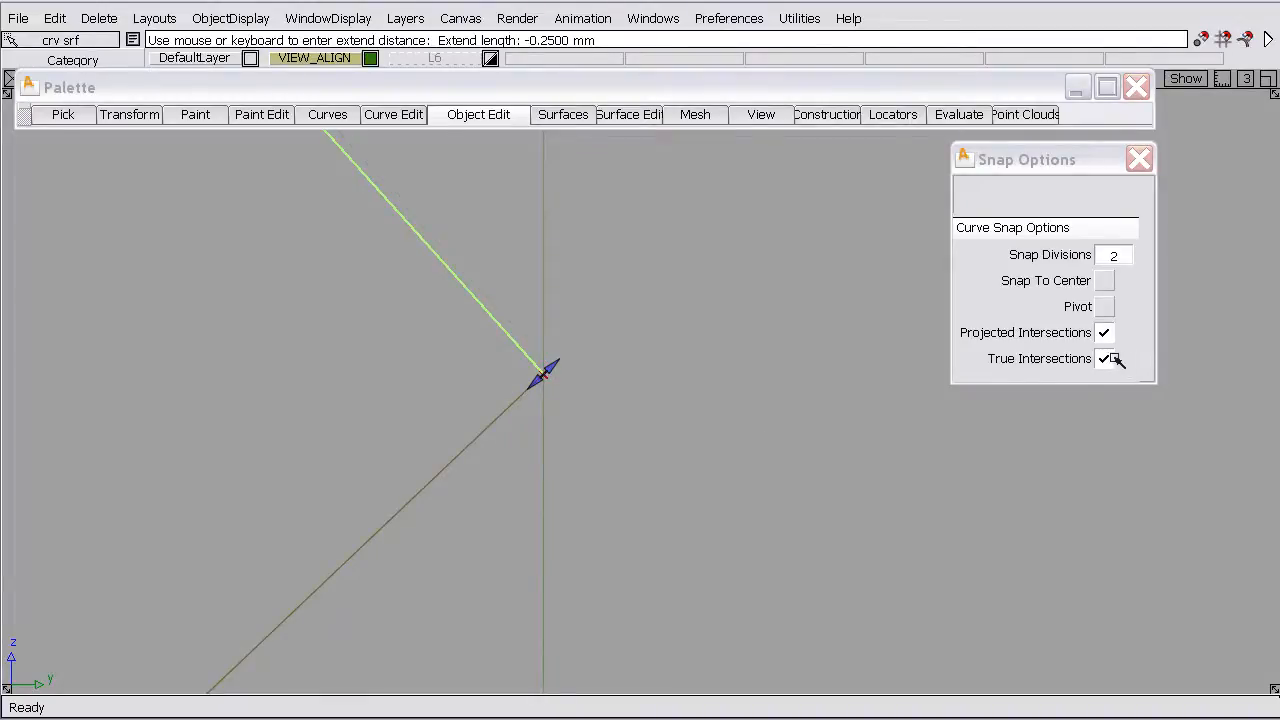
pyautogui.click(1140, 158)
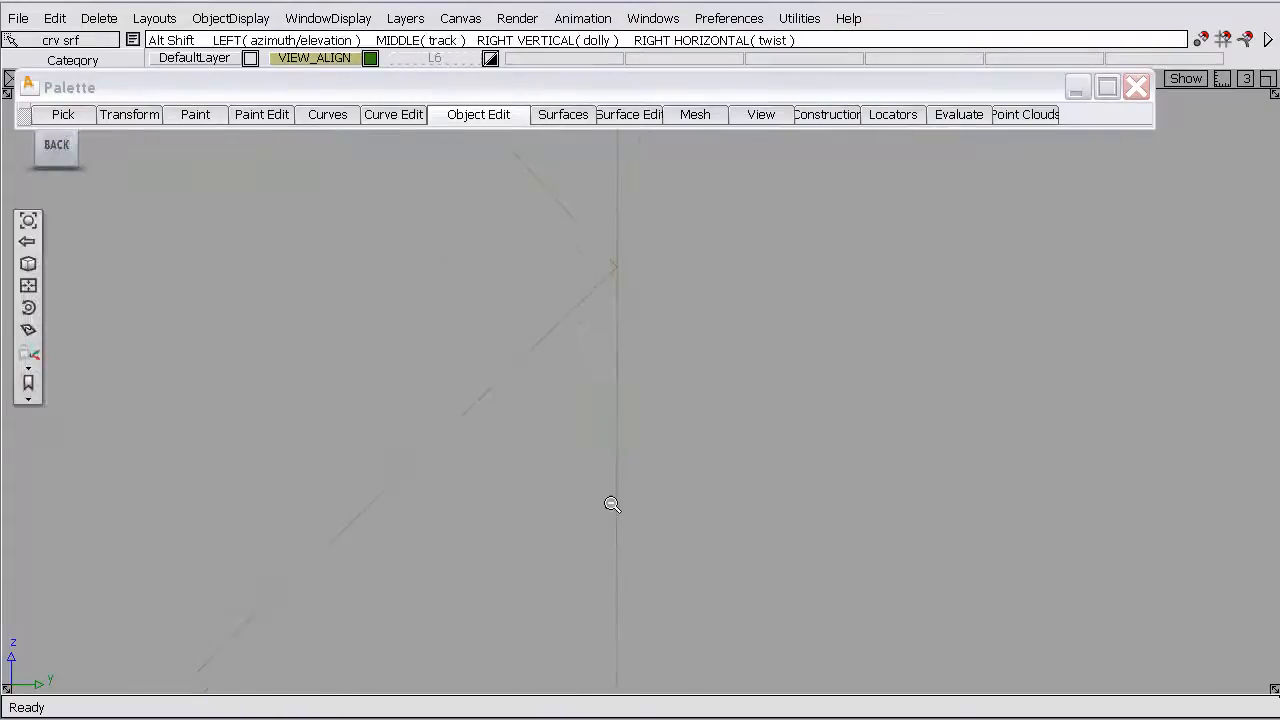
# - Align the surface edge to the curve projecting along X, max gap 0.00143 mm
pyautogui.click(478, 114)
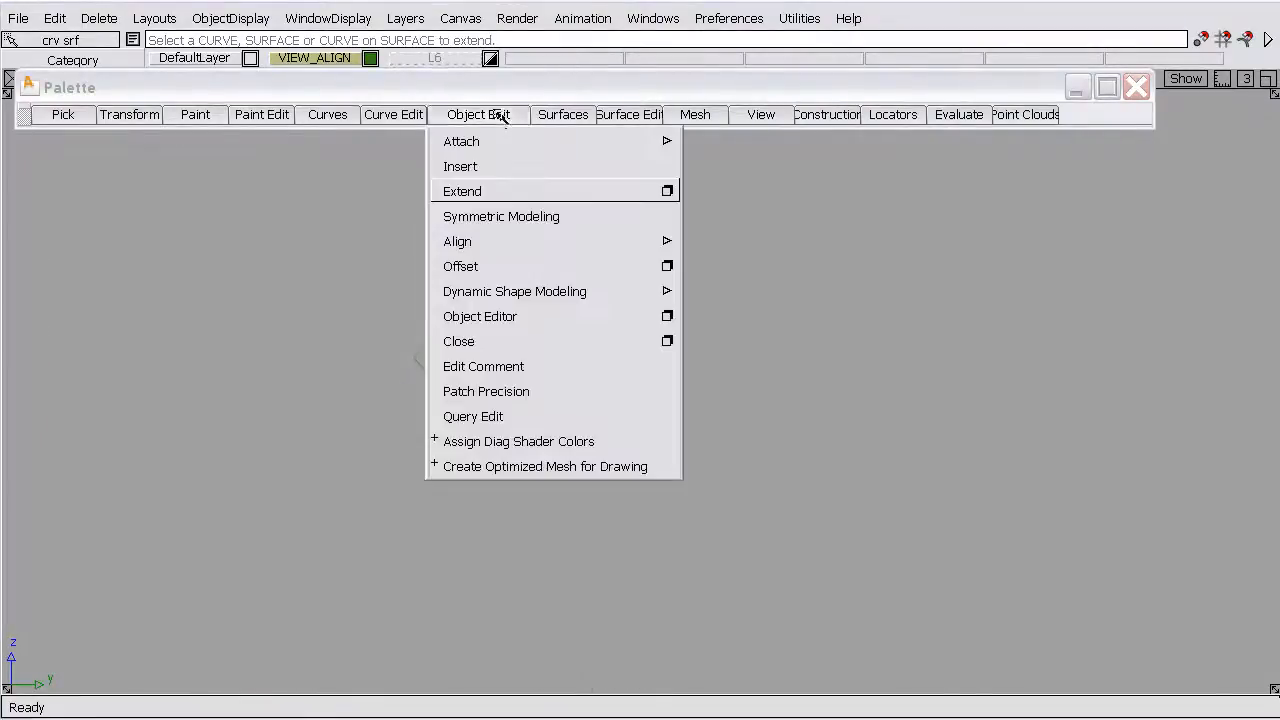
pyautogui.moveTo(456, 240)
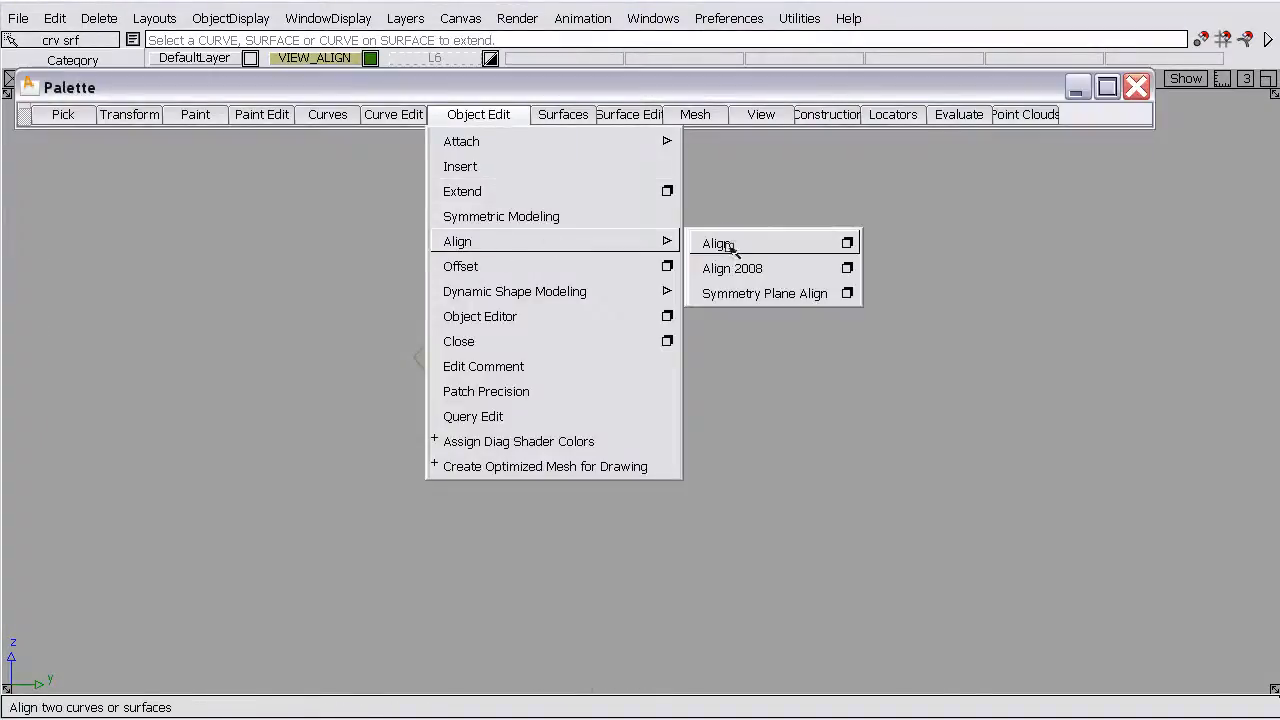
pyautogui.click(716, 244)
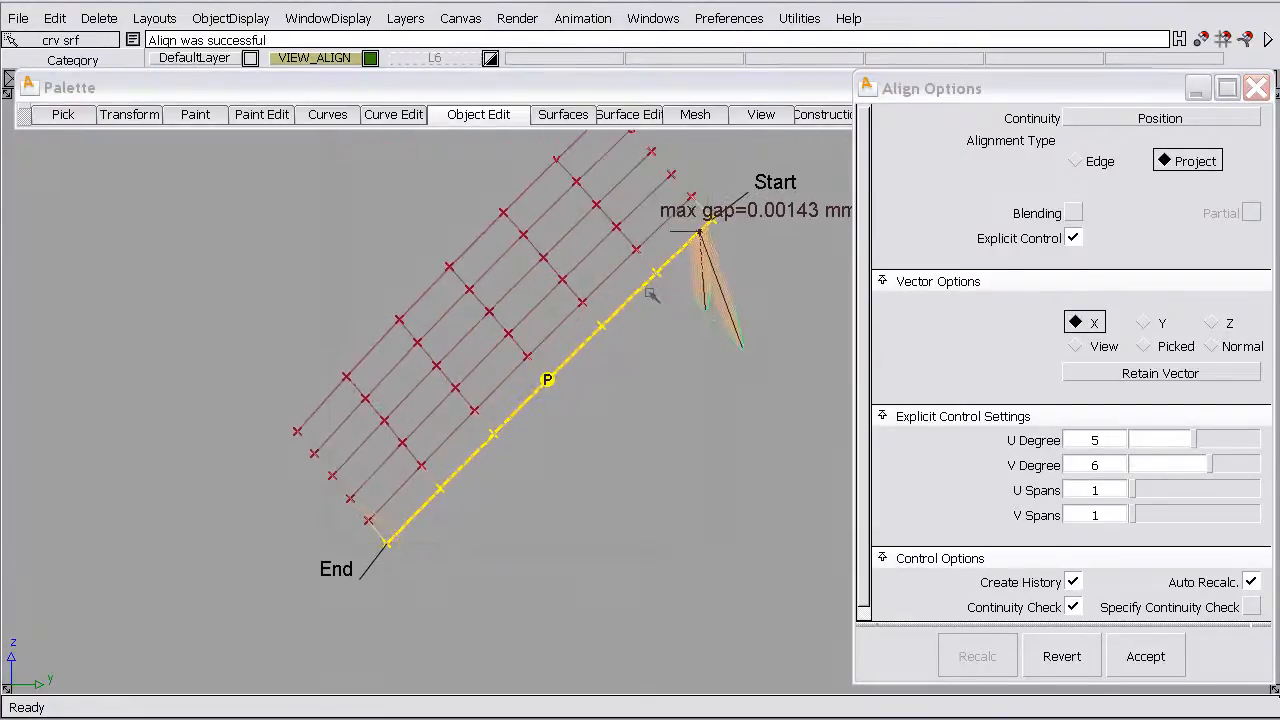
pyautogui.moveTo(670, 336)
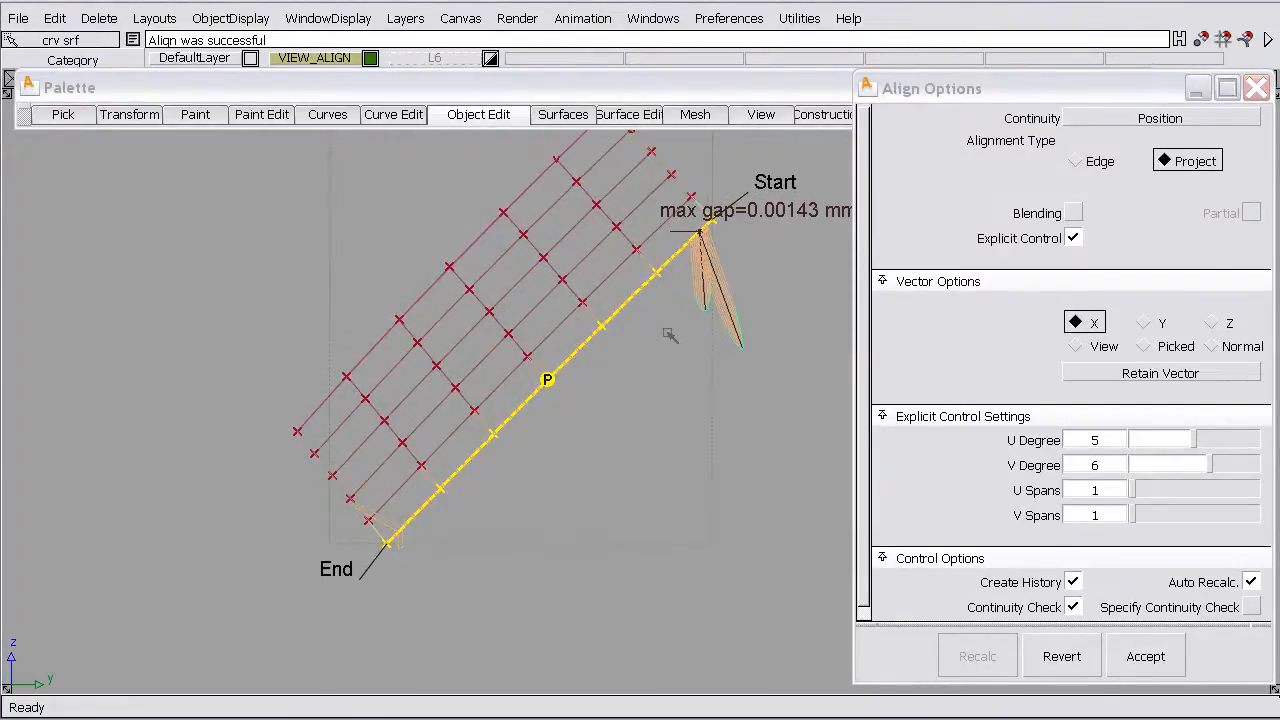
pyautogui.moveTo(684, 316)
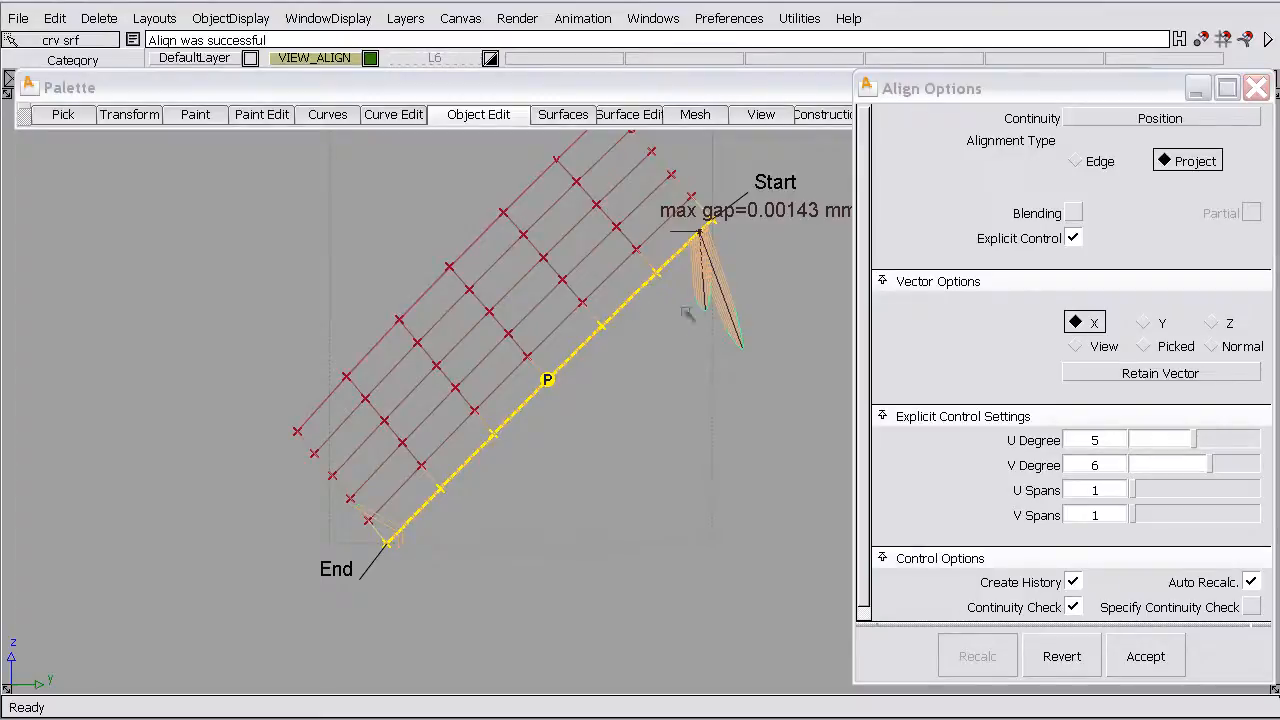
pyautogui.moveTo(770, 308)
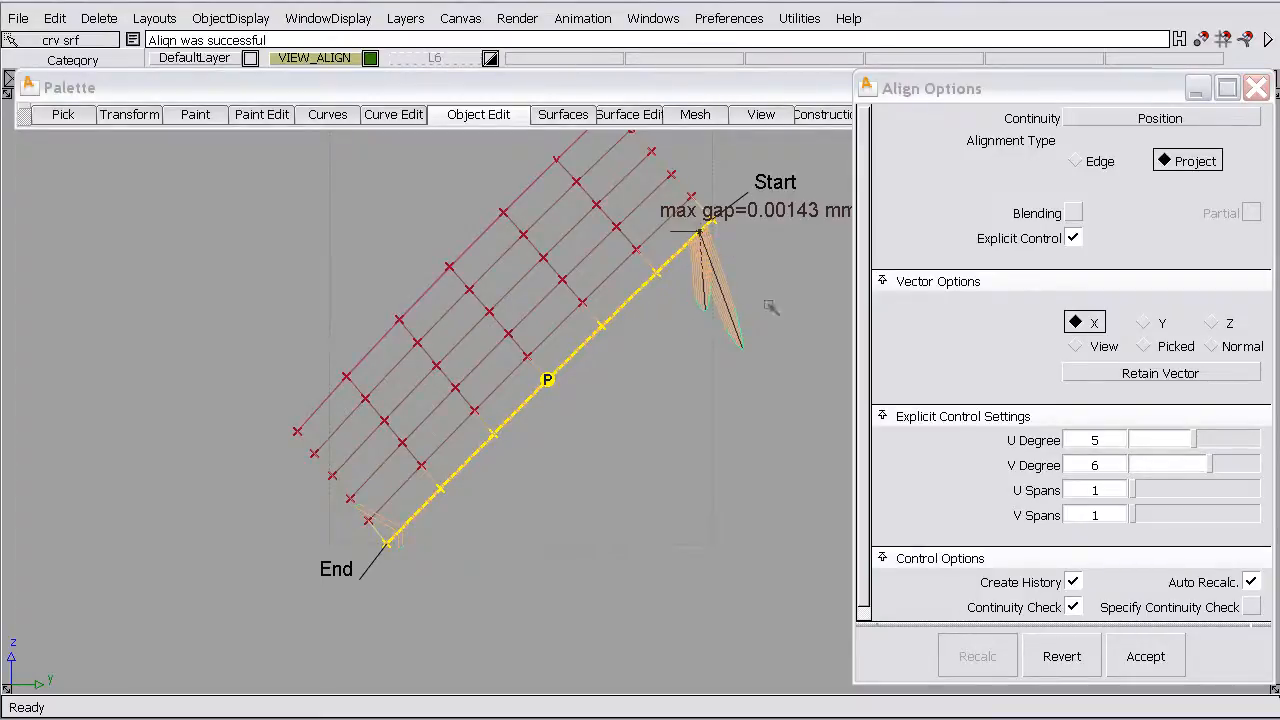
pyautogui.click(1212, 370)
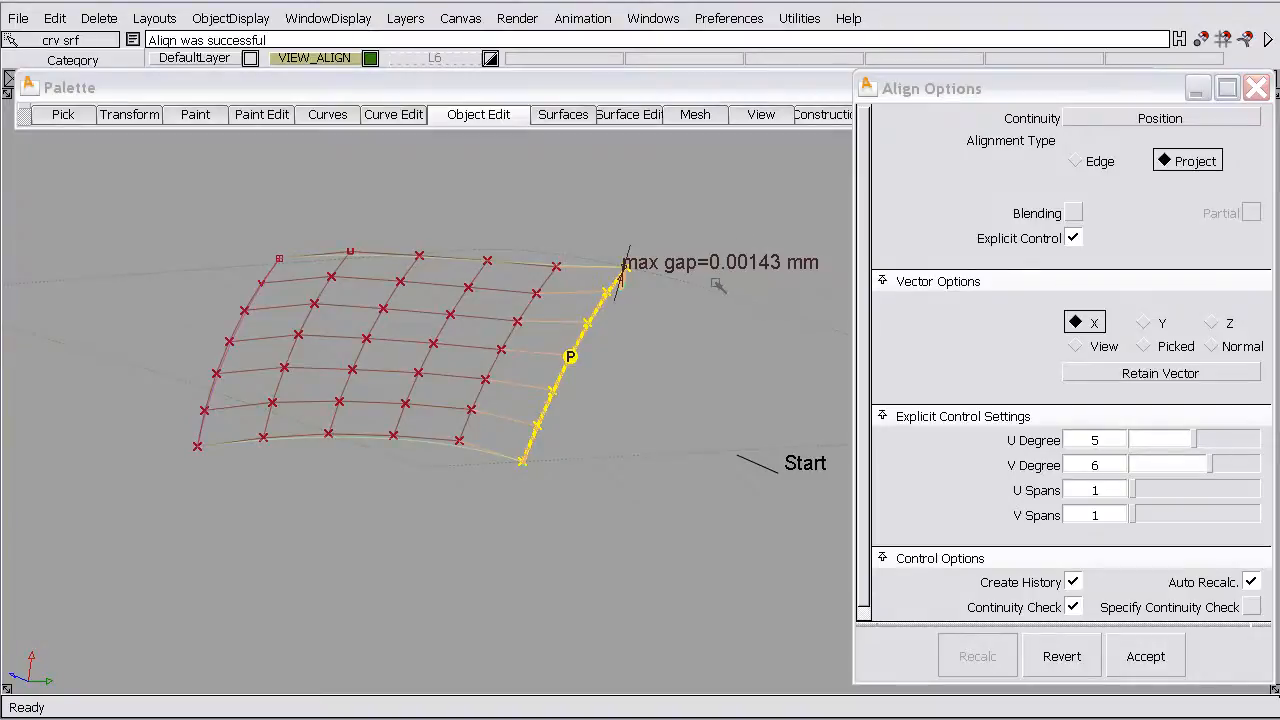
pyautogui.moveTo(796, 278)
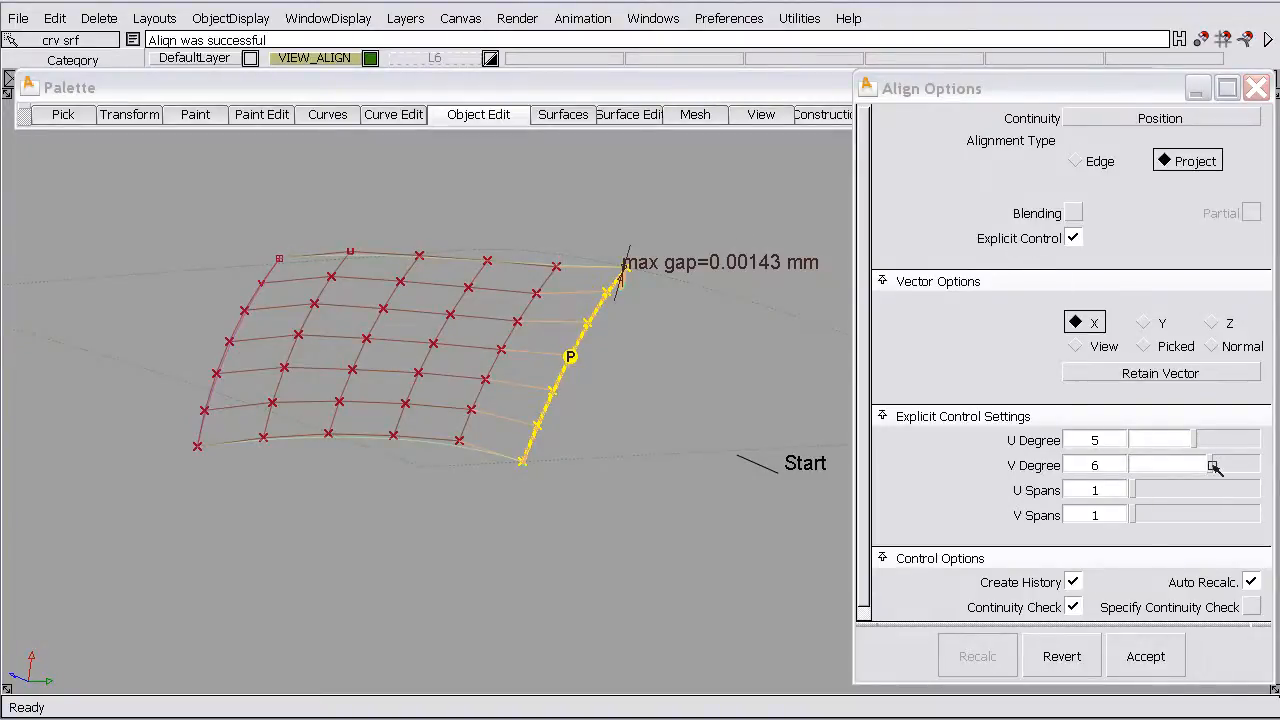
# - Keep V degree at 6, enable Blending and set the blend factor to 0
pyautogui.click(1224, 464)
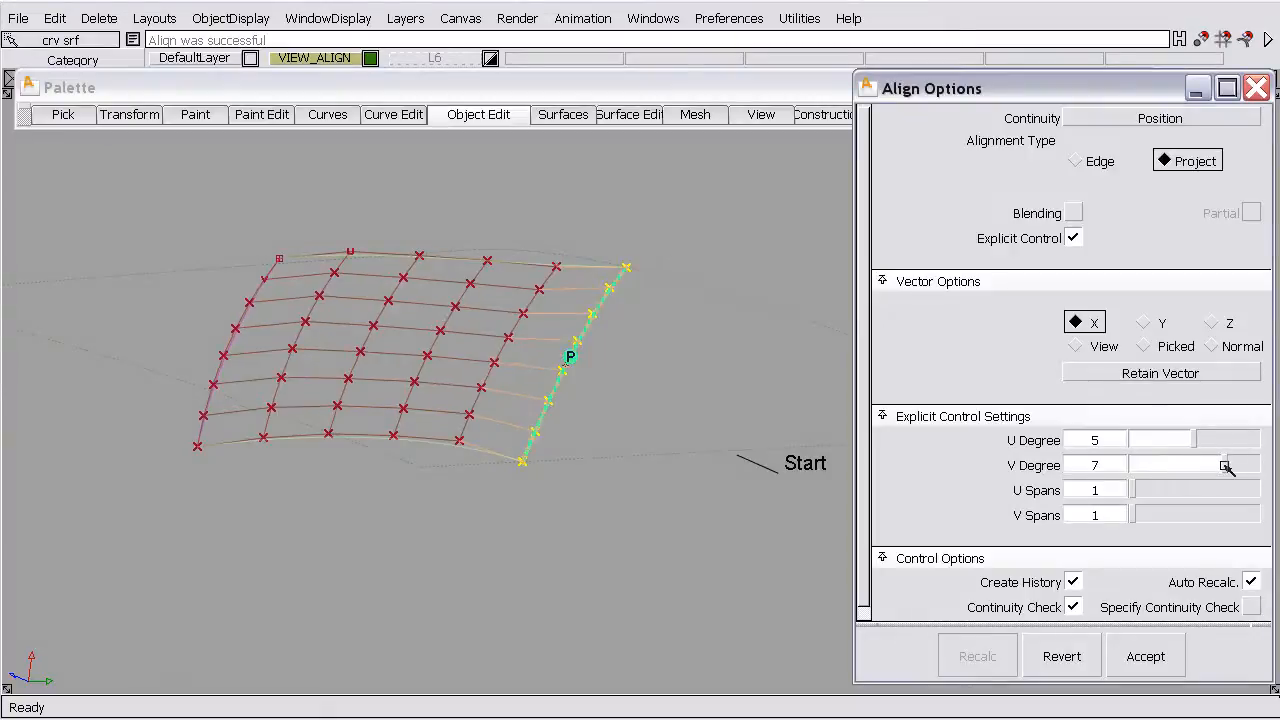
pyautogui.click(1218, 472)
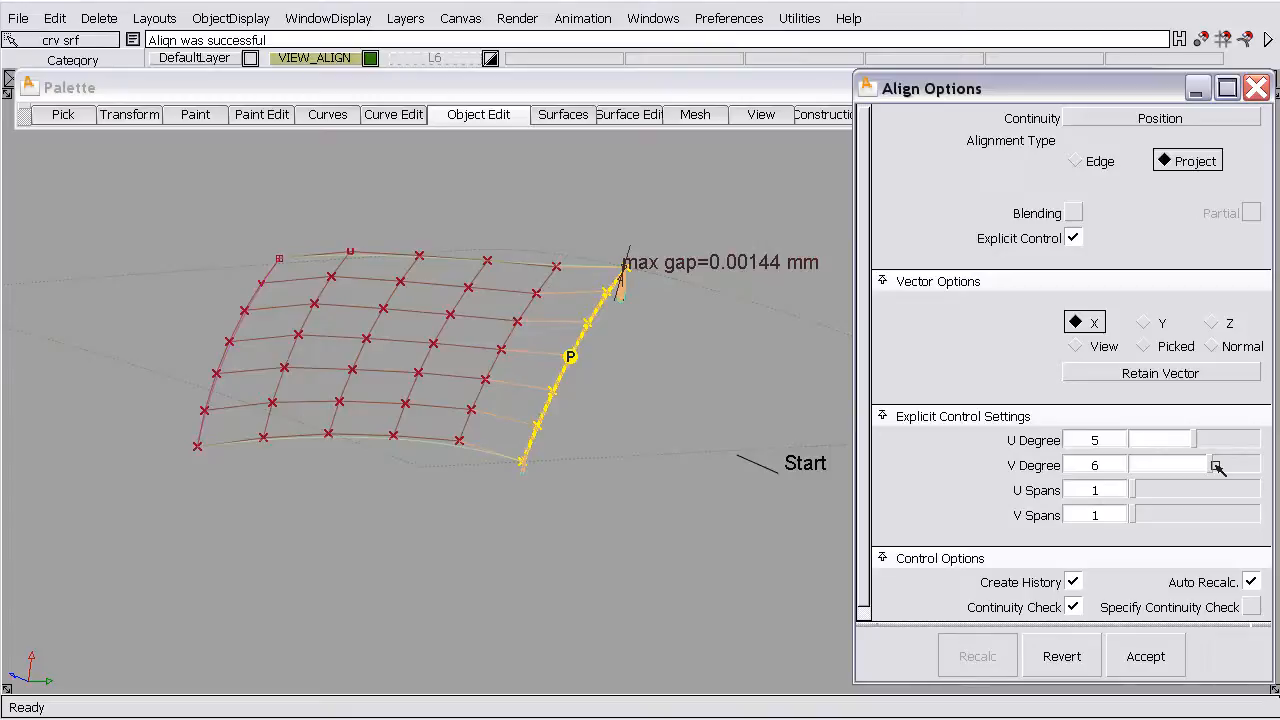
pyautogui.moveTo(672, 360)
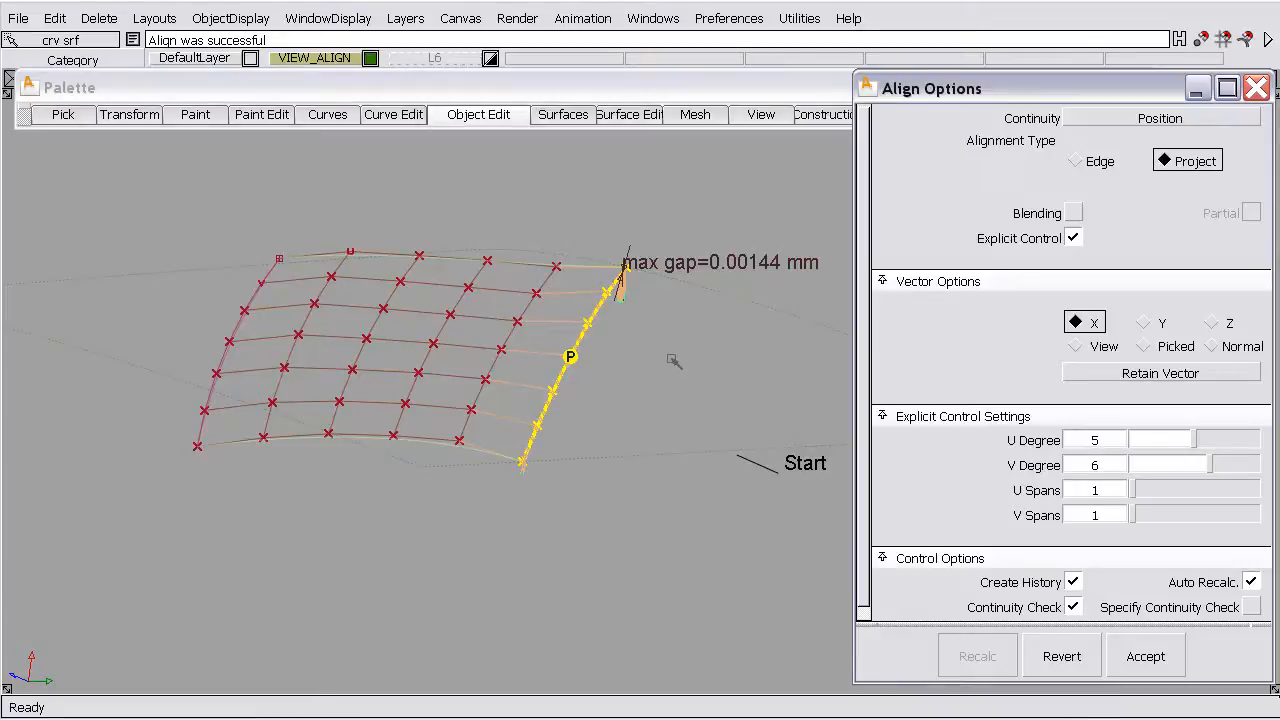
pyautogui.moveTo(638, 320)
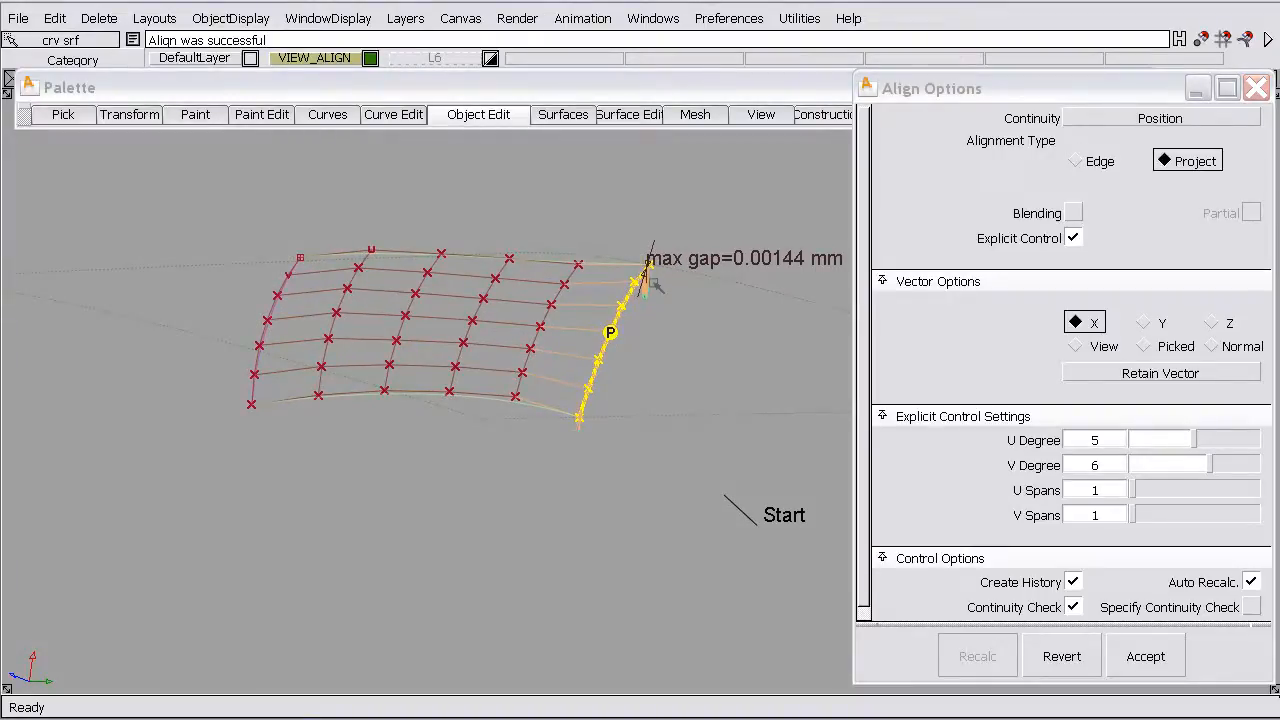
pyautogui.moveTo(644, 304)
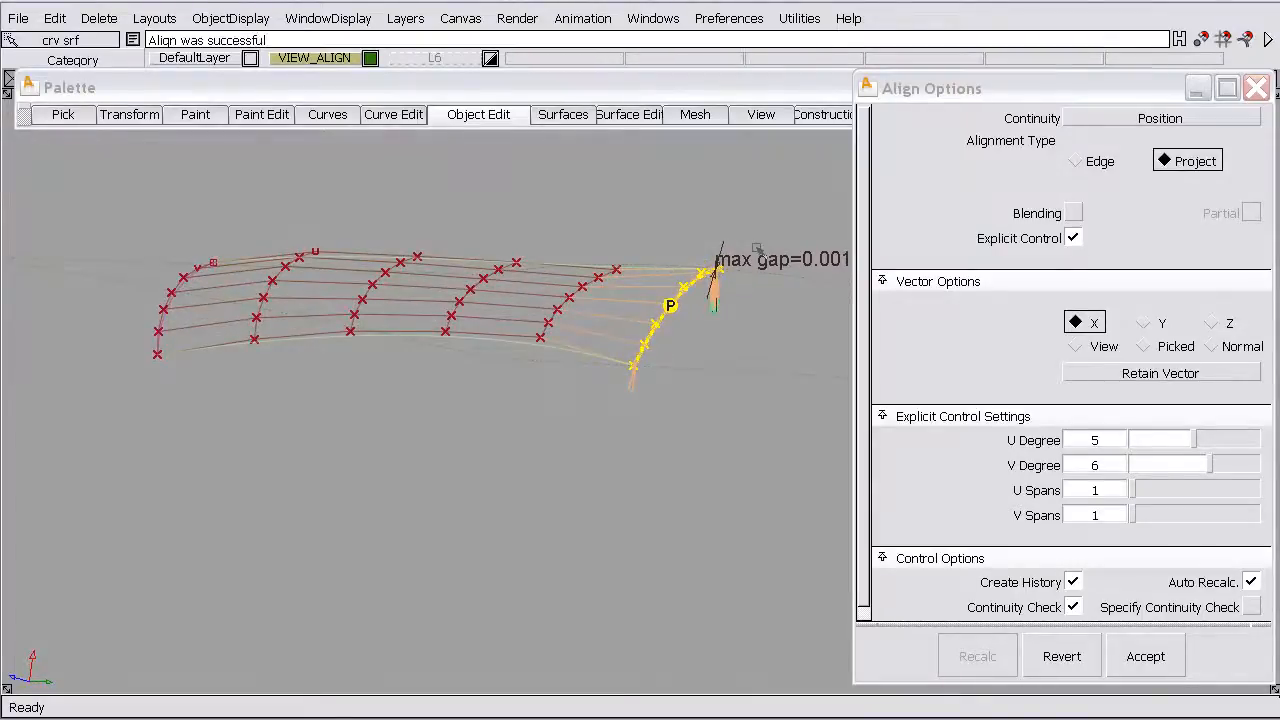
pyautogui.moveTo(778, 288)
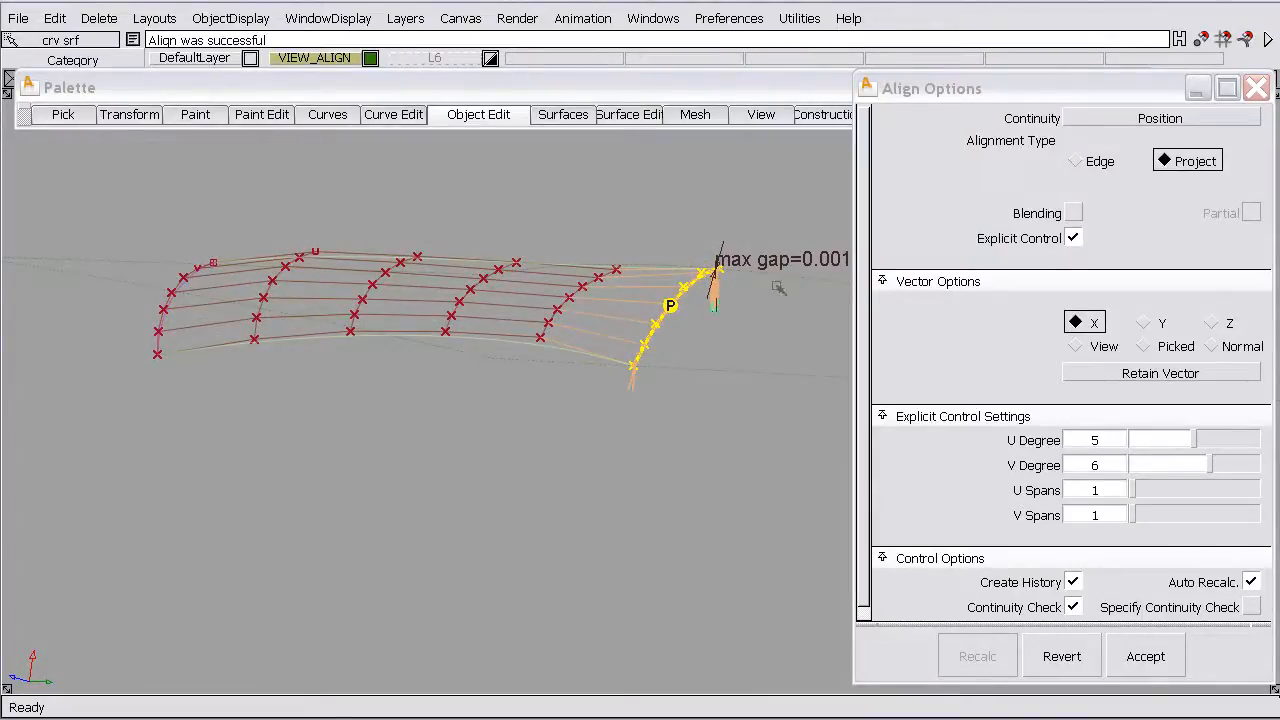
pyautogui.moveTo(658, 340)
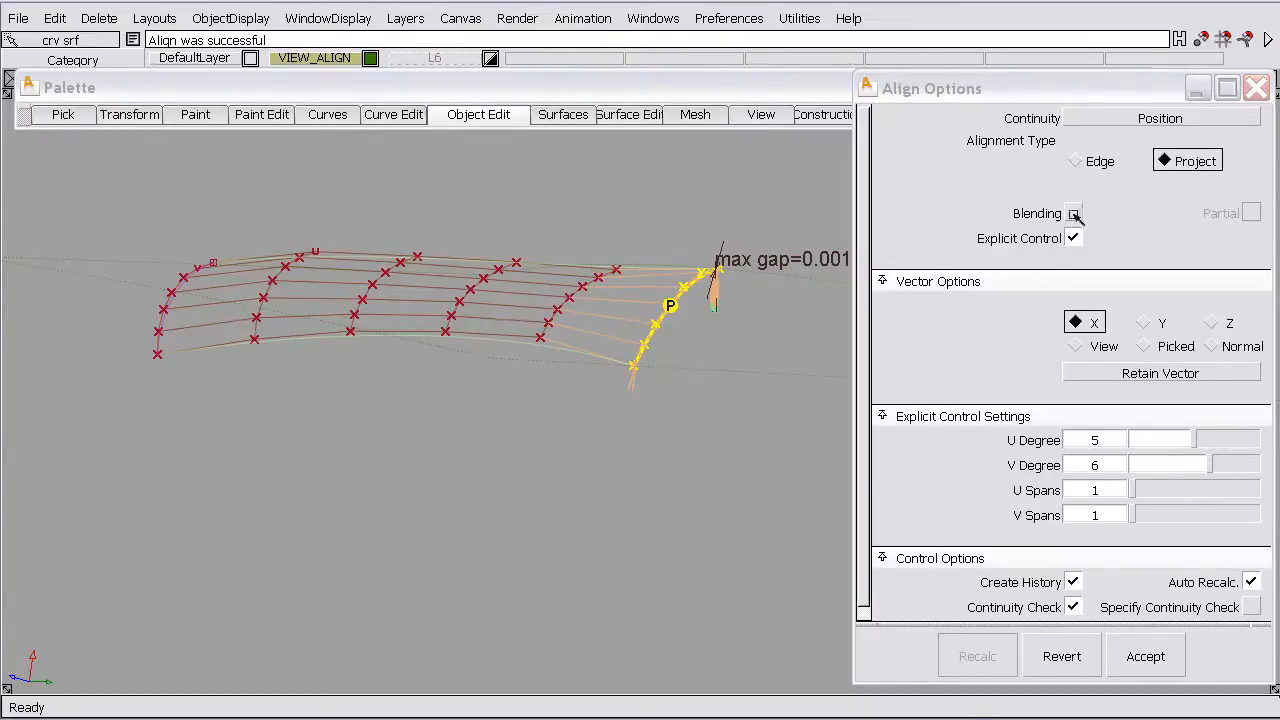
pyautogui.click(1072, 212)
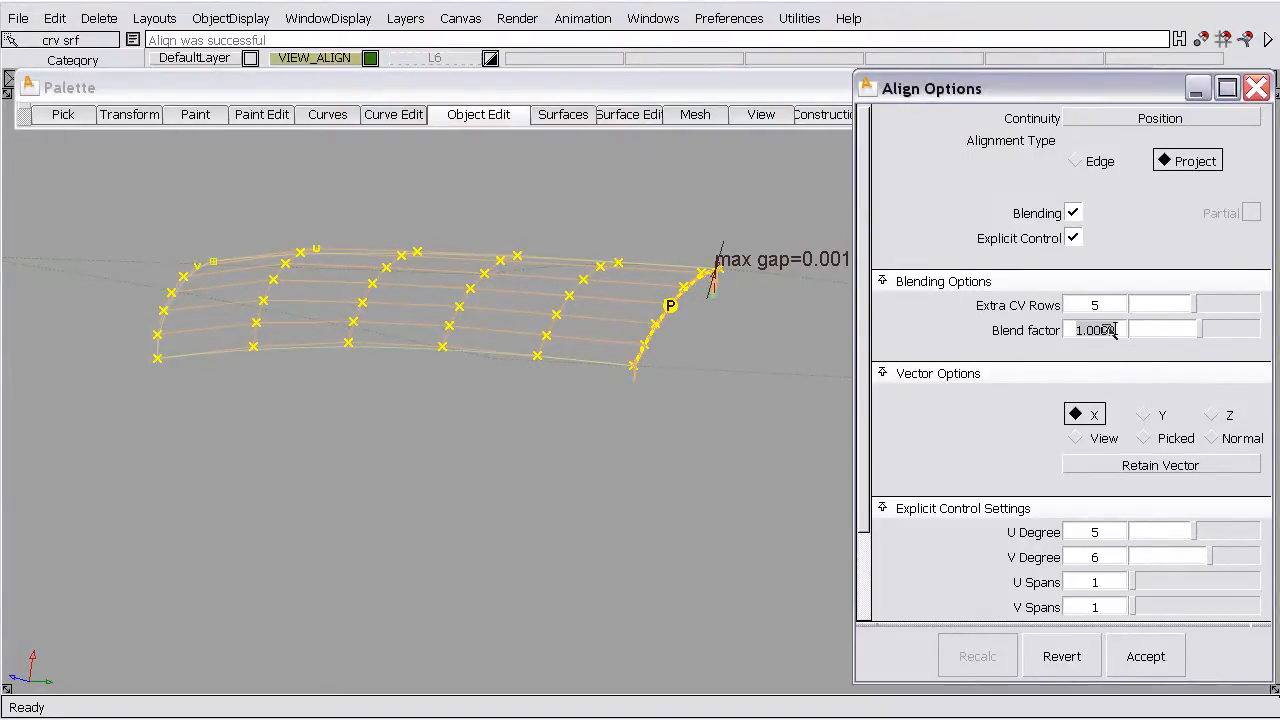
pyautogui.tripleClick(1094, 330)
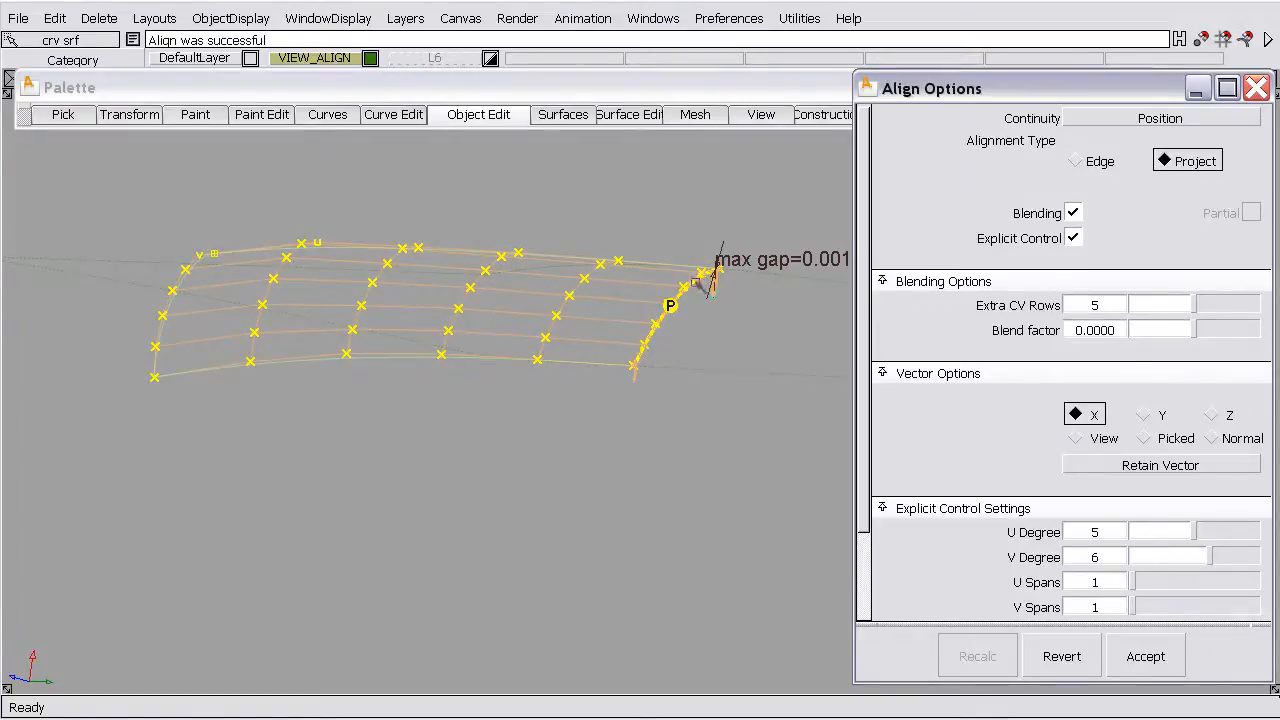
pyautogui.moveTo(560, 288)
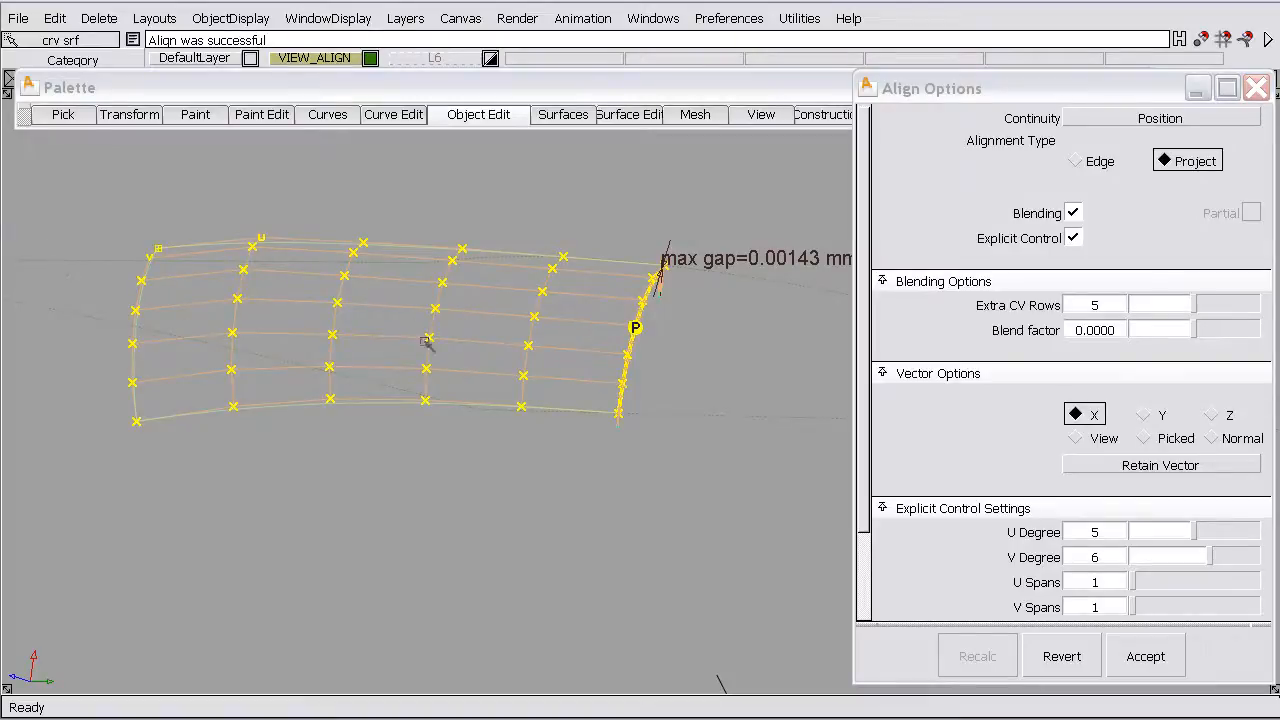
pyautogui.moveTo(624, 376)
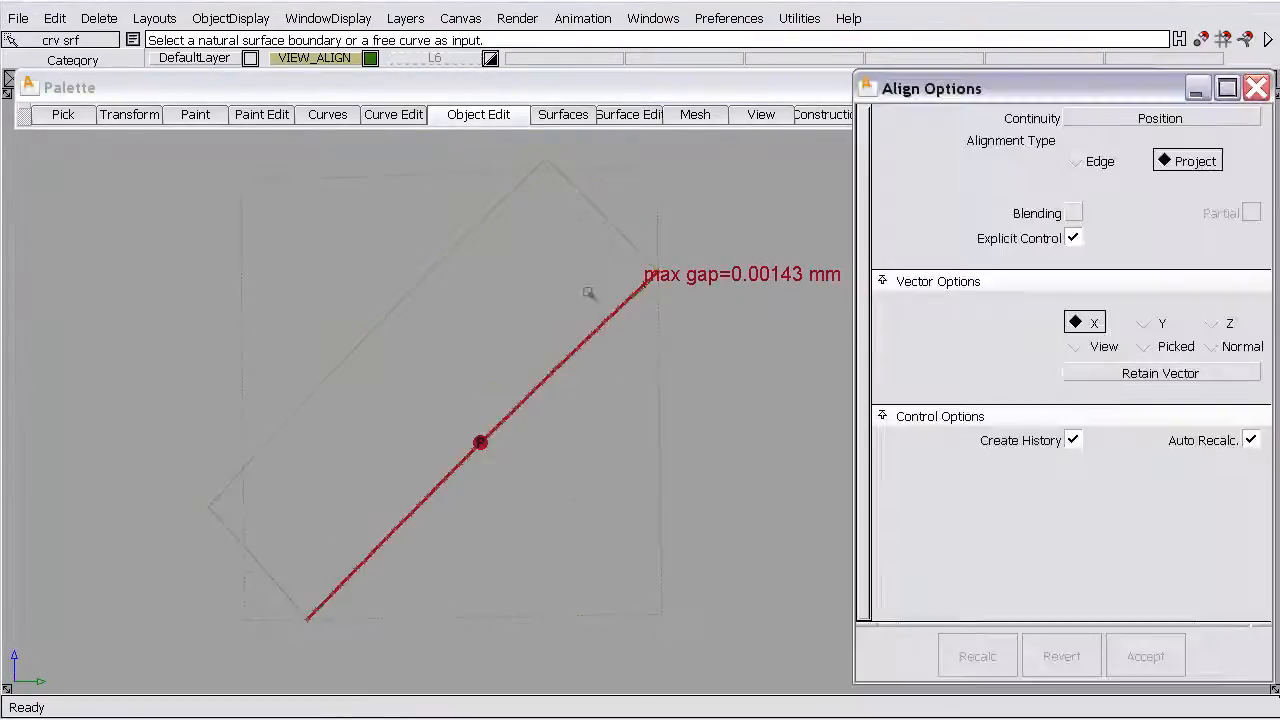
# - Show the Control Panel beside the viewport and tumble around the aligned surface
pyautogui.click(652, 18)
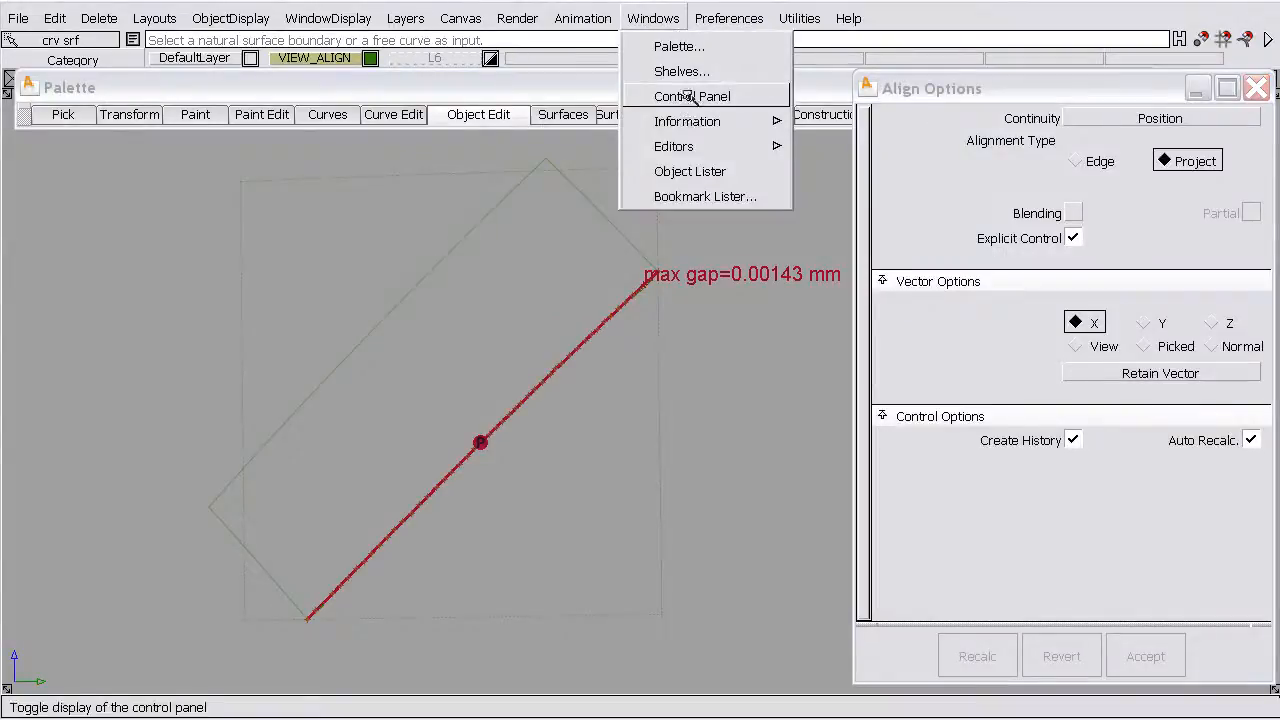
pyautogui.click(692, 96)
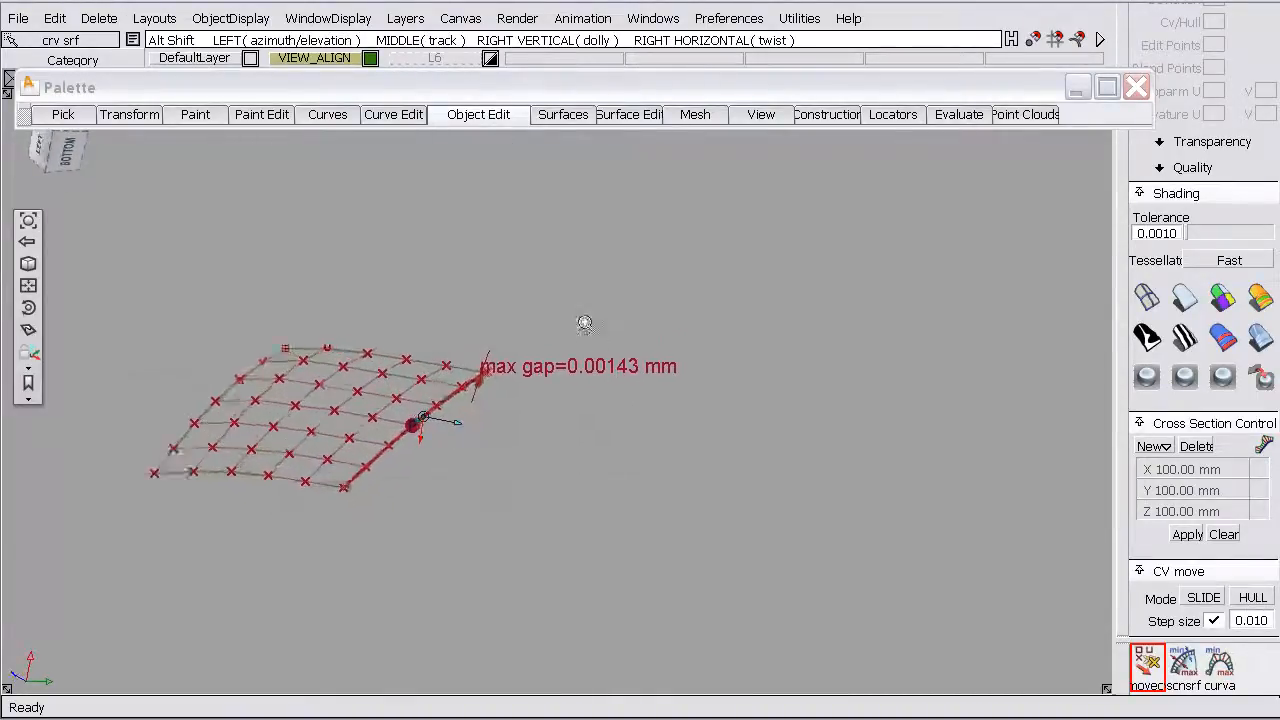
pyautogui.moveTo(584, 324); pyautogui.dragTo(800, 264)
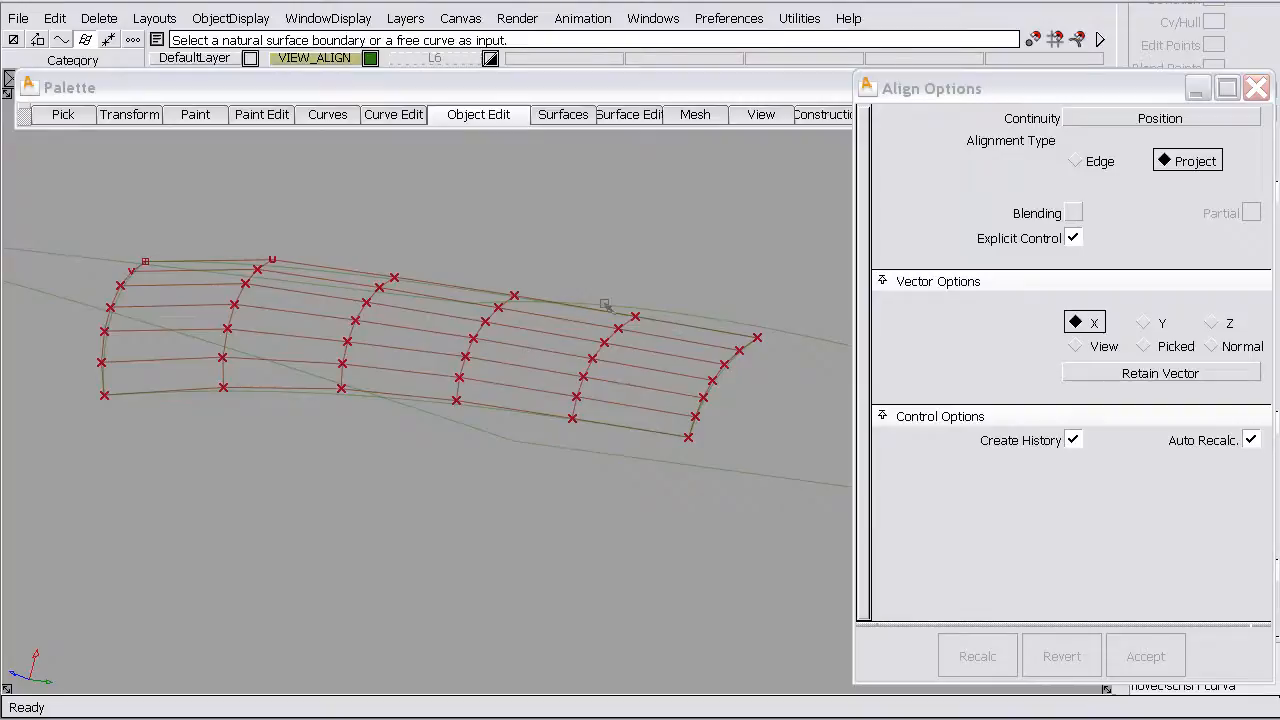
pyautogui.moveTo(728, 460)
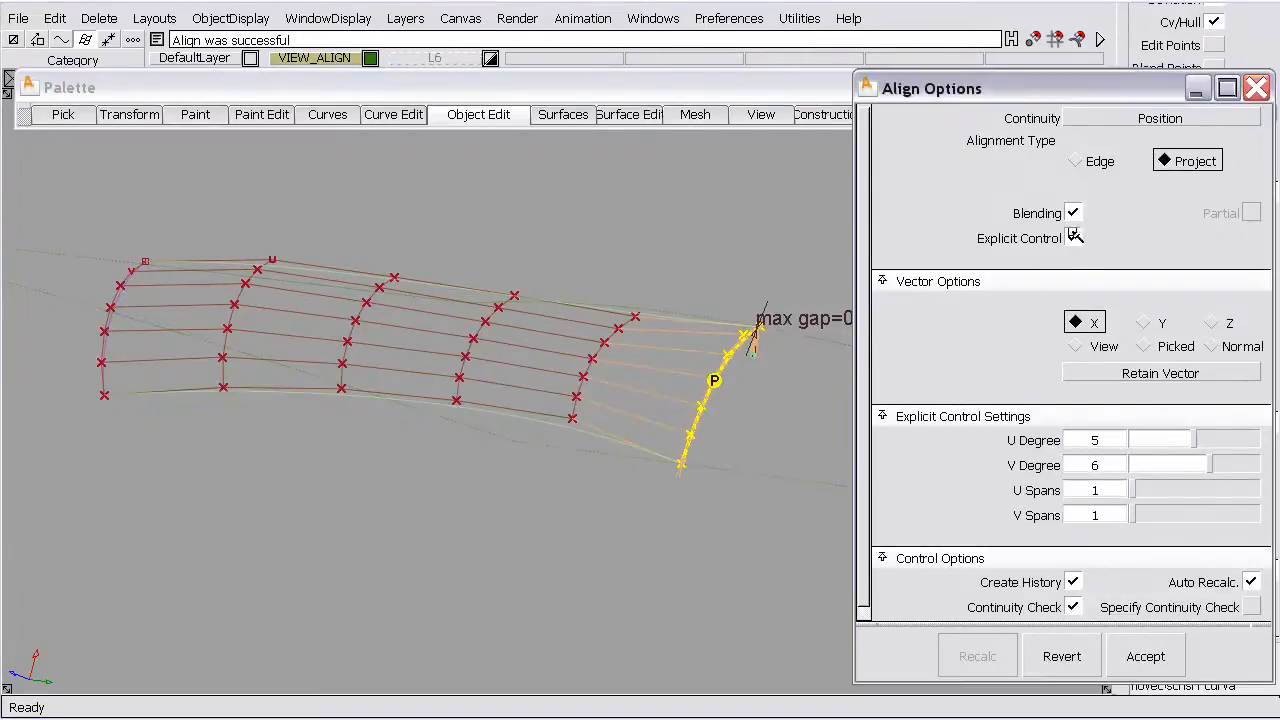
# - Enable Blending with 5 extra CV rows and blend factor 0 on the second surface's align
pyautogui.click(1072, 238)
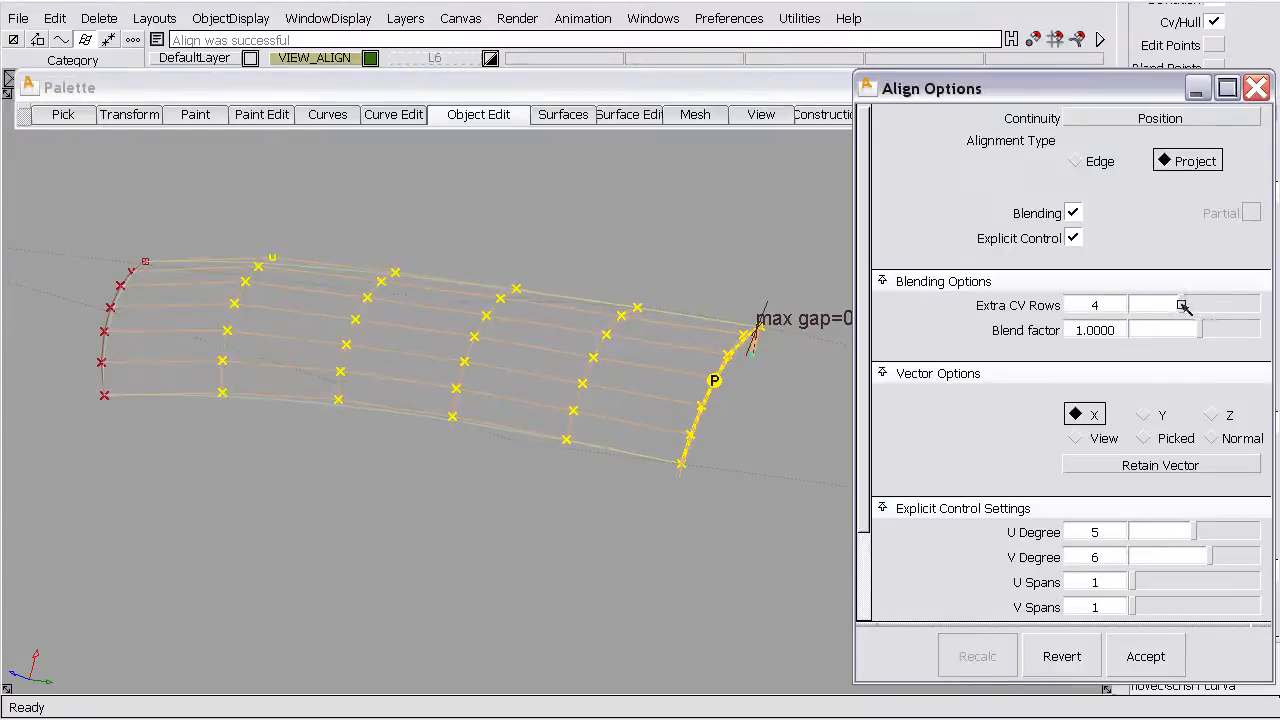
pyautogui.click(1184, 300)
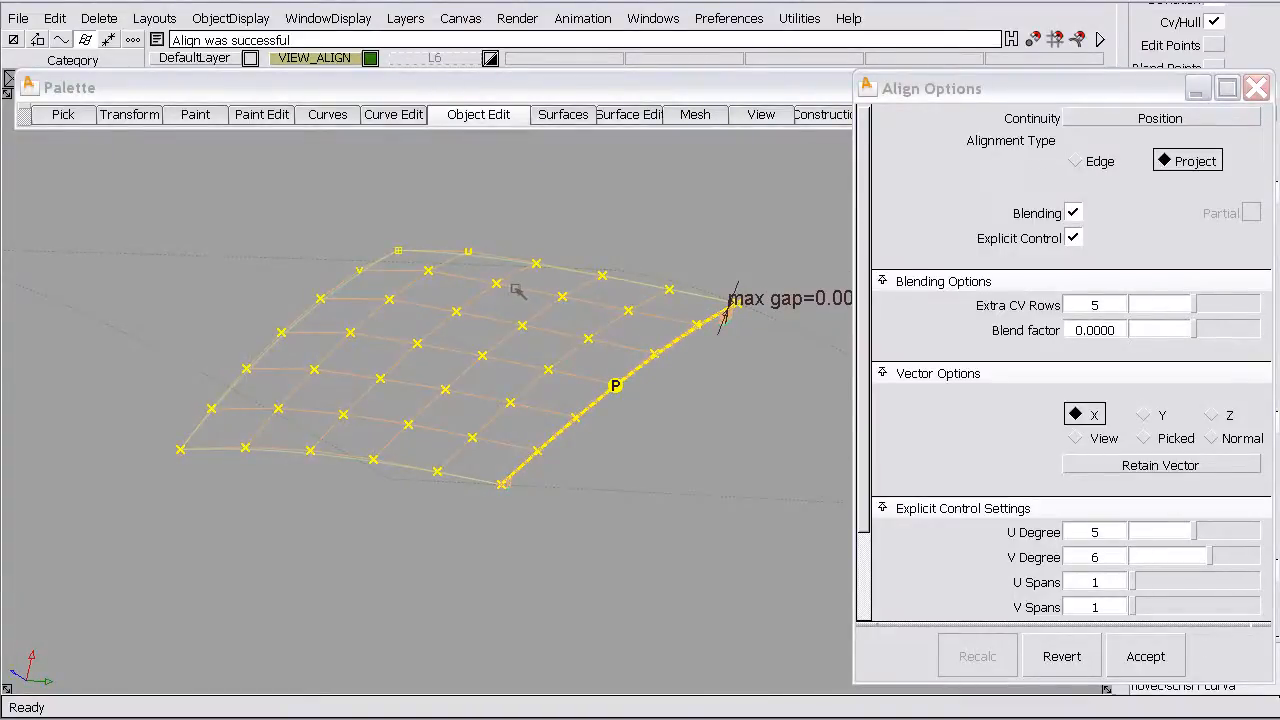
pyautogui.moveTo(548, 302)
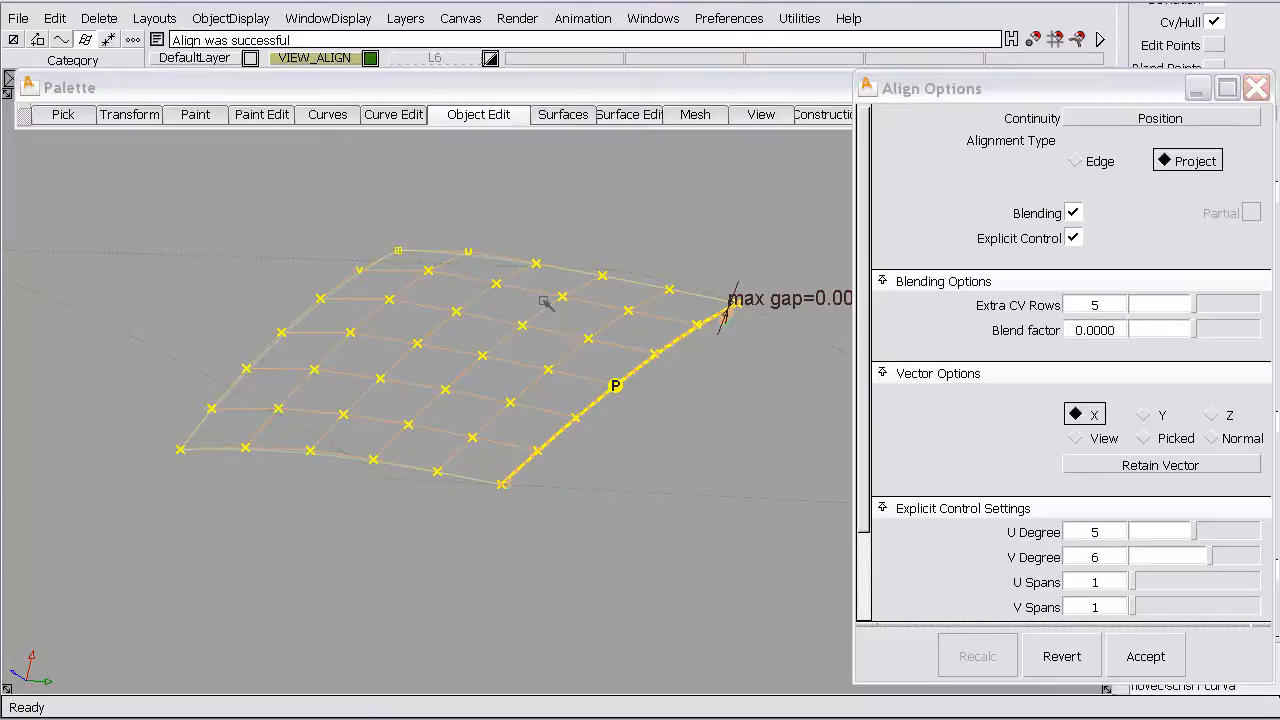
pyautogui.moveTo(688, 378)
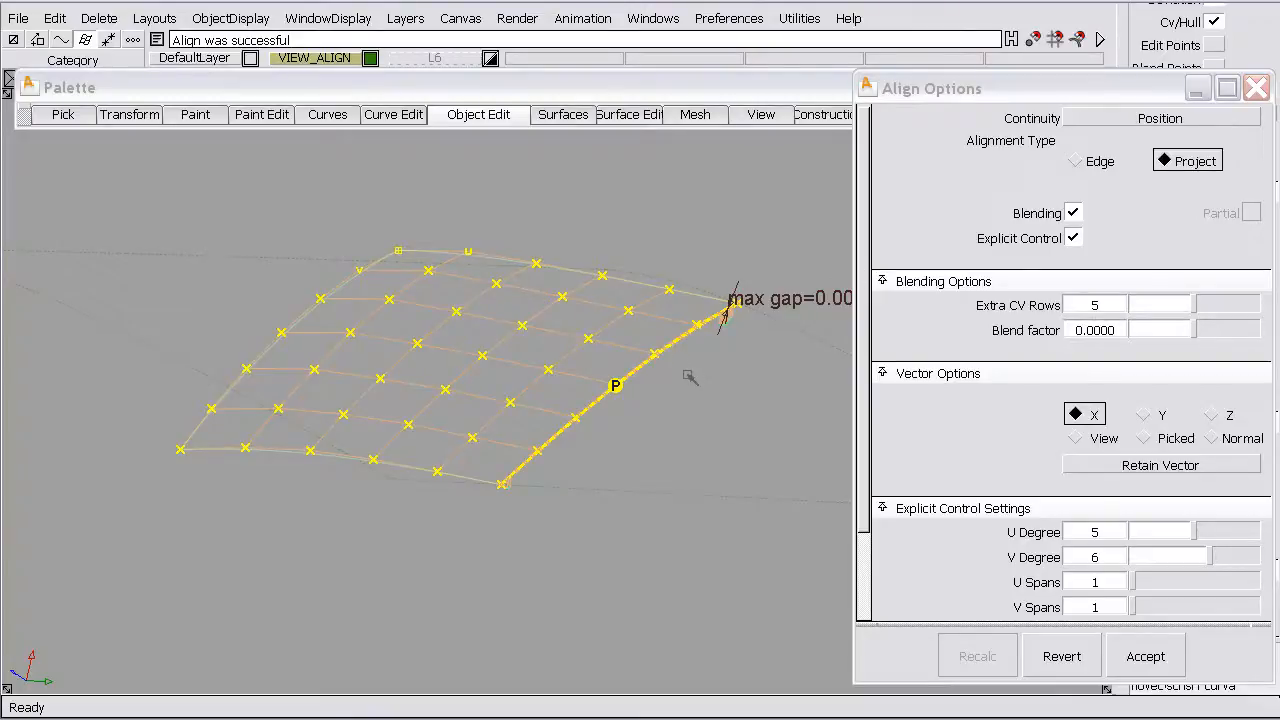
pyautogui.moveTo(468, 252)
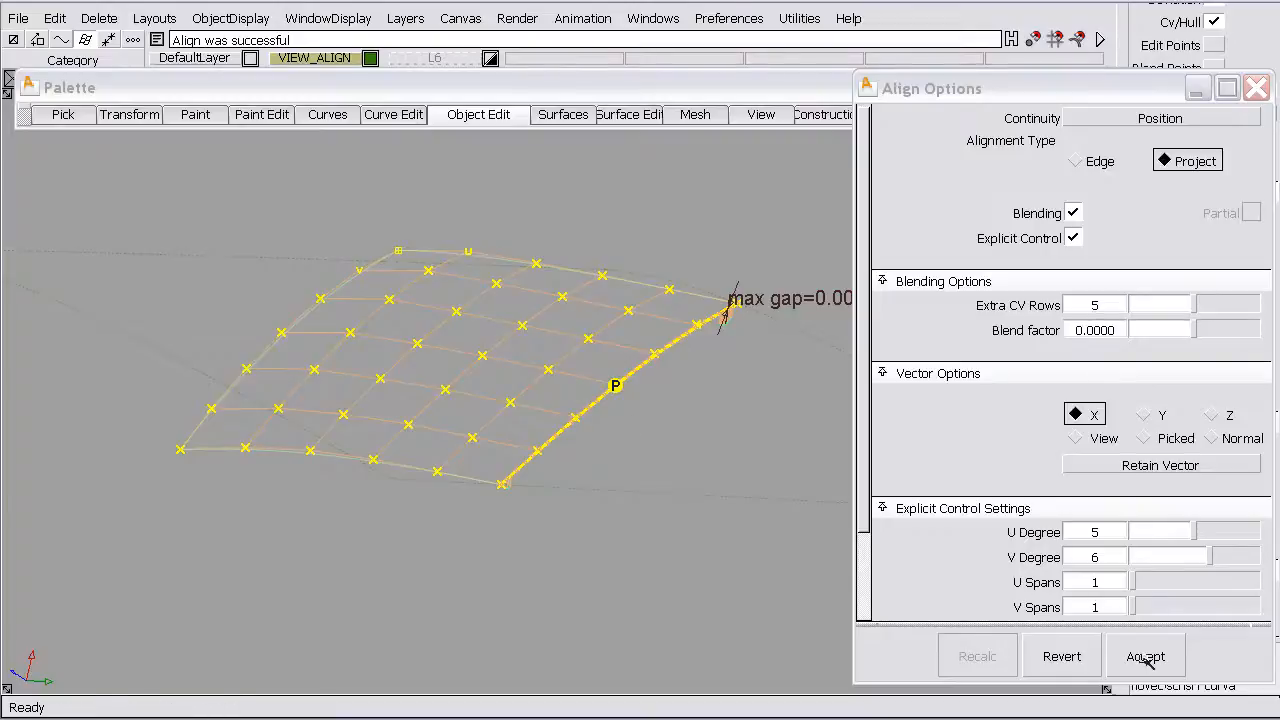
# - Accept the blended alignment, return Alignment Type to Project, and close Align Options
pyautogui.click(1076, 160)
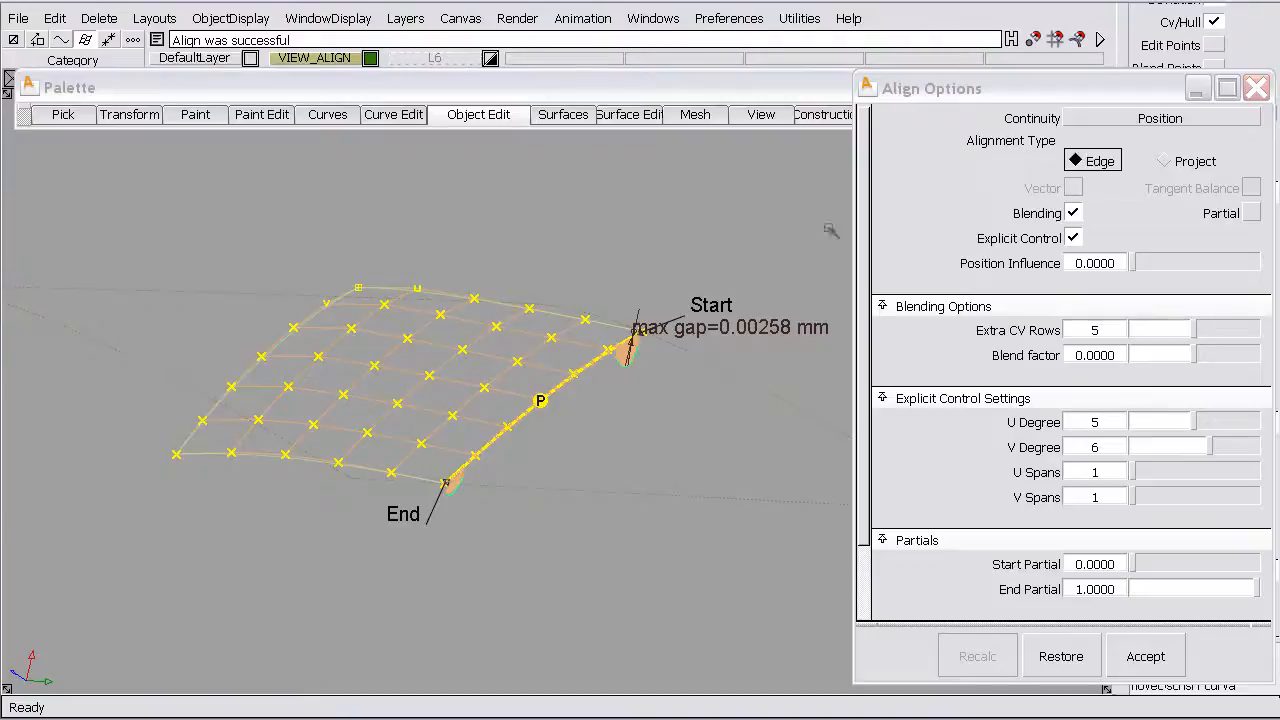
pyautogui.moveTo(590, 364)
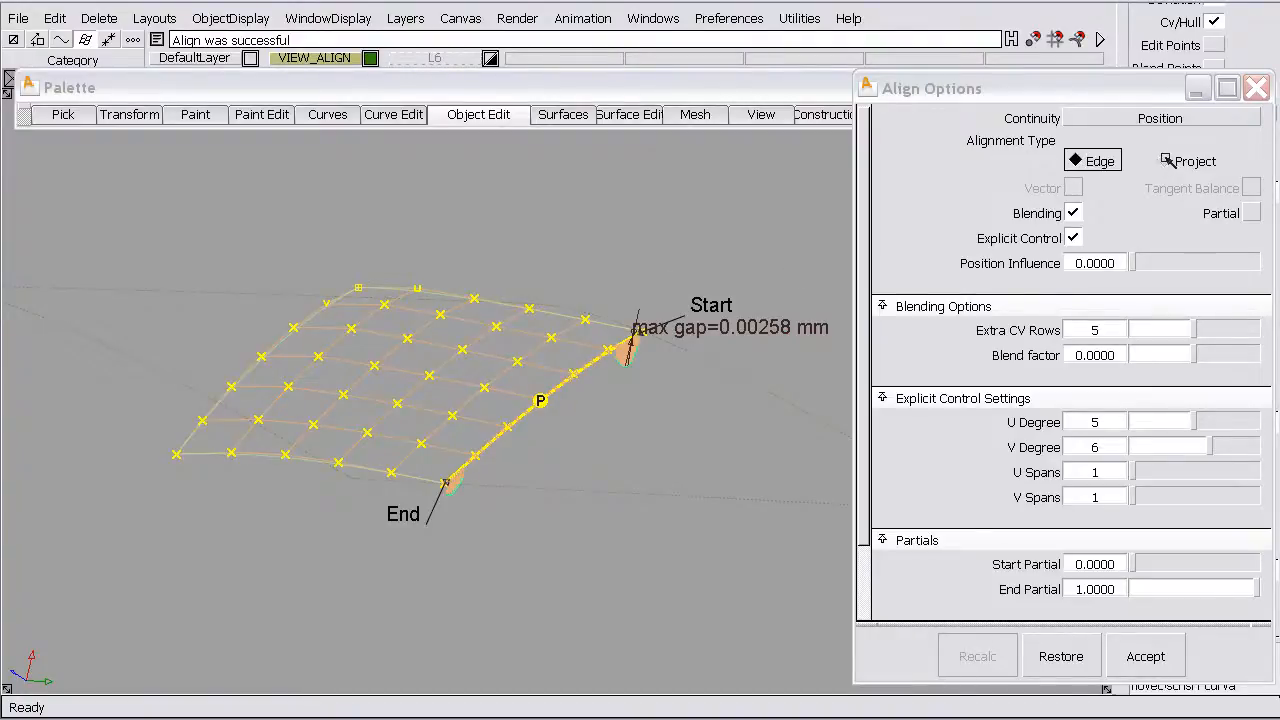
pyautogui.click(1168, 160)
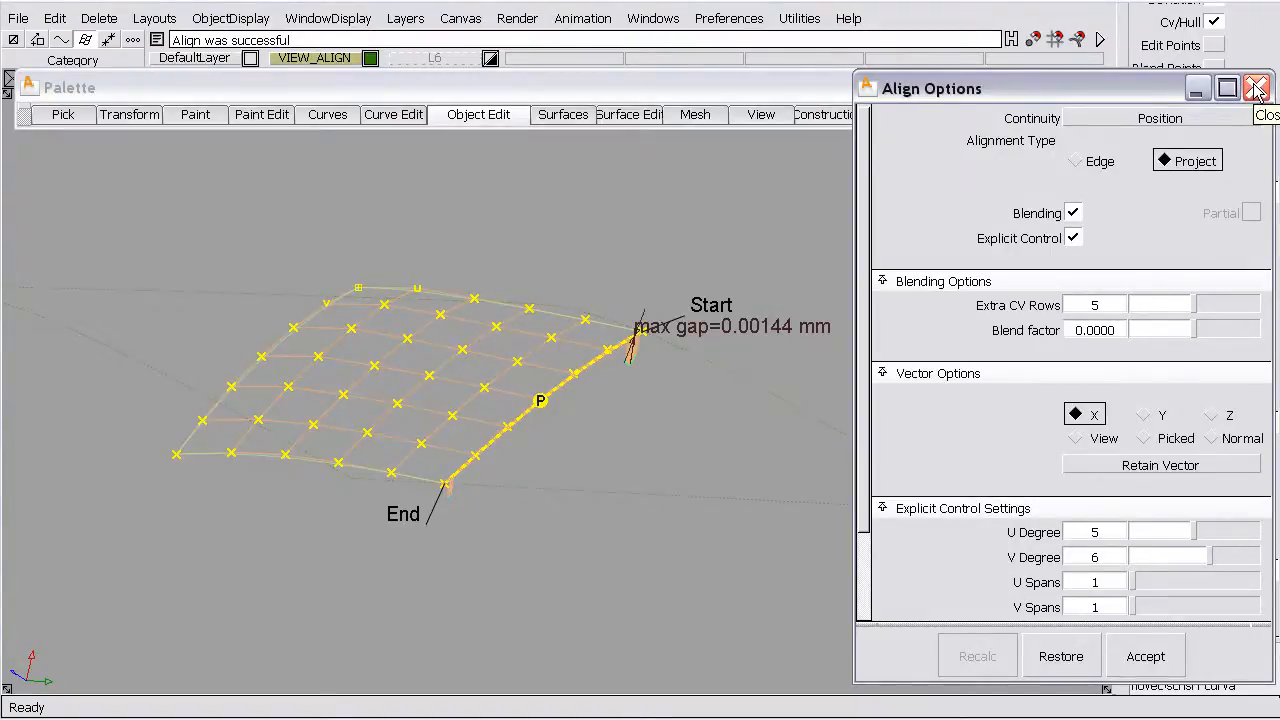
pyautogui.click(1258, 88)
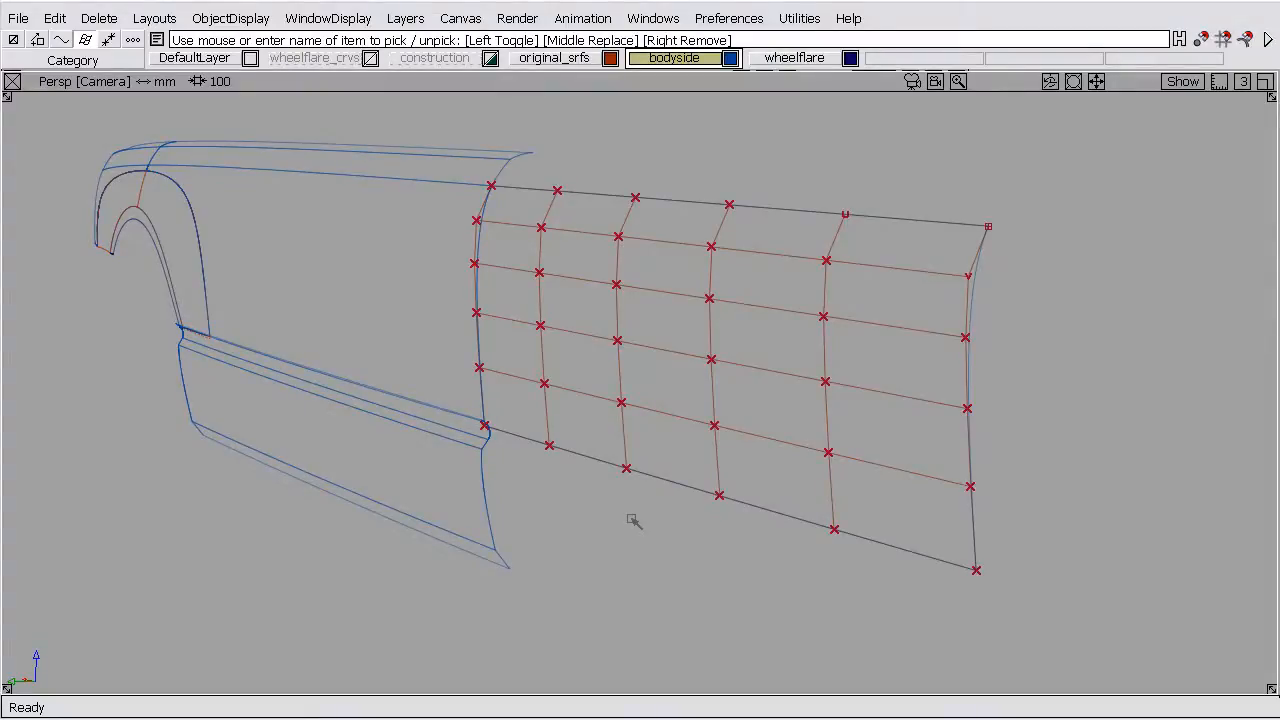
pyautogui.moveTo(658, 468)
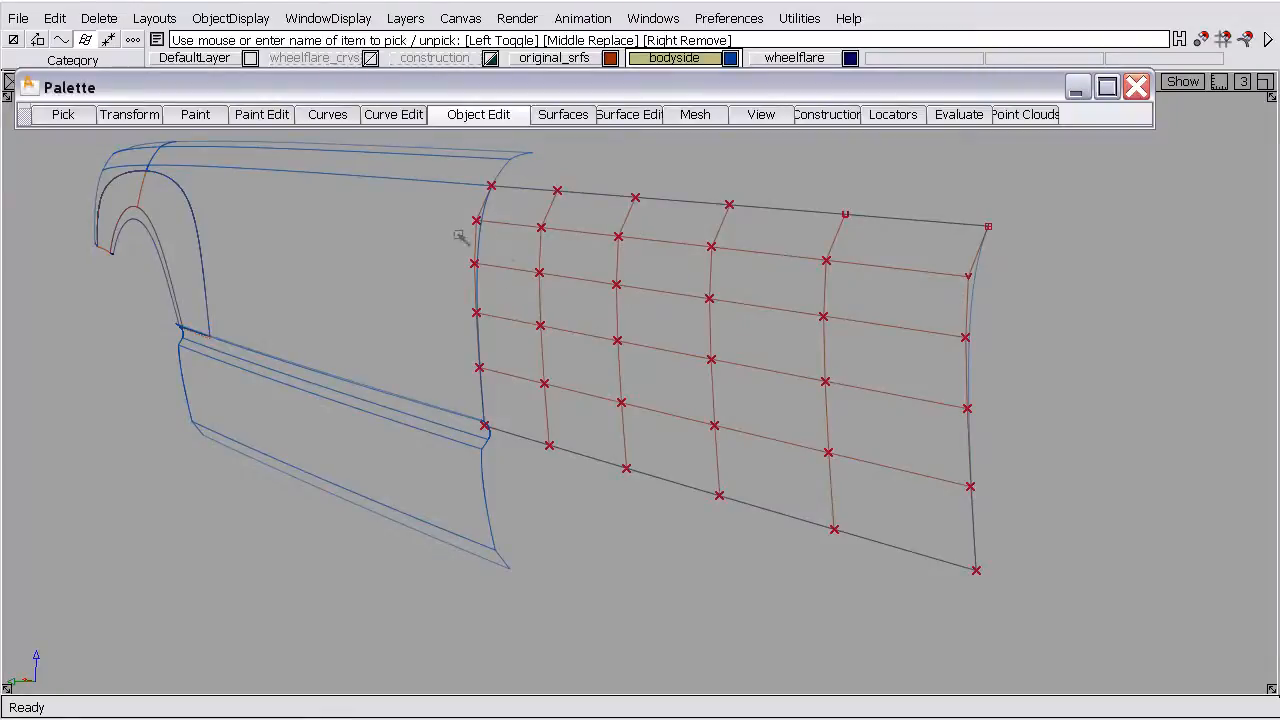
pyautogui.moveTo(376, 288)
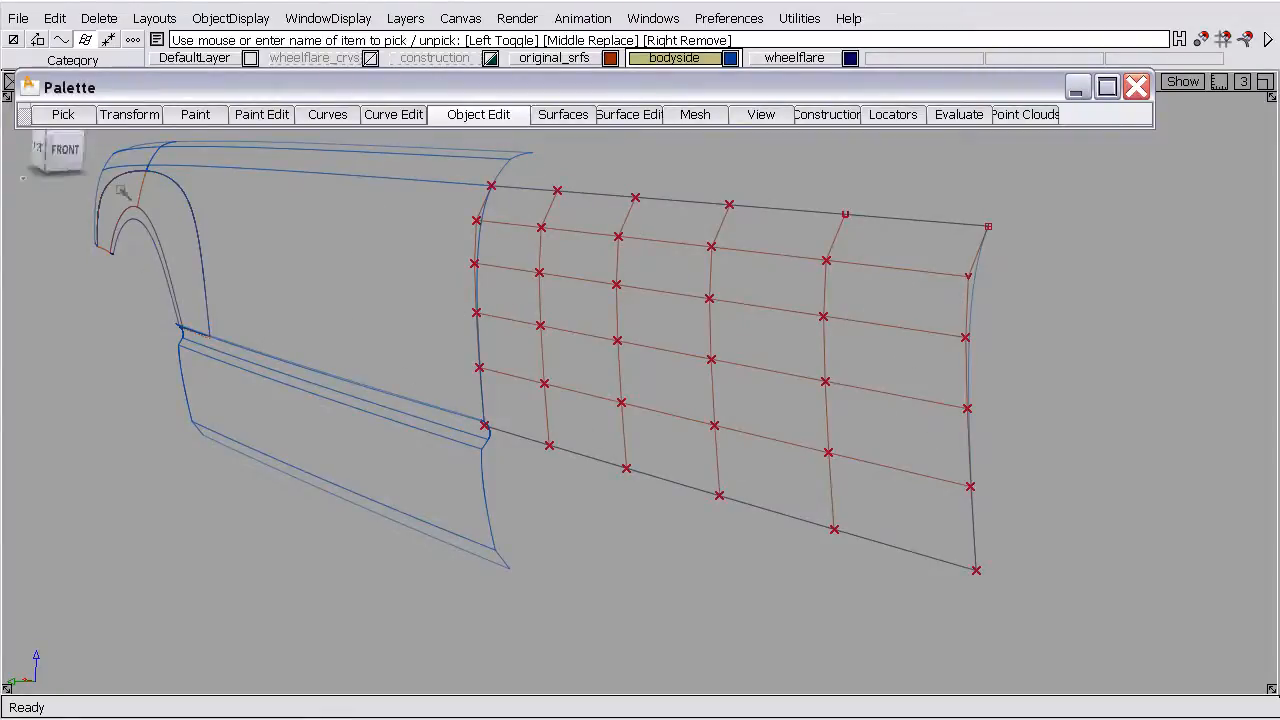
pyautogui.moveTo(516, 232)
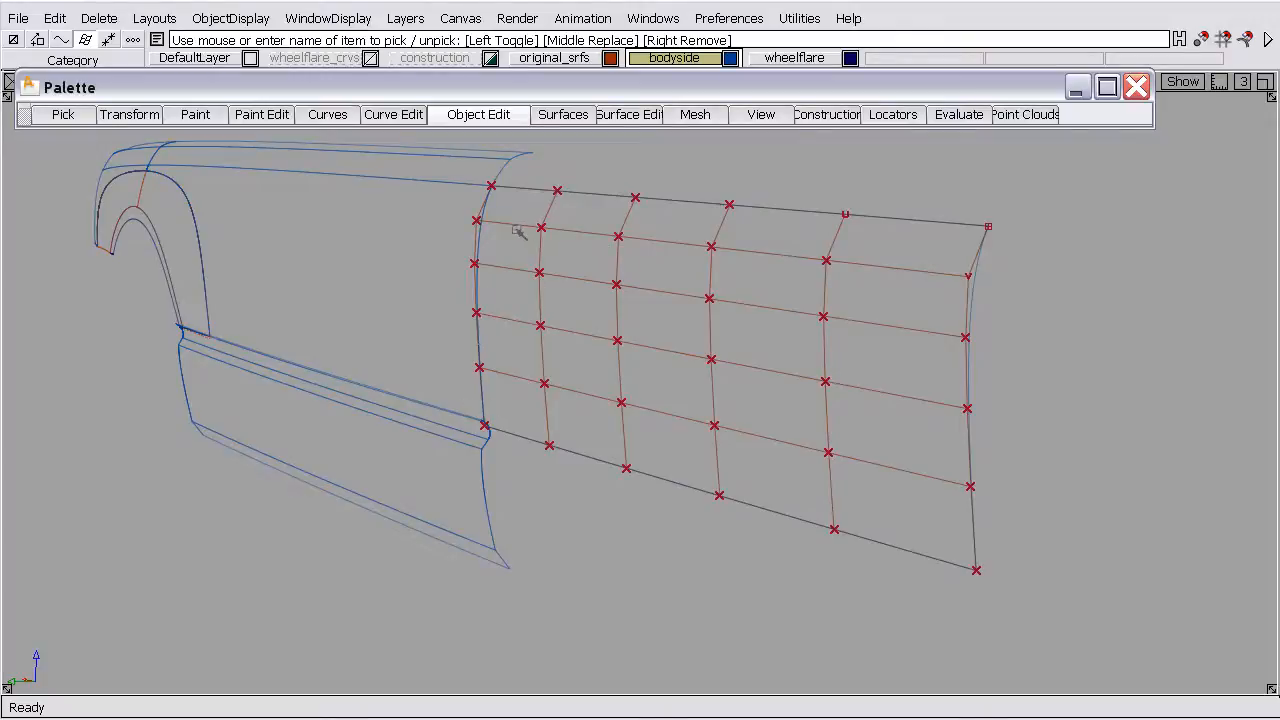
# - Add a curve near the body-side panel's rear edge, giving a closely spaced CV row
pyautogui.click(392, 114)
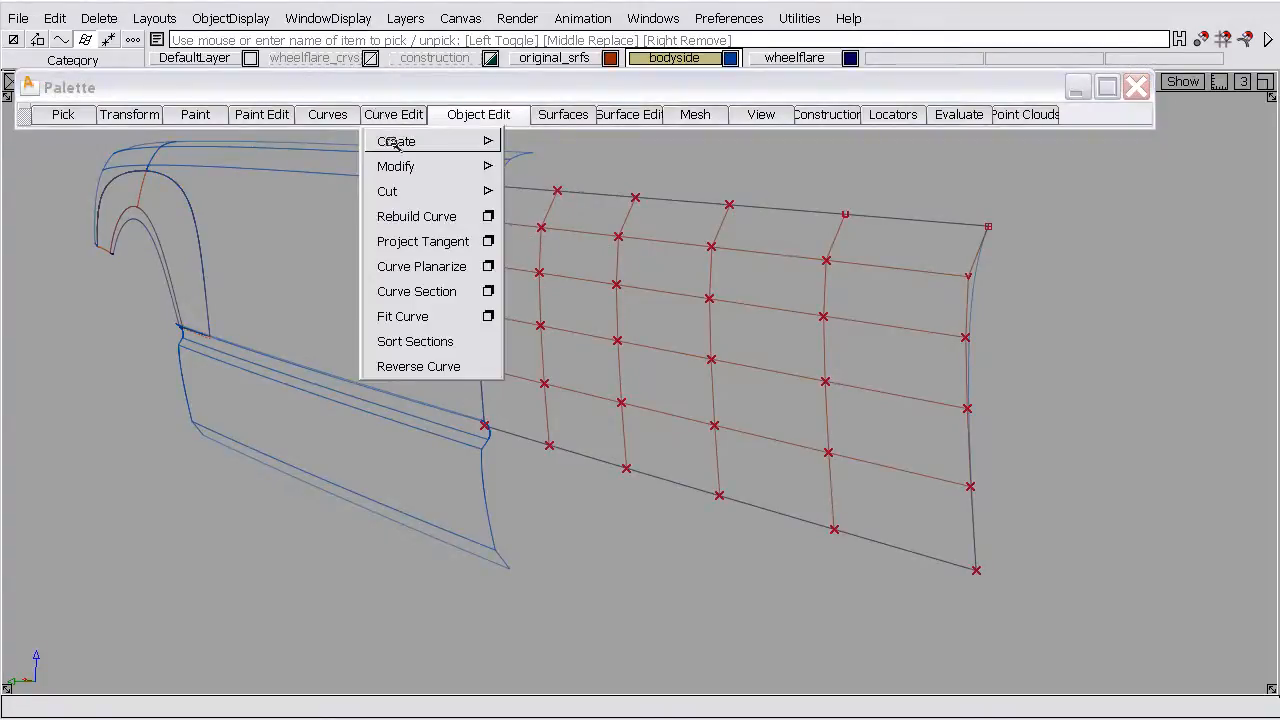
pyautogui.click(396, 140)
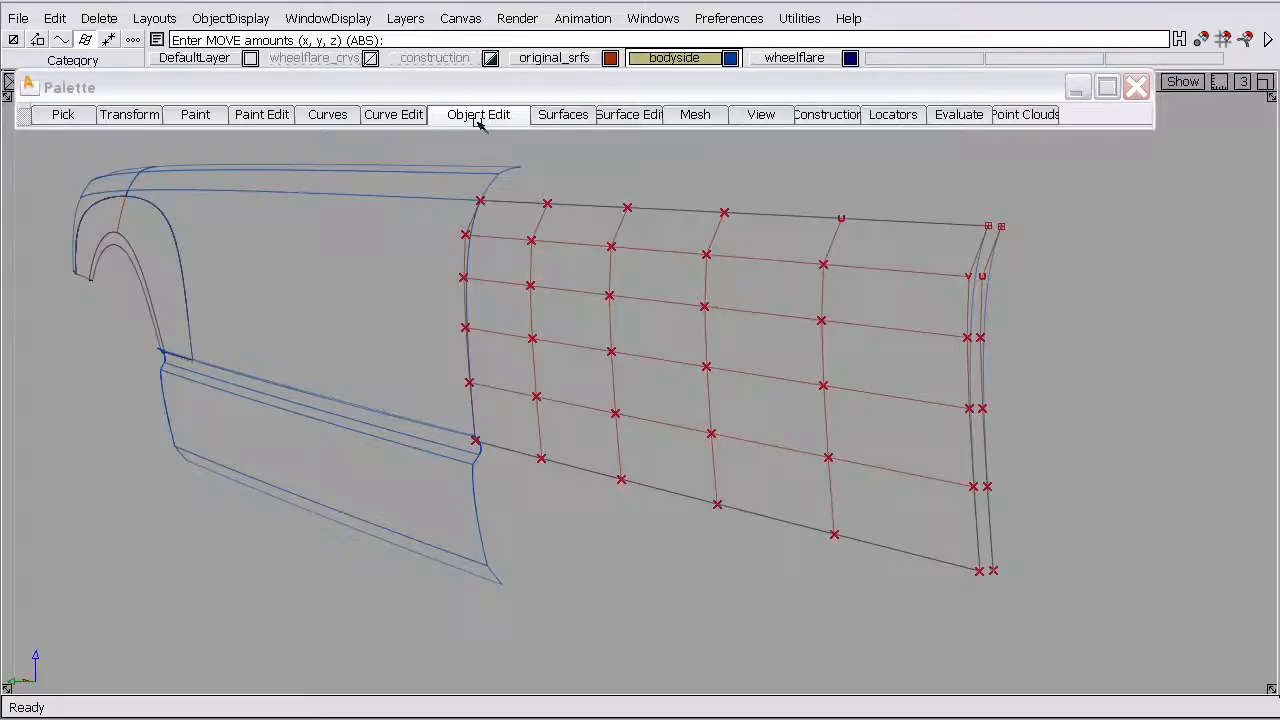
# - Align the panel's rear edge with Blending on, 2 extra CV rows and blend factor 1
pyautogui.click(476, 114)
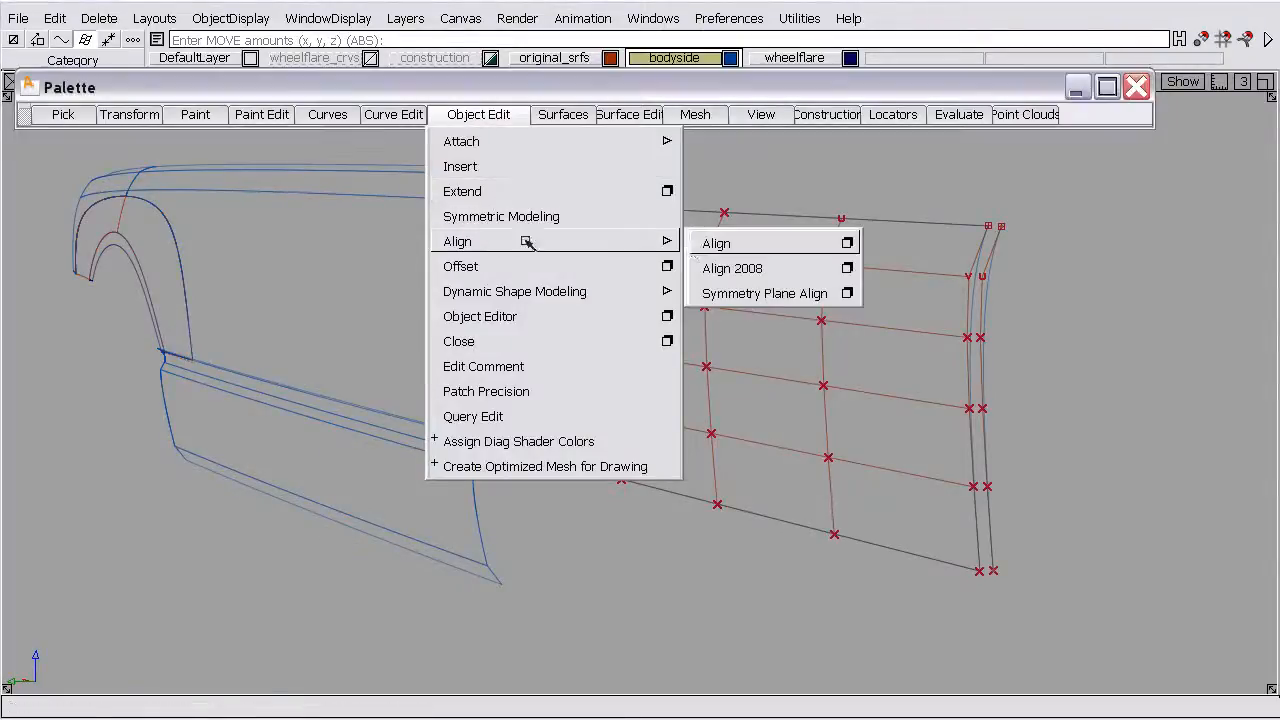
pyautogui.click(716, 242)
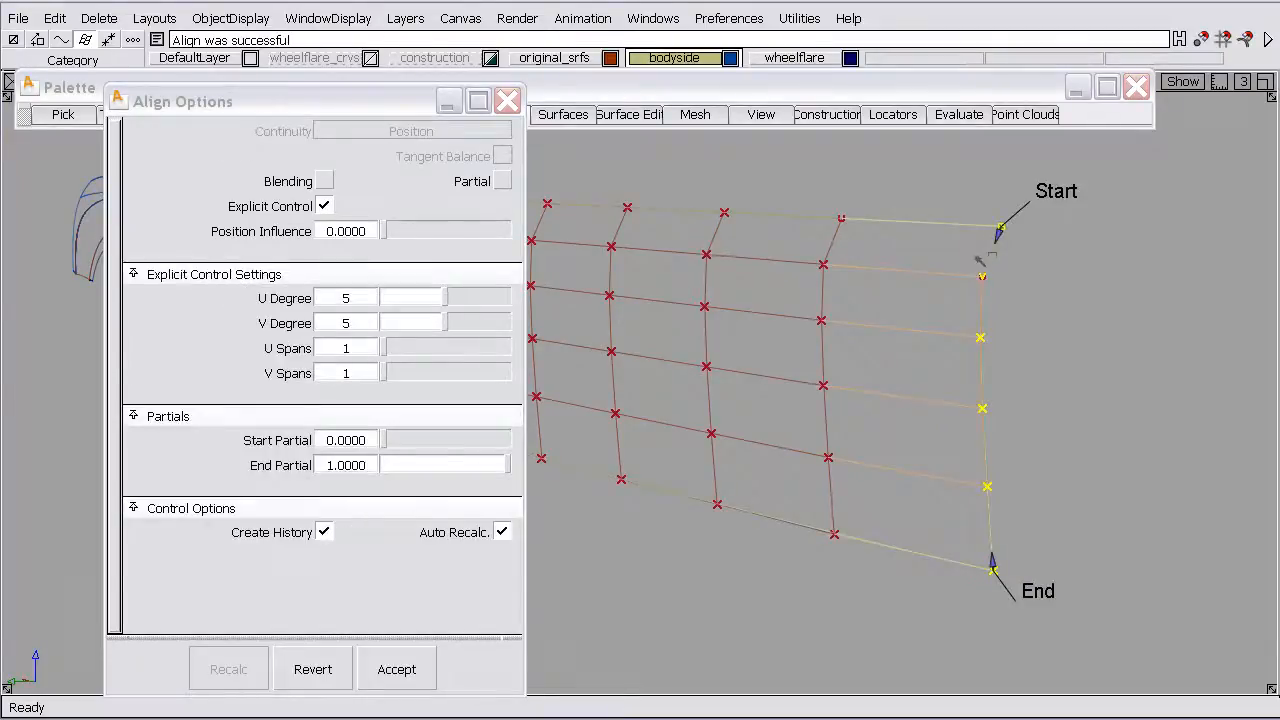
pyautogui.click(324, 182)
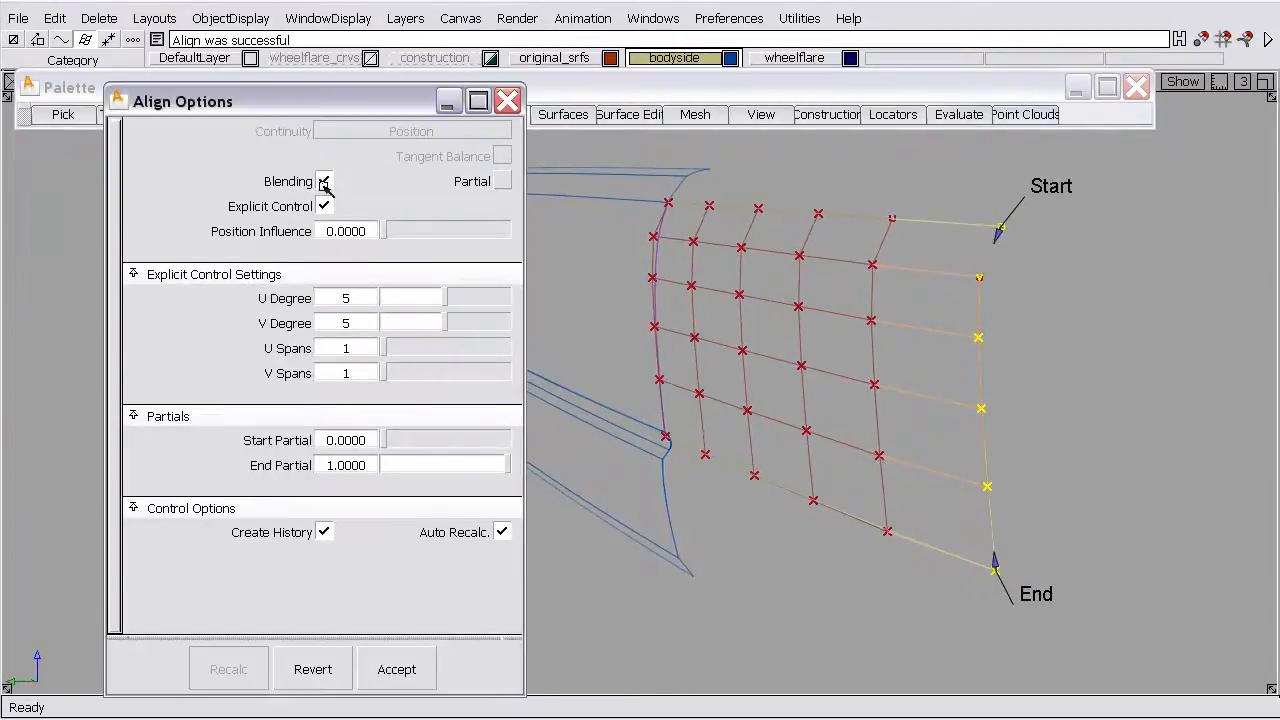
pyautogui.click(324, 180)
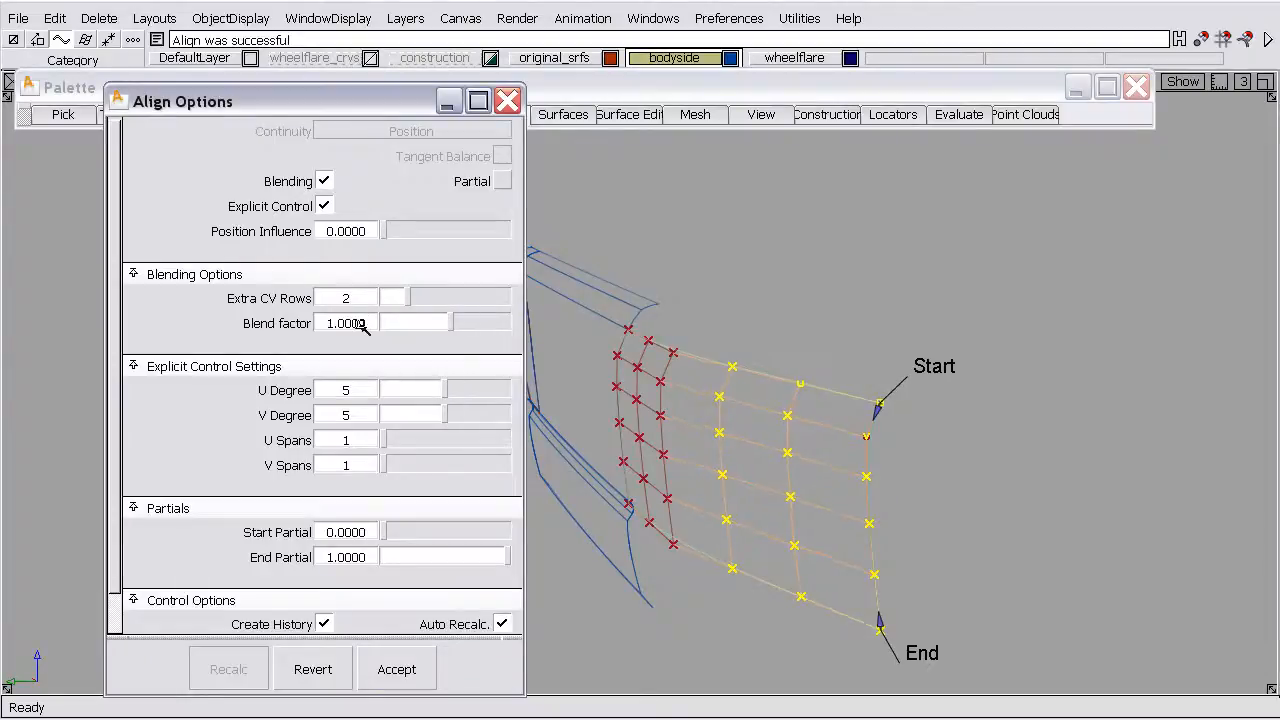
pyautogui.click(396, 668)
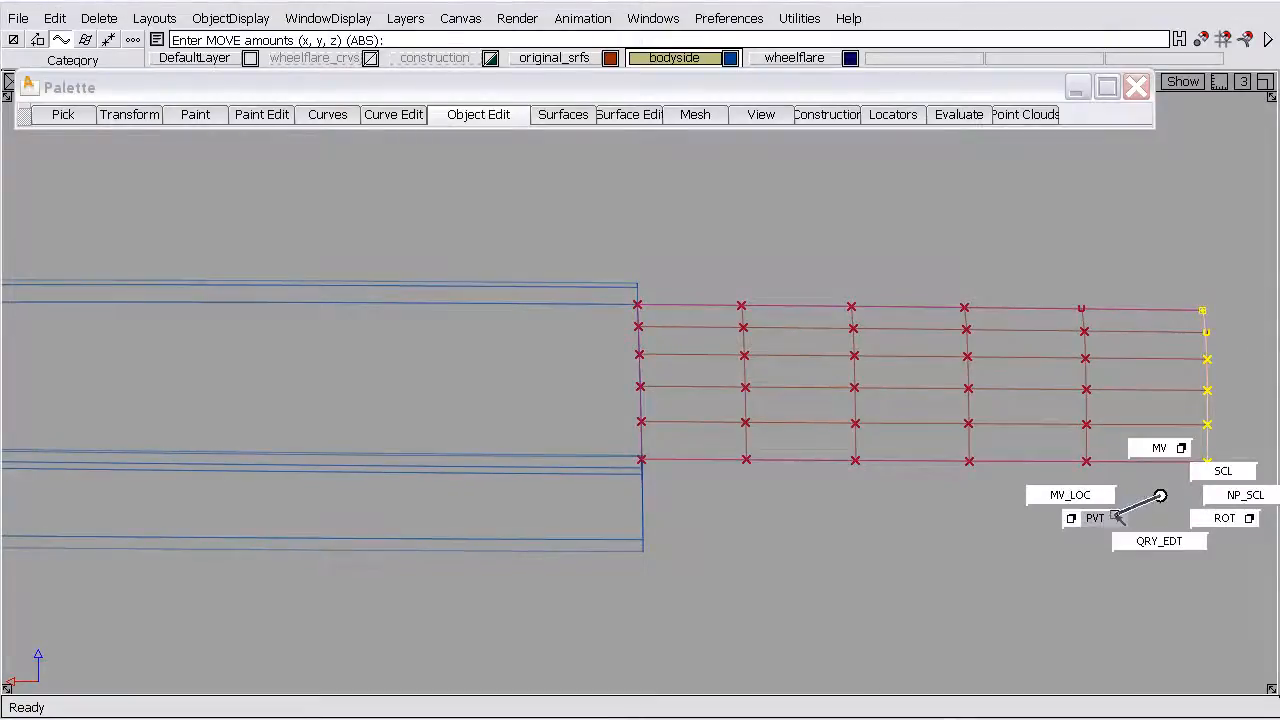
# - Move the pivot to the panel's lower rear control point
pyautogui.click(1094, 518)
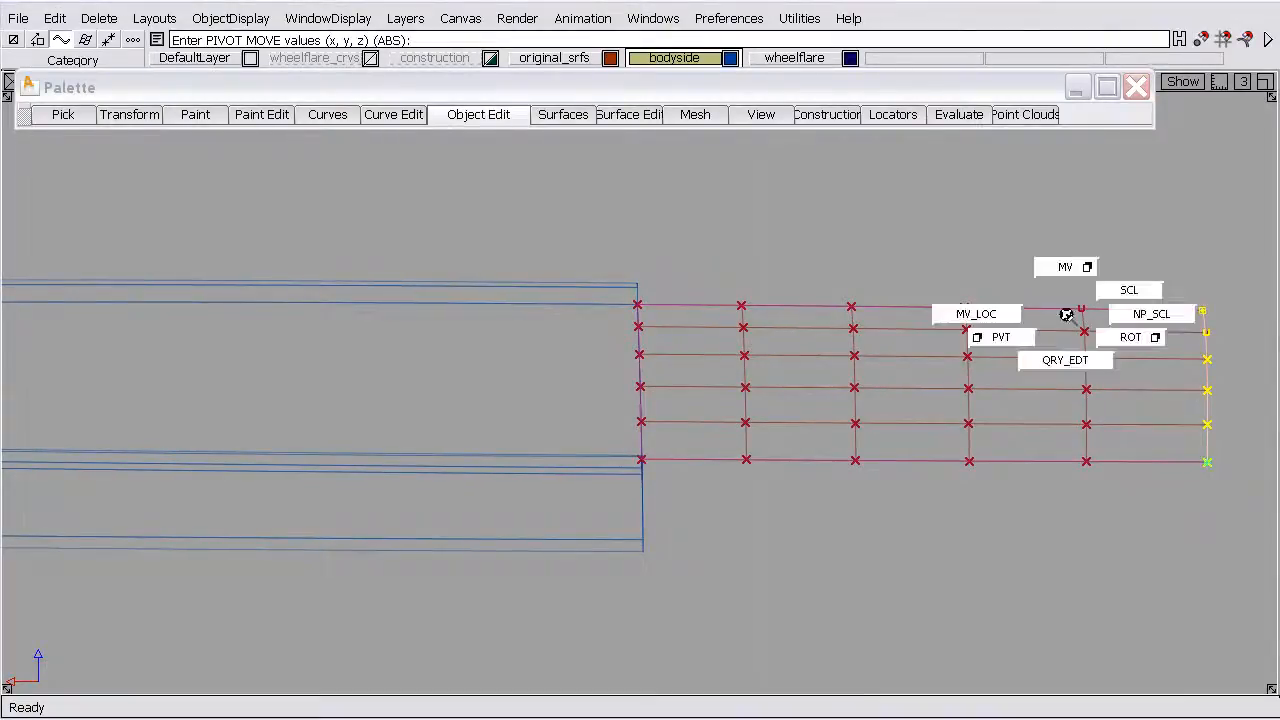
pyautogui.click(1128, 288)
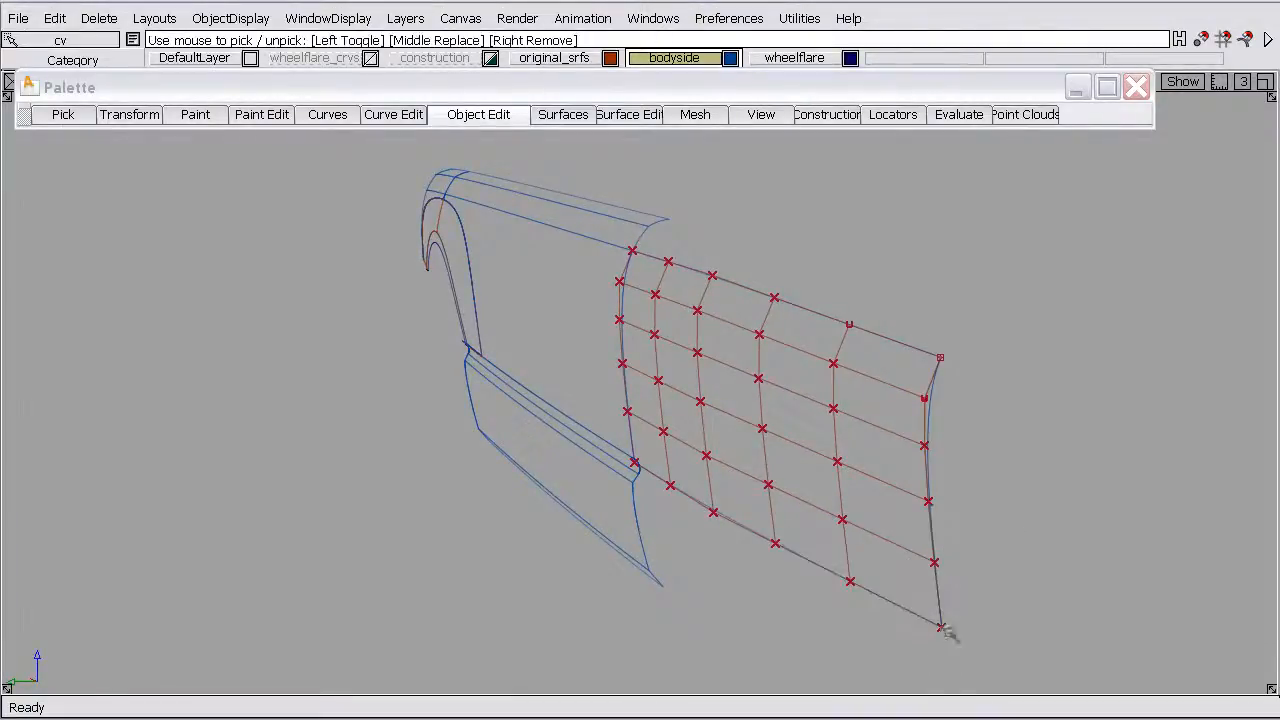
pyautogui.click(938, 628)
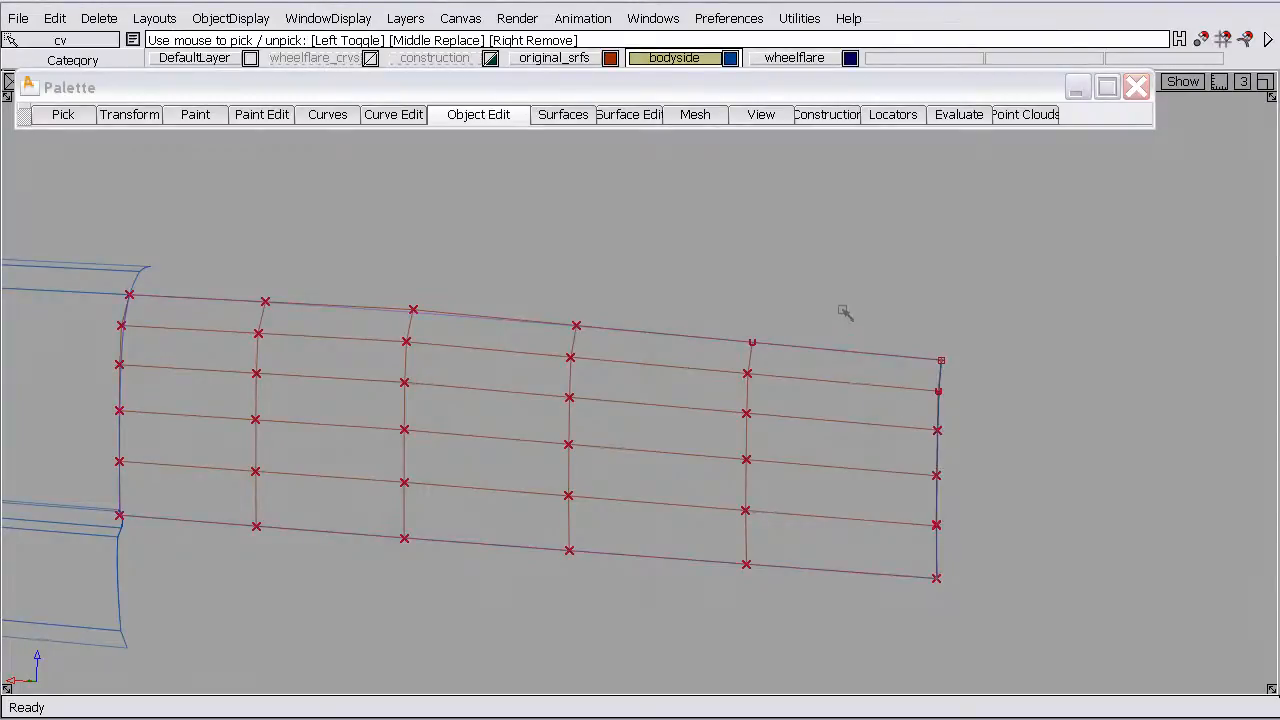
# - Stretch the end curve's endpoint and reshape it with an added handle
pyautogui.click(392, 114)
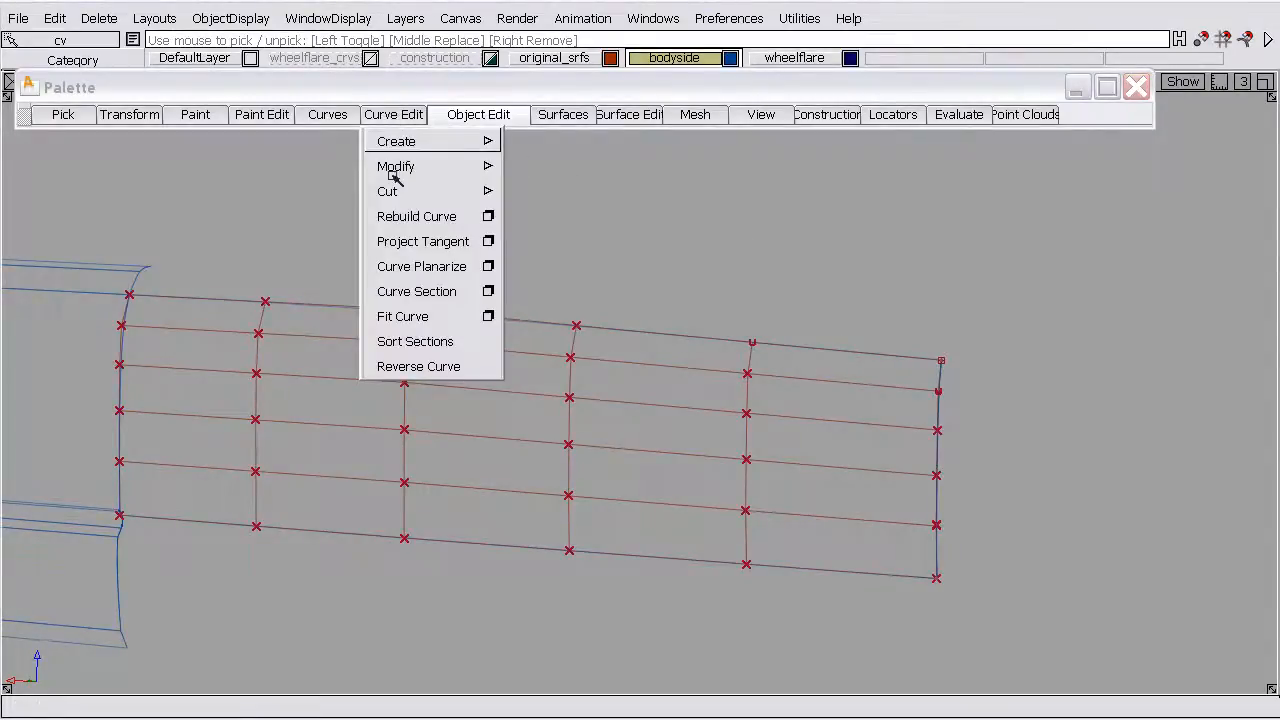
pyautogui.moveTo(414, 340)
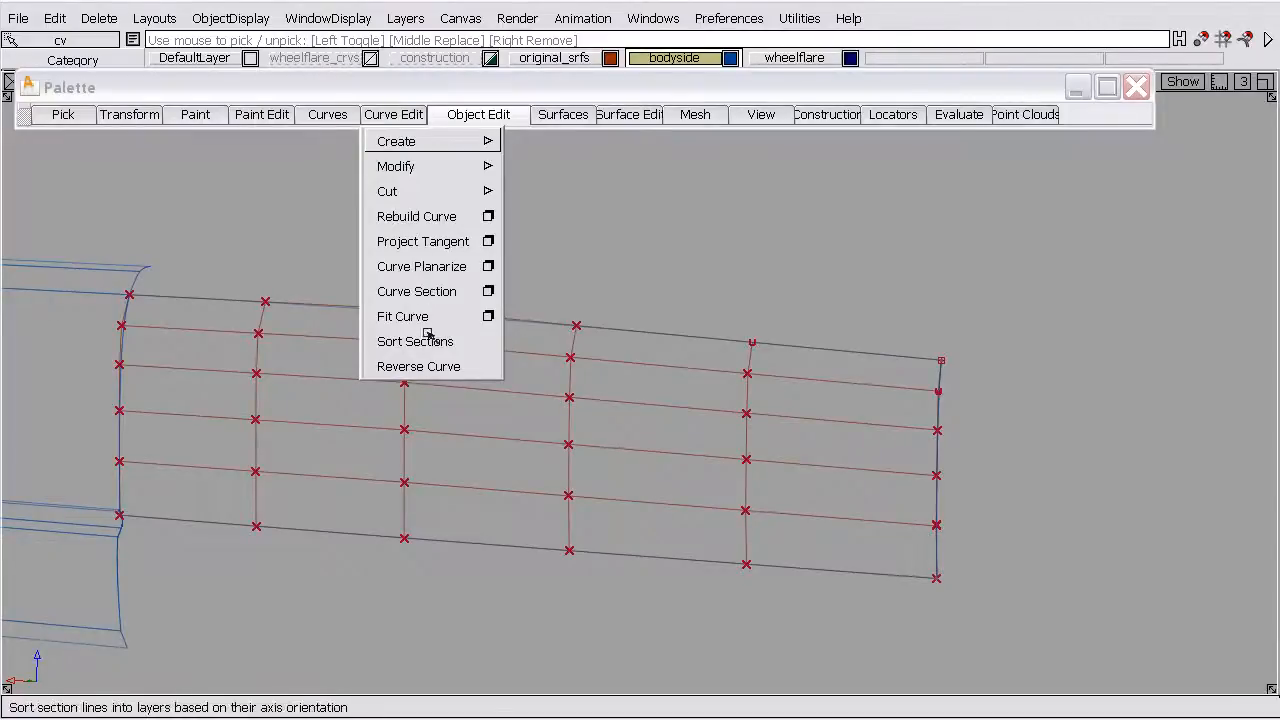
pyautogui.moveTo(470, 130)
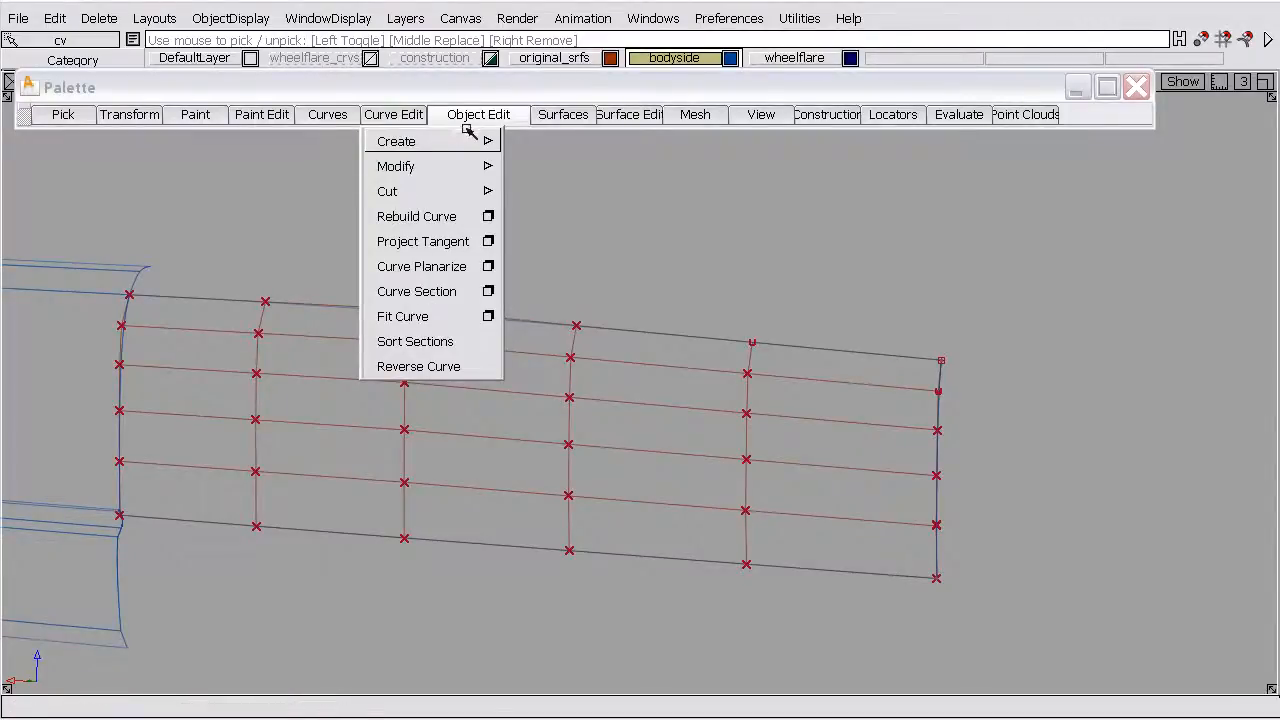
pyautogui.moveTo(420, 266)
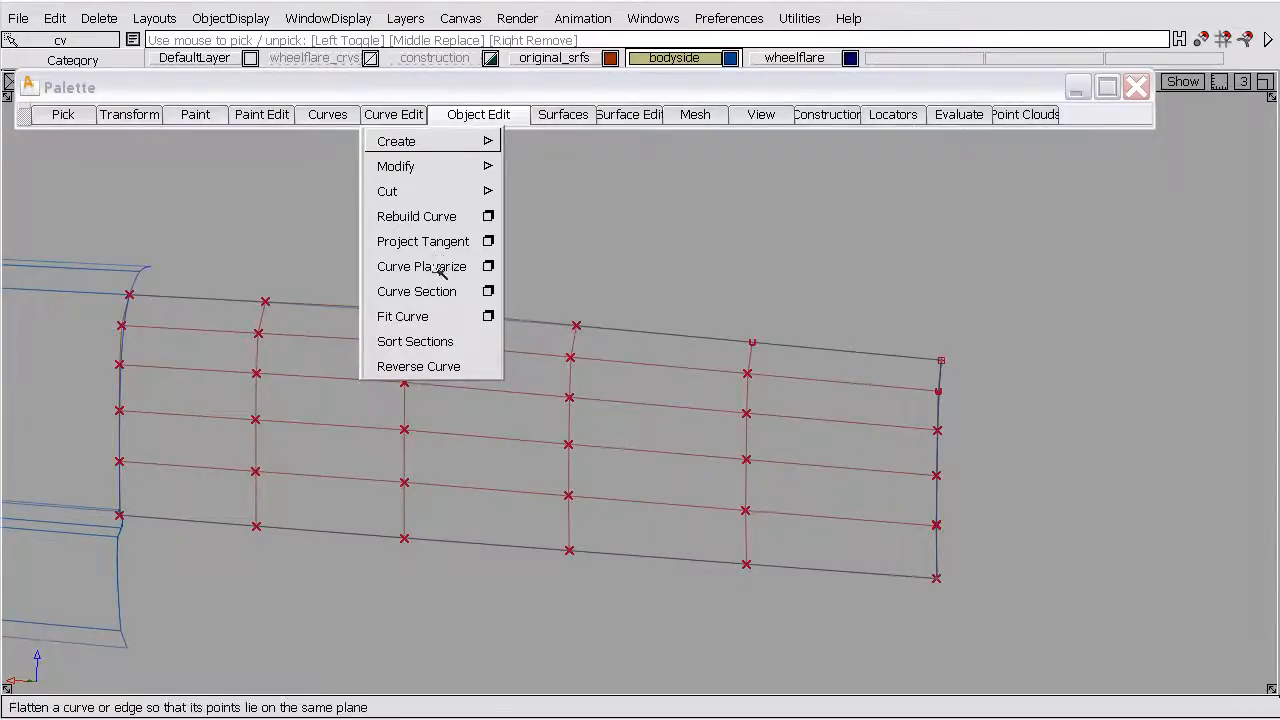
pyautogui.moveTo(436, 180)
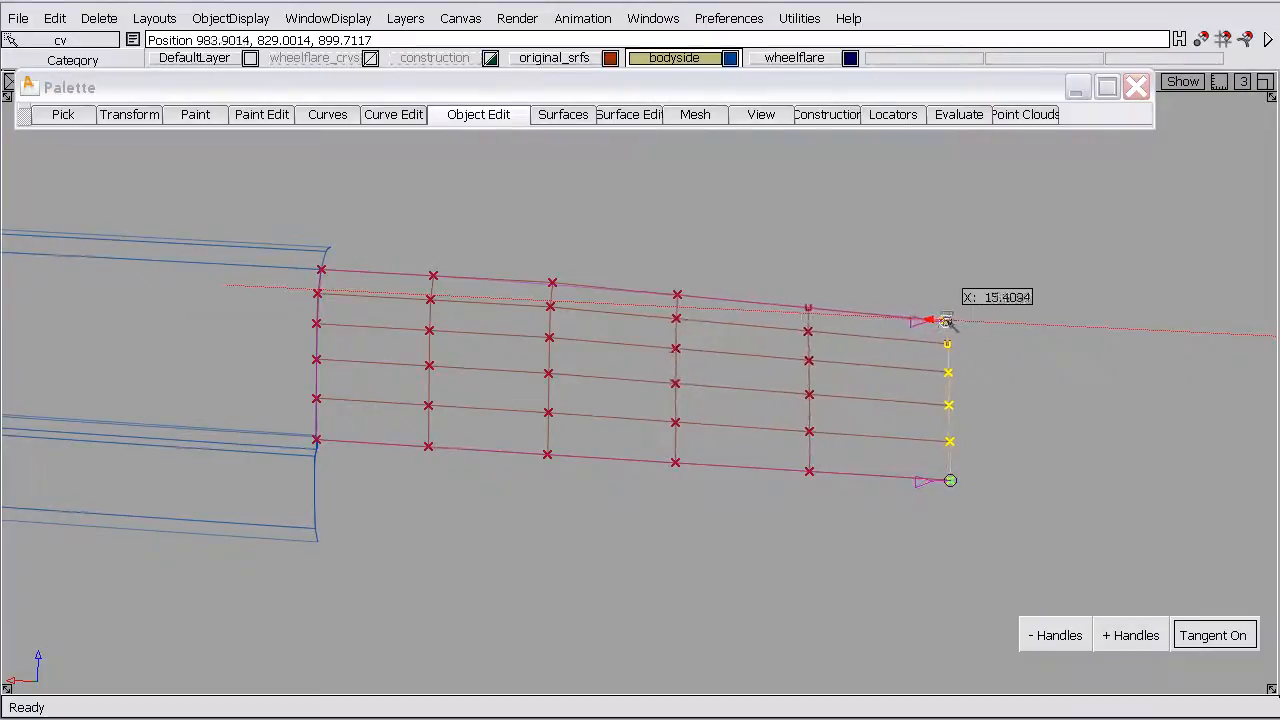
pyautogui.moveTo(944, 320); pyautogui.dragTo(910, 322)
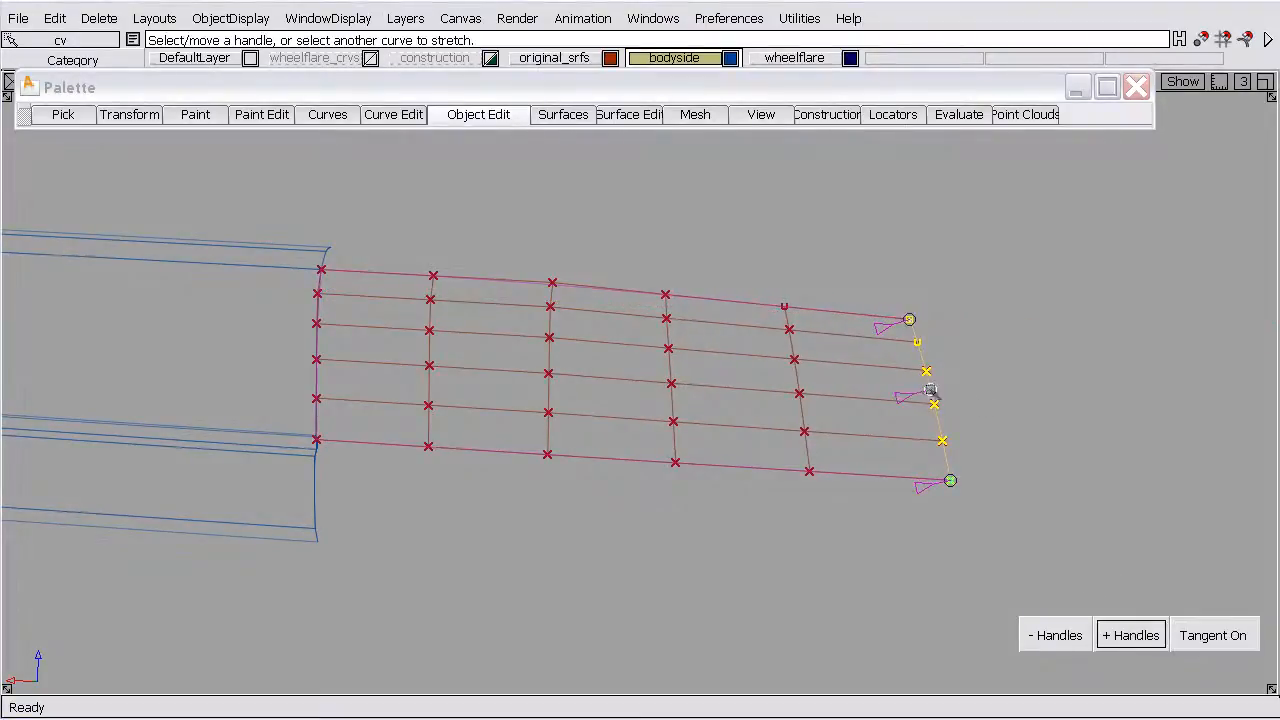
pyautogui.moveTo(930, 390); pyautogui.dragTo(956, 392)
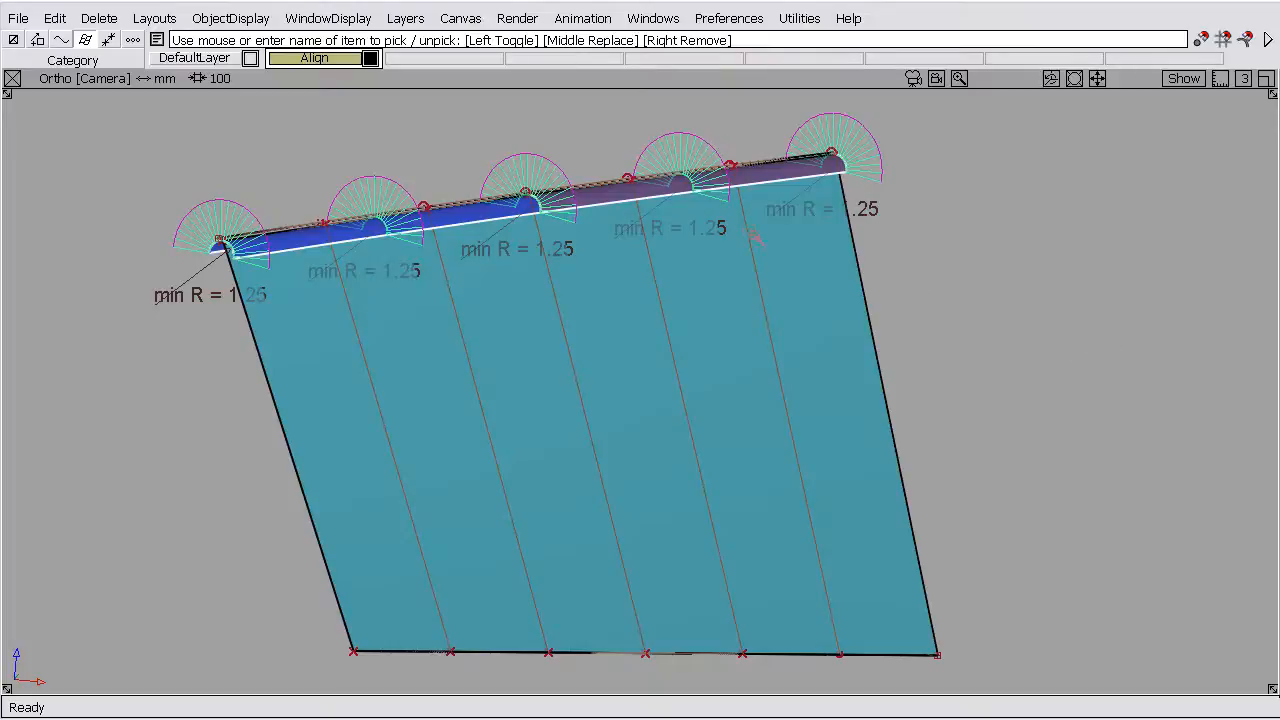
pyautogui.moveTo(310, 330)
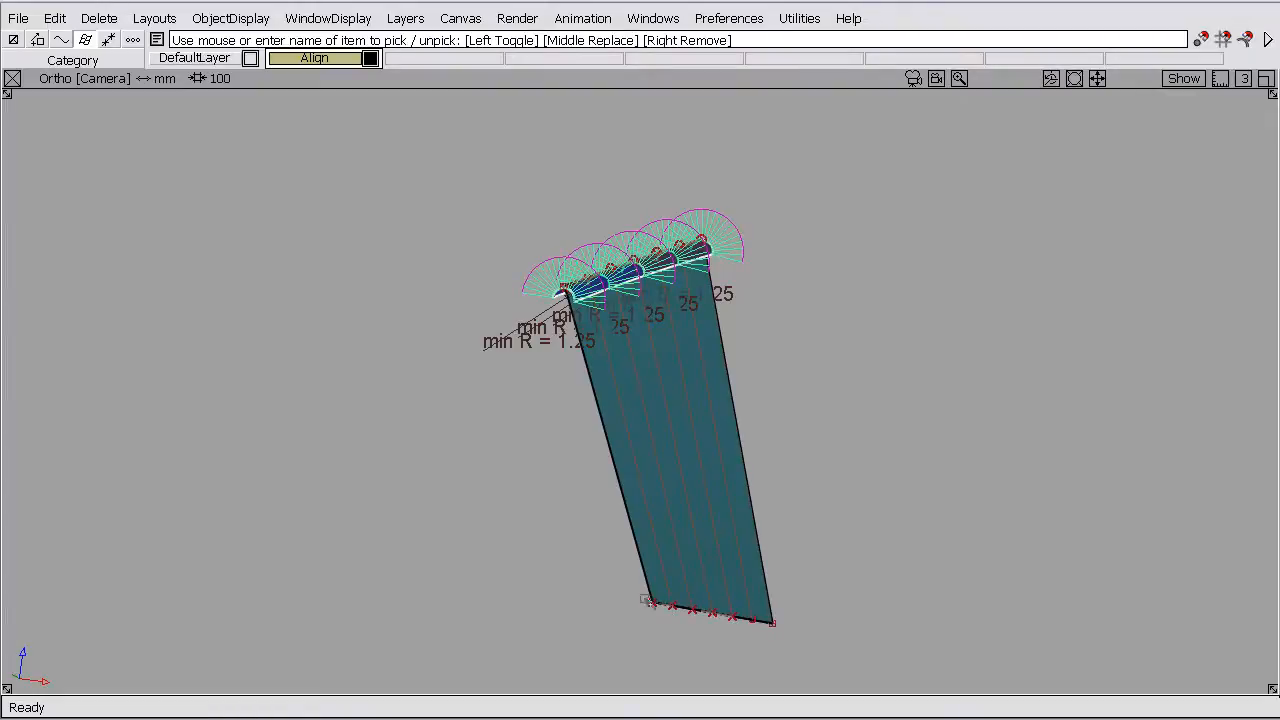
pyautogui.moveTo(704, 438)
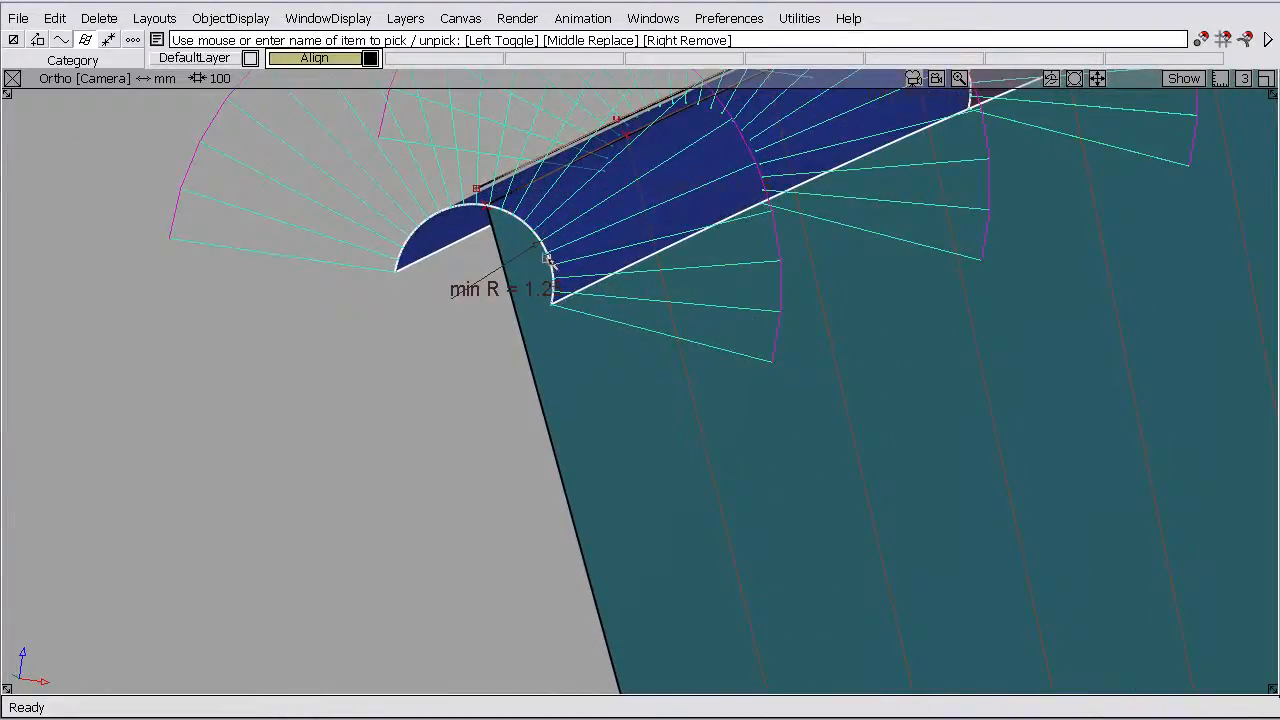
pyautogui.moveTo(672, 598)
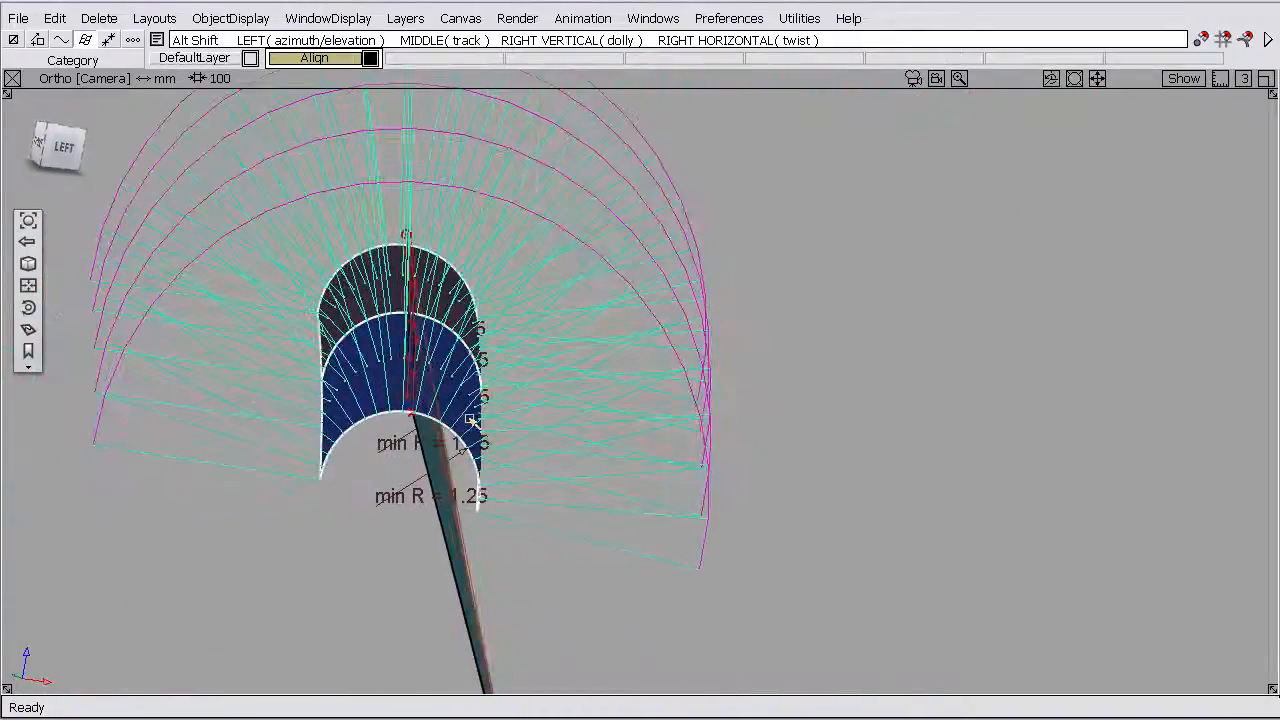
# - Tumble the view to look at the fillet tube end-on and read its radius combs
pyautogui.moveTo(470, 420); pyautogui.dragTo(468, 500)
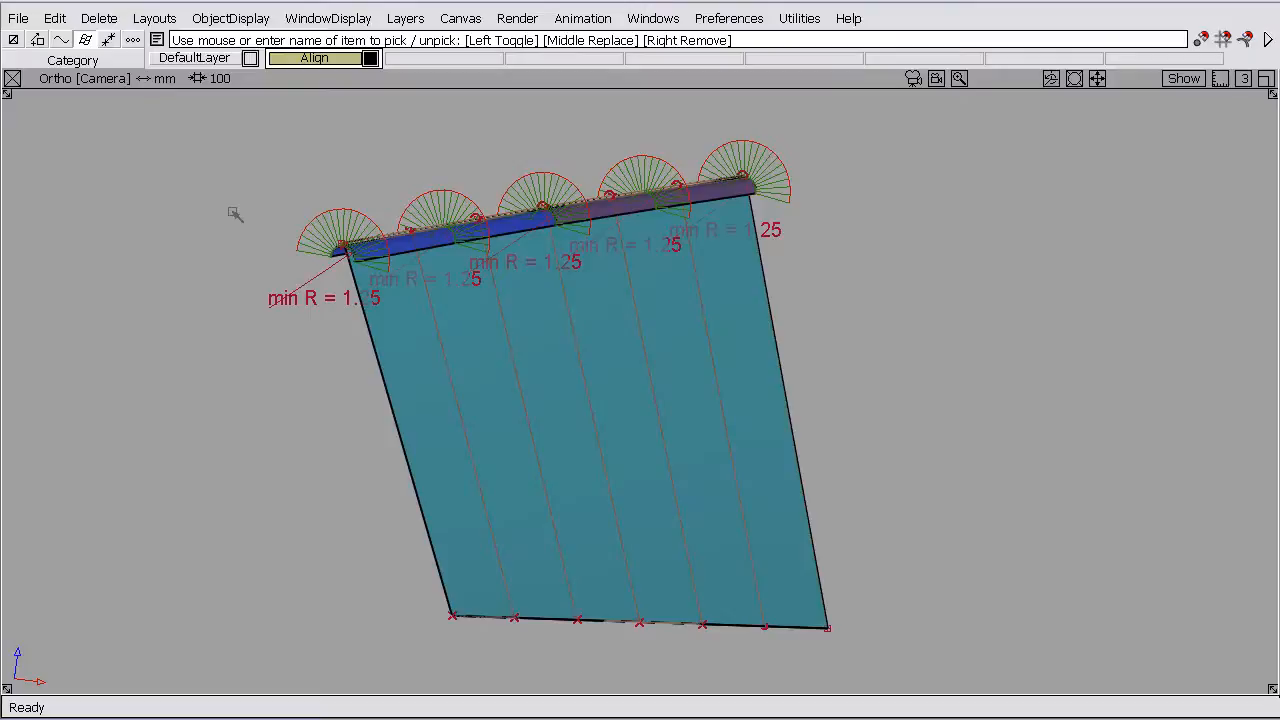
pyautogui.moveTo(404, 148)
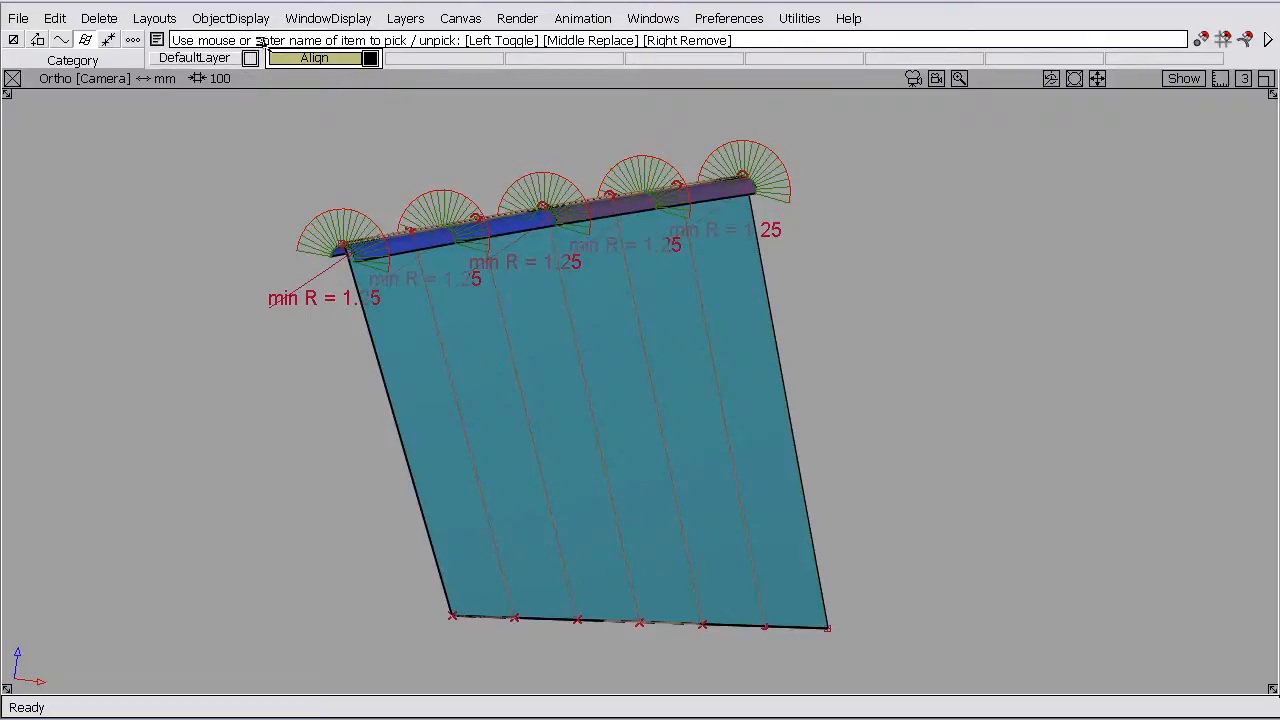
# - Align the teal surface's top edge to the fillet tube using Explicit Control, U degree 6
pyautogui.click(100, 18)
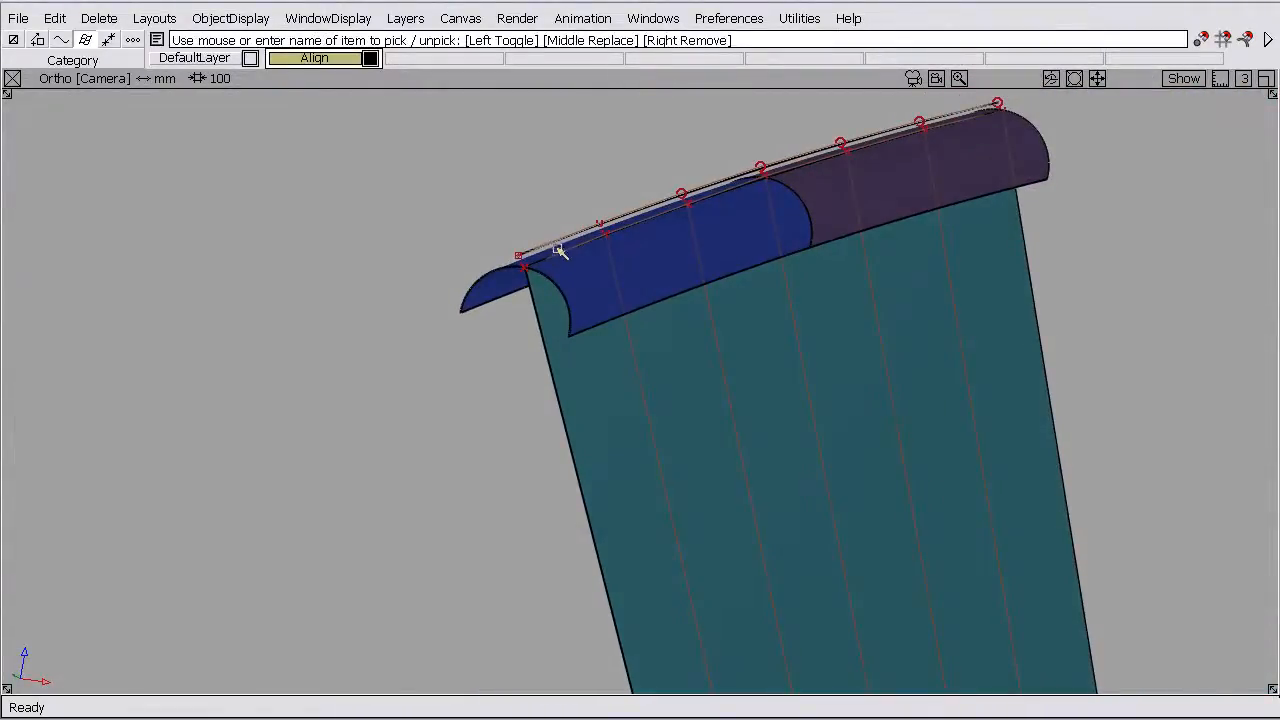
pyautogui.moveTo(556, 250)
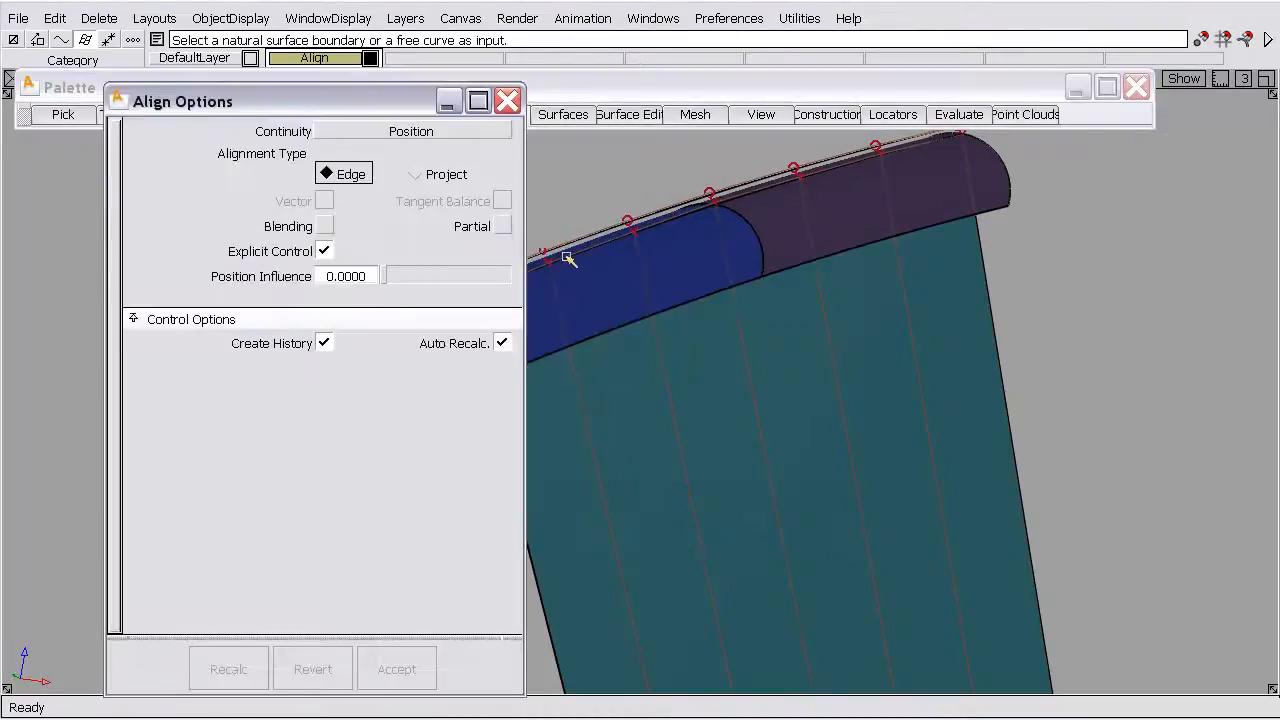
pyautogui.click(560, 250)
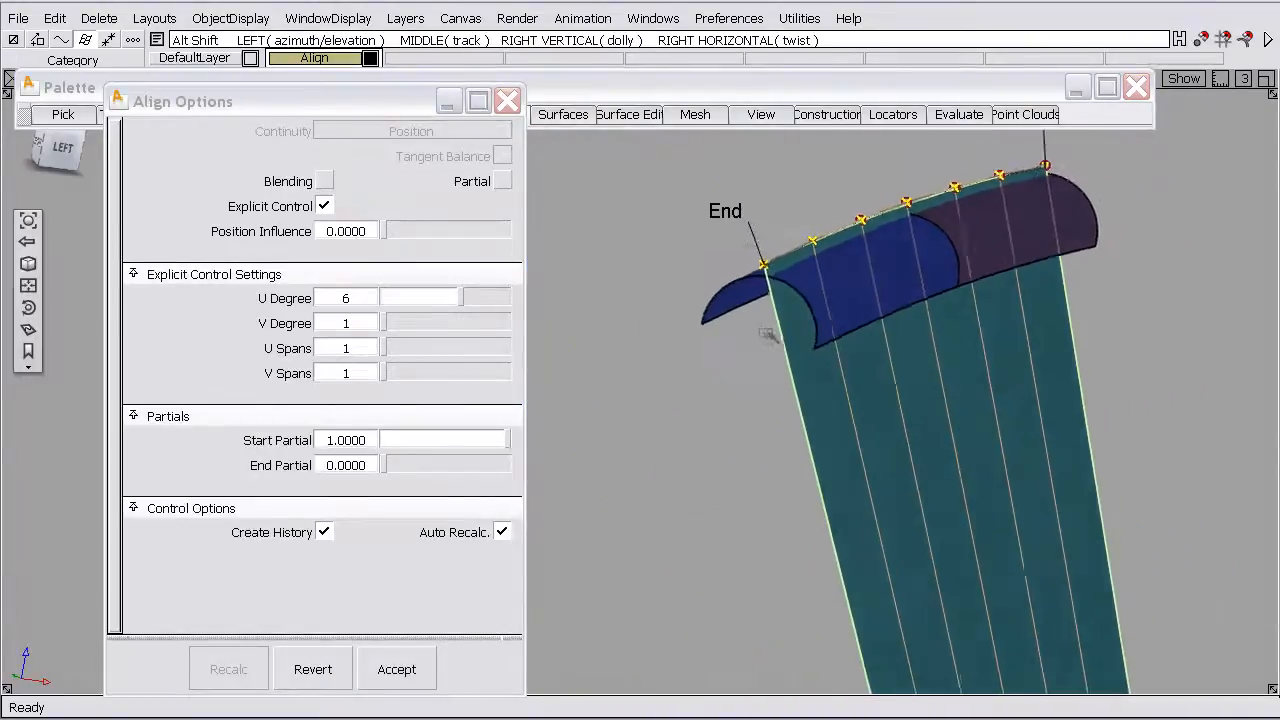
pyautogui.click(396, 668)
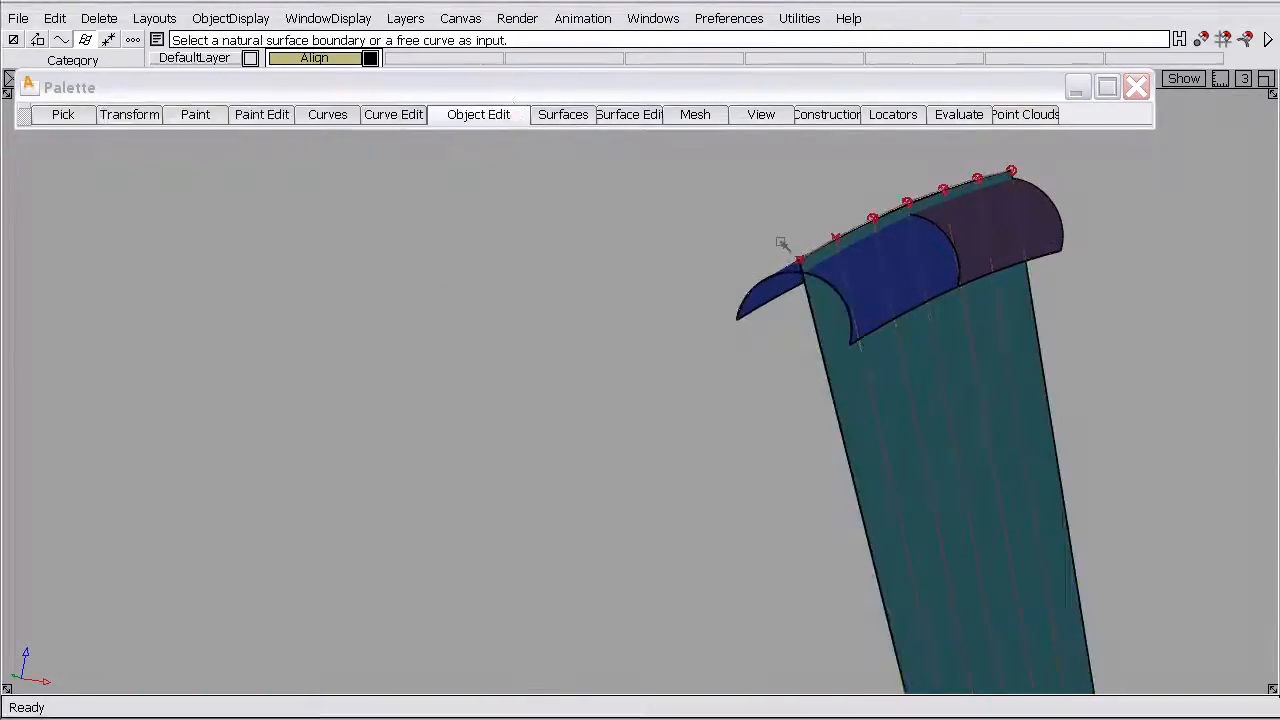
# - Move the driving curve's CVs so it settles onto the tube's lower boundary
pyautogui.click(796, 260)
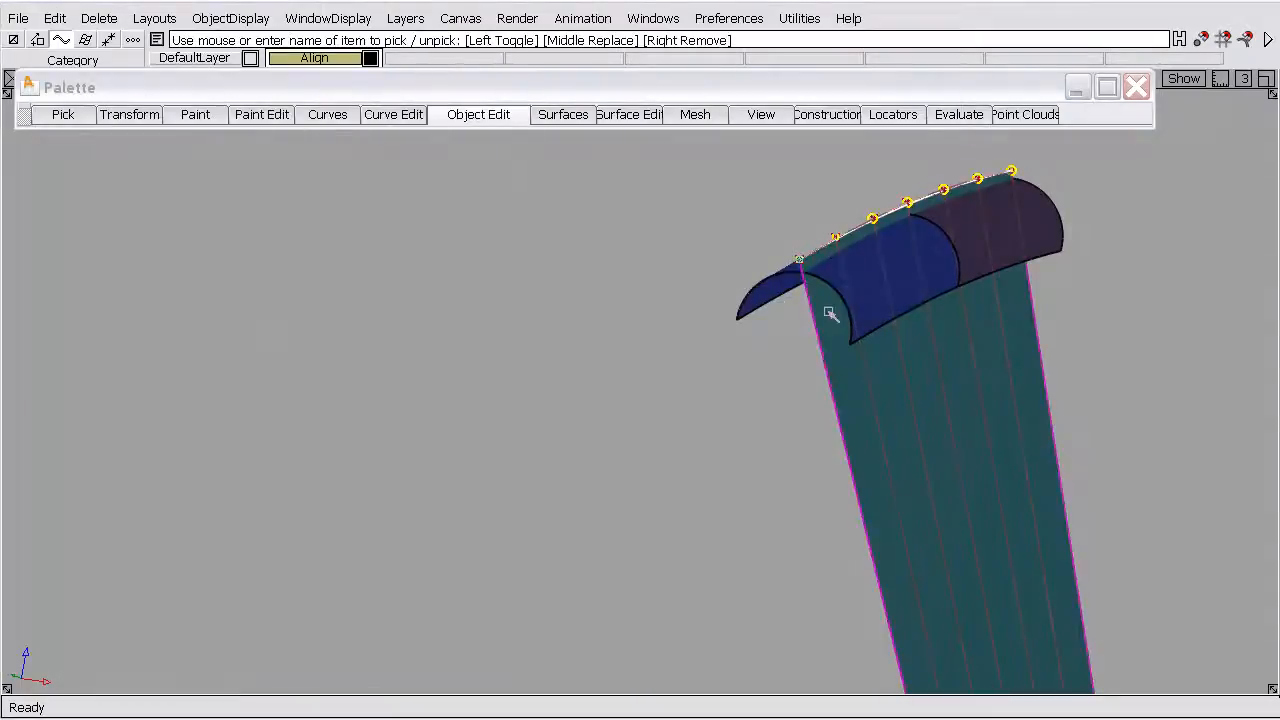
pyautogui.moveTo(824, 316); pyautogui.dragTo(830, 284)
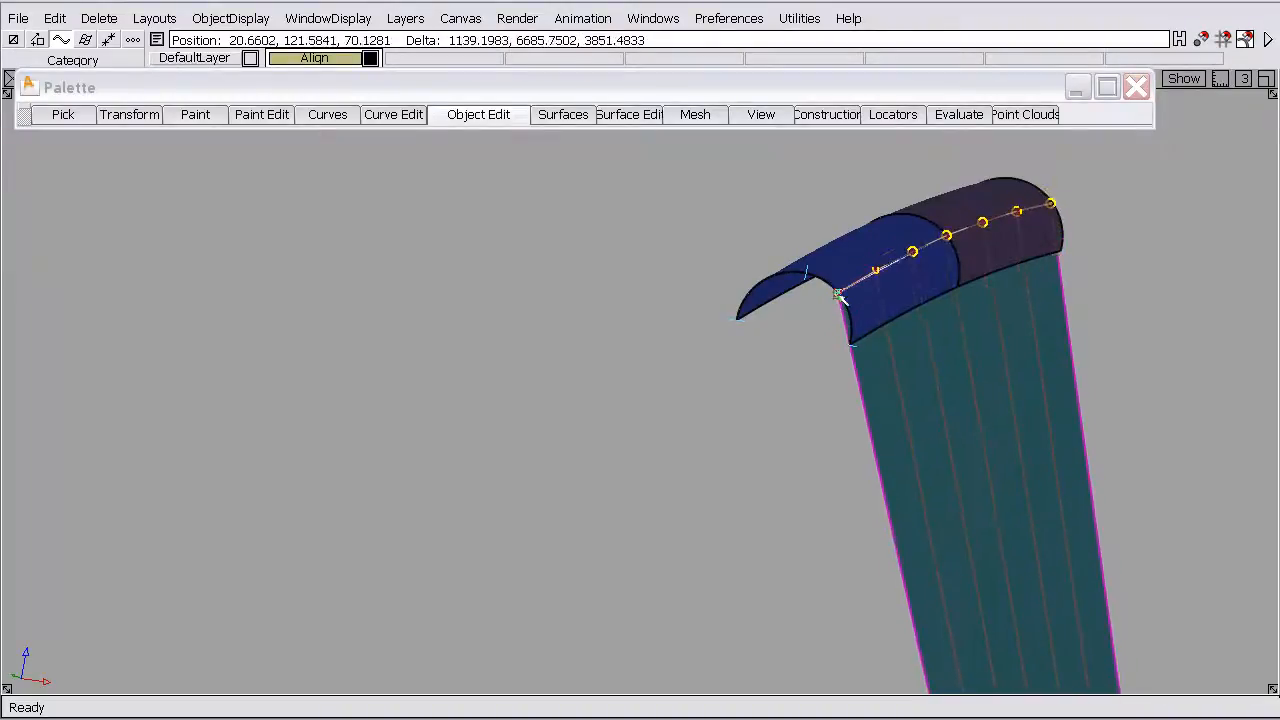
pyautogui.moveTo(840, 296); pyautogui.dragTo(876, 330)
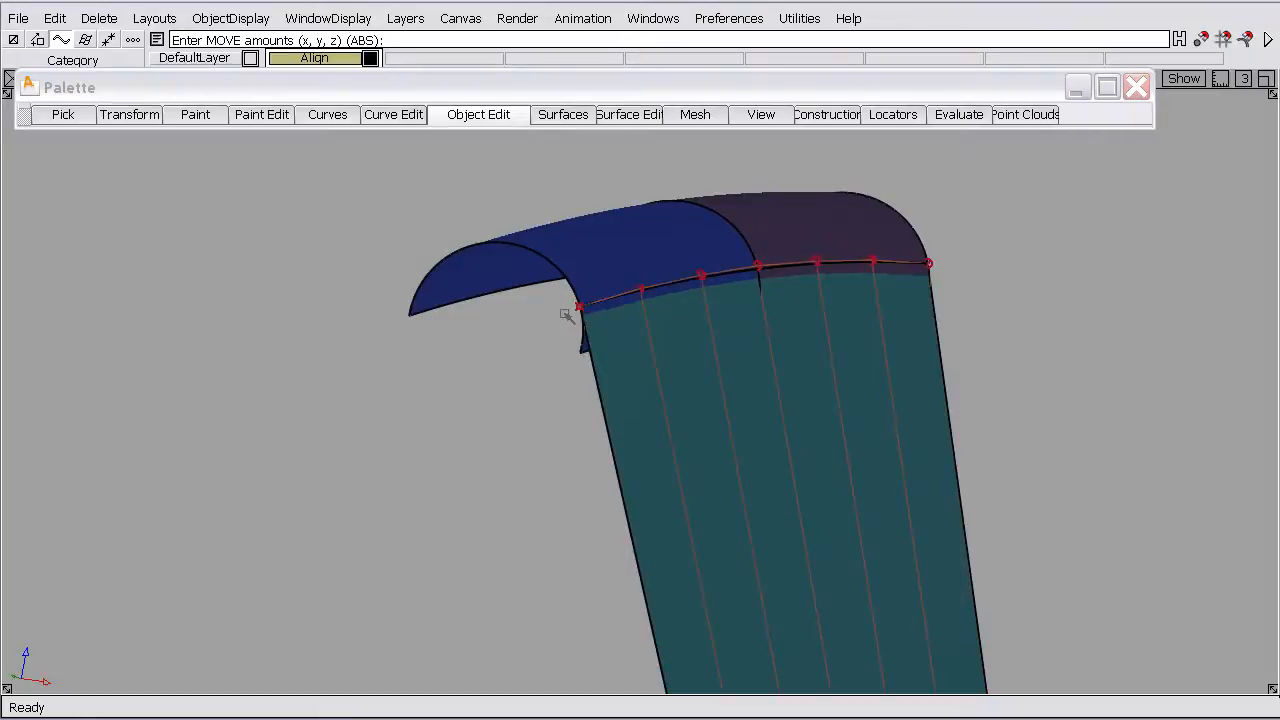
pyautogui.moveTo(764, 286)
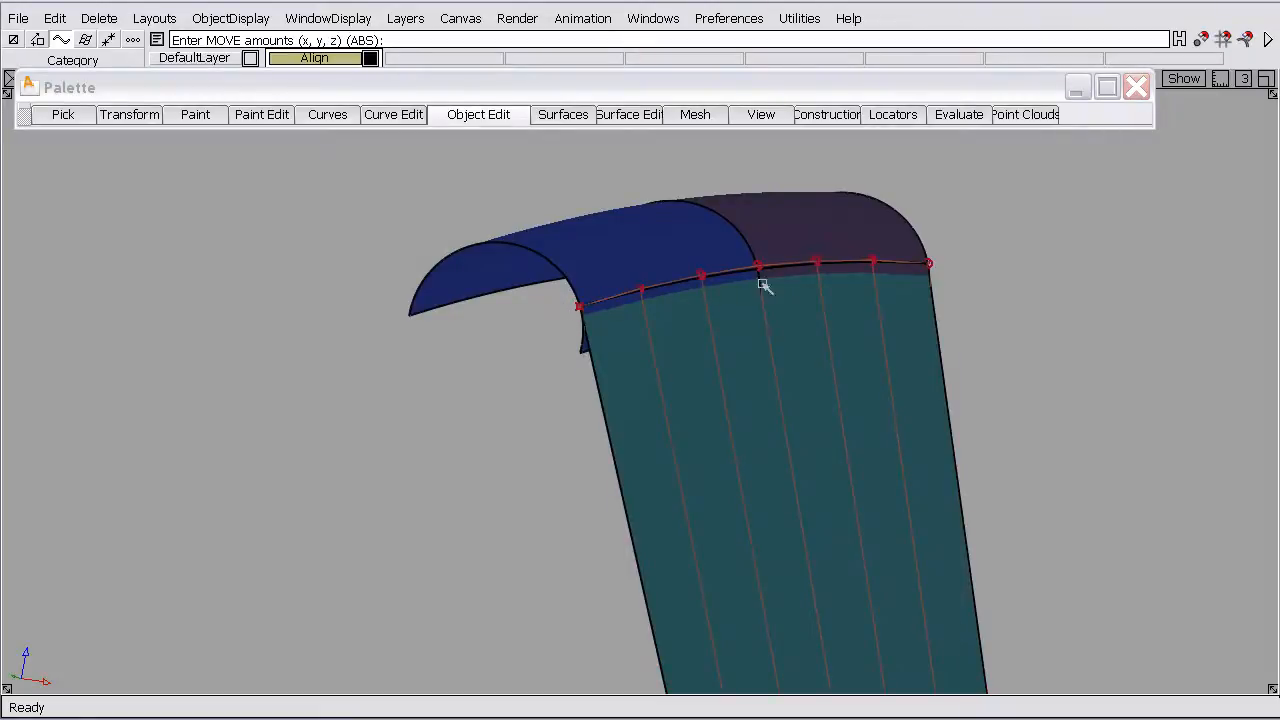
pyautogui.moveTo(790, 250)
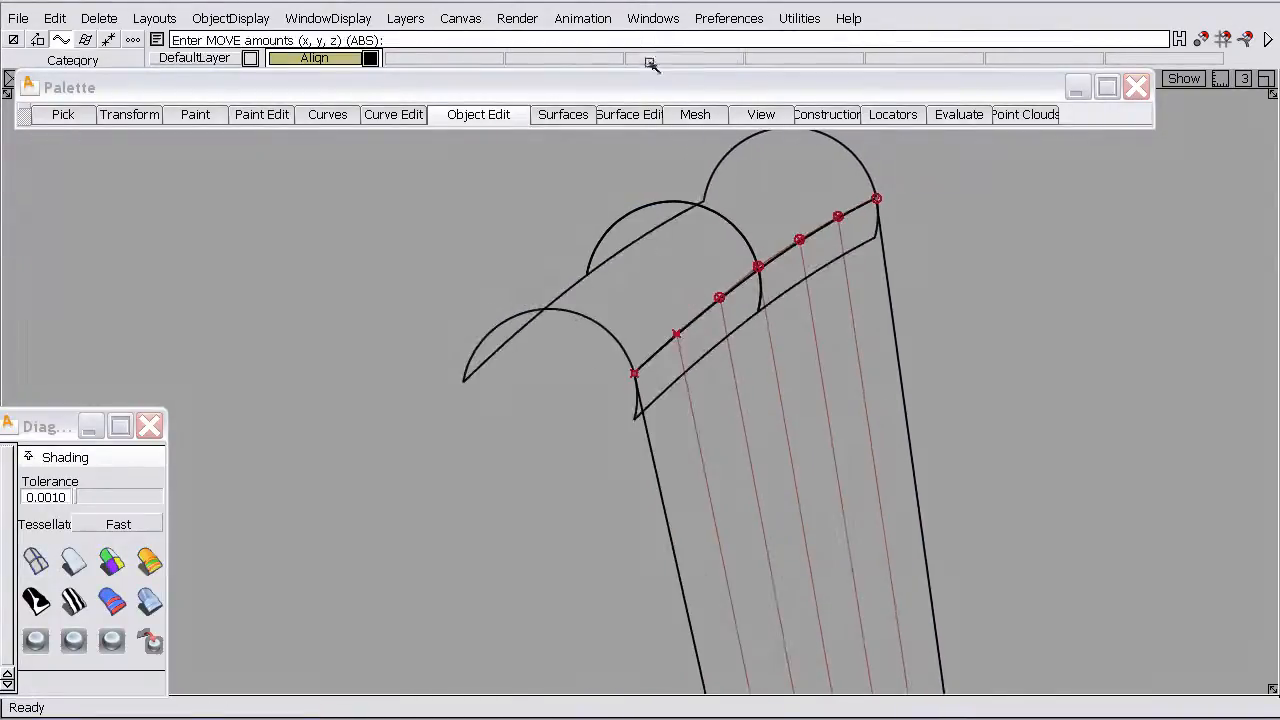
# - Project rebuildCurve#11 normal onto the surfaces with Project Normal
pyautogui.click(628, 114)
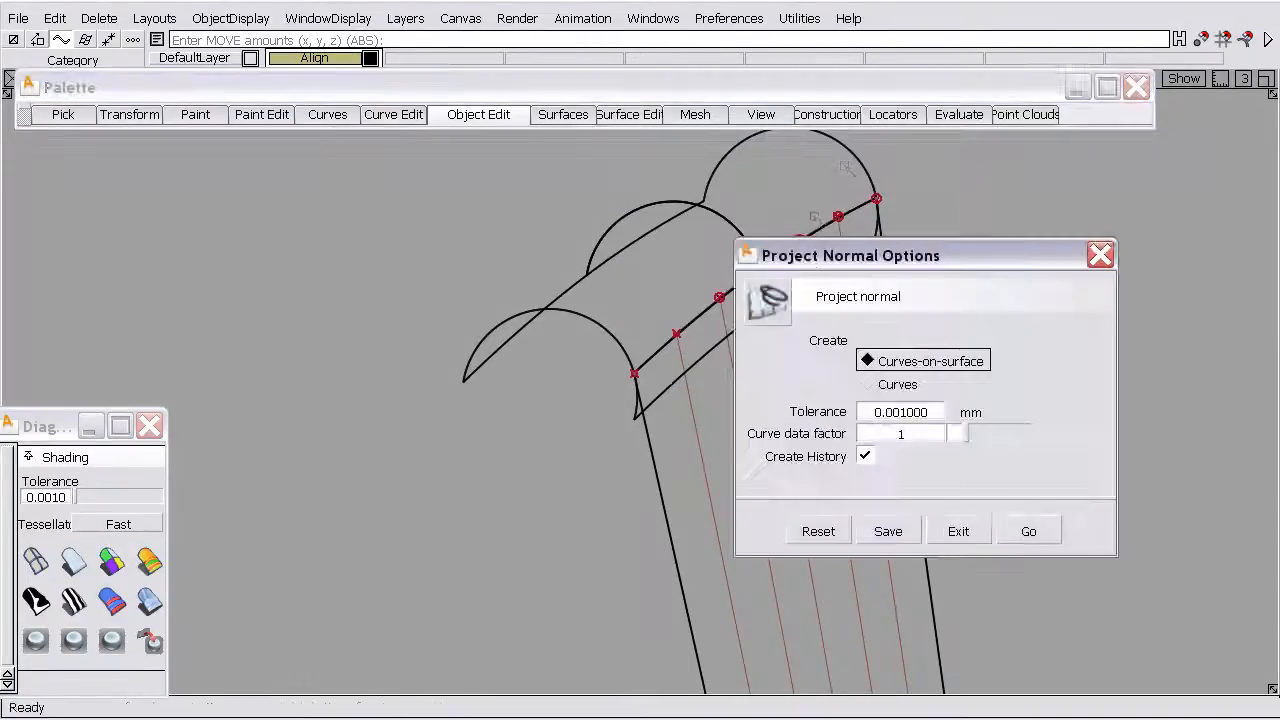
pyautogui.click(1028, 532)
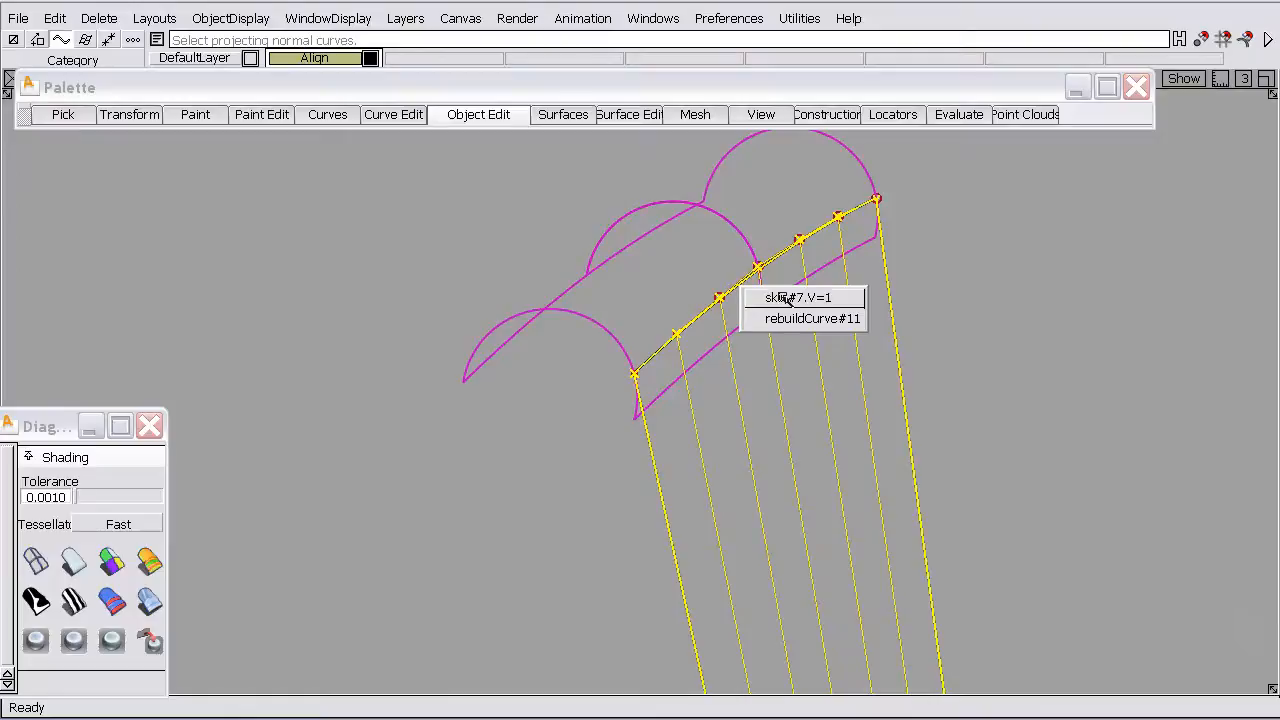
pyautogui.click(812, 318)
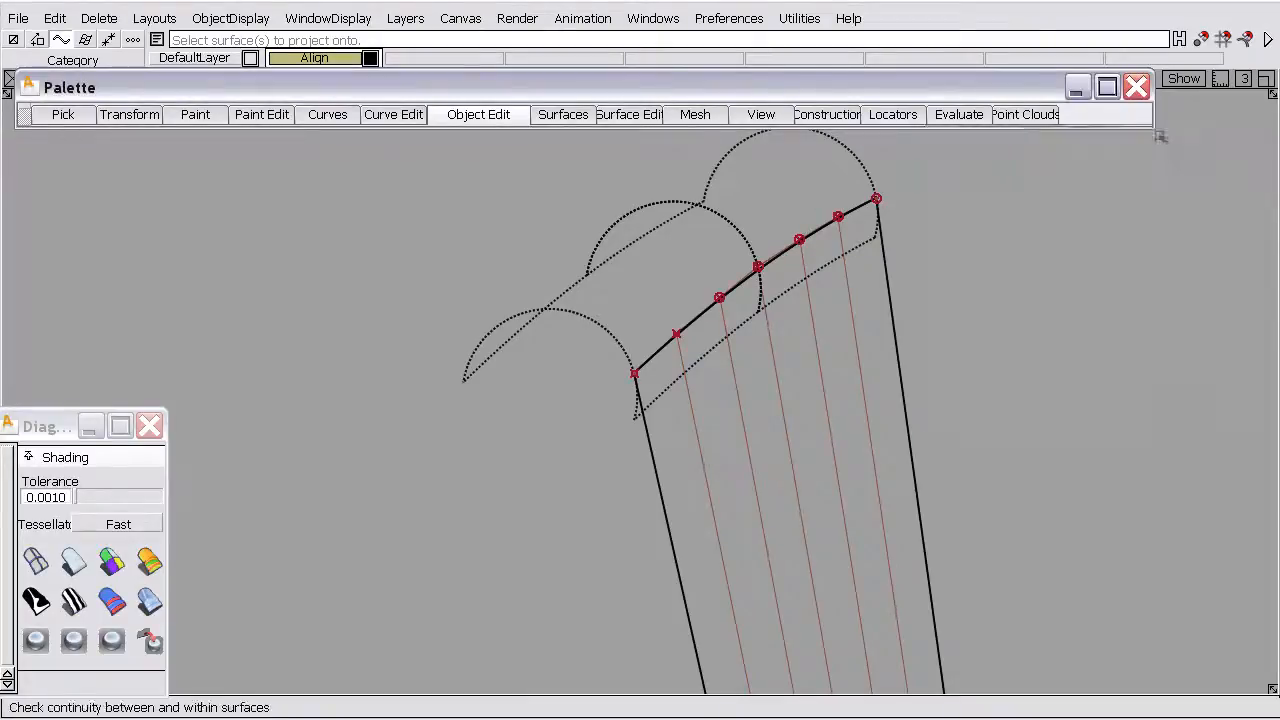
# - Check continuity along the hem boundary, reading max gap 0.00246 mm and angle 3.21761 deg
pyautogui.click(728, 292)
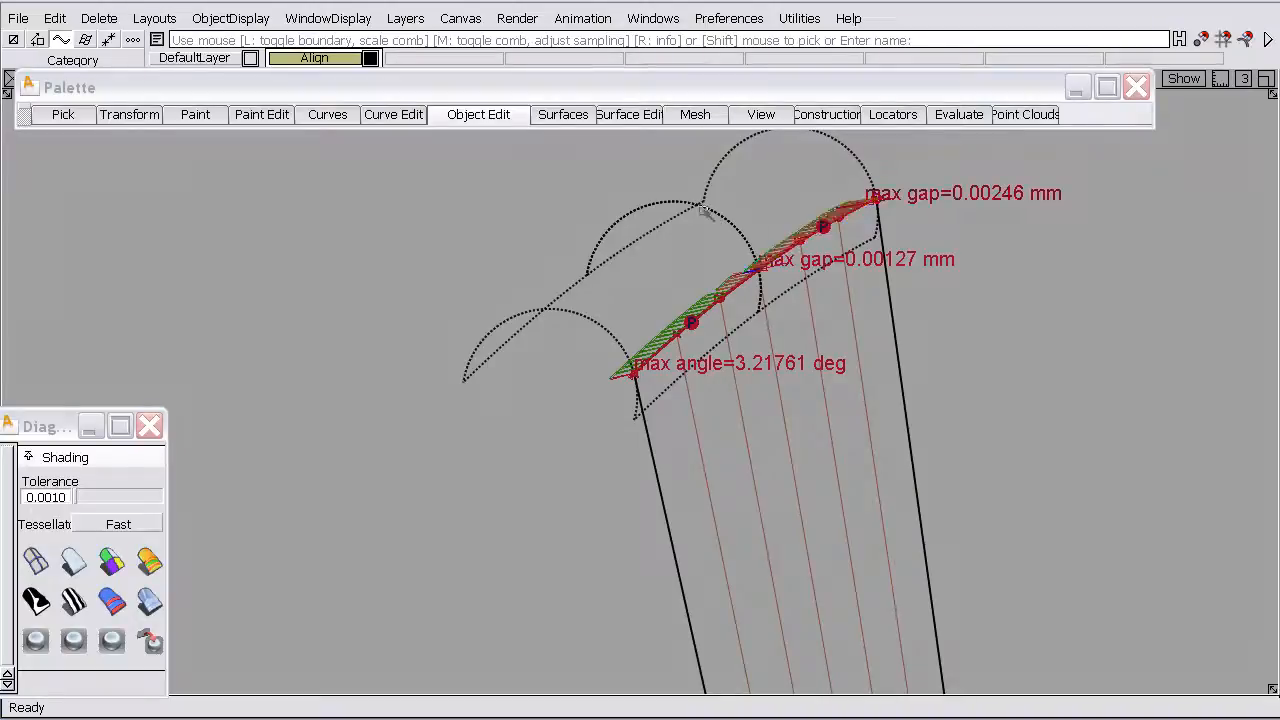
pyautogui.rightClick(624, 350)
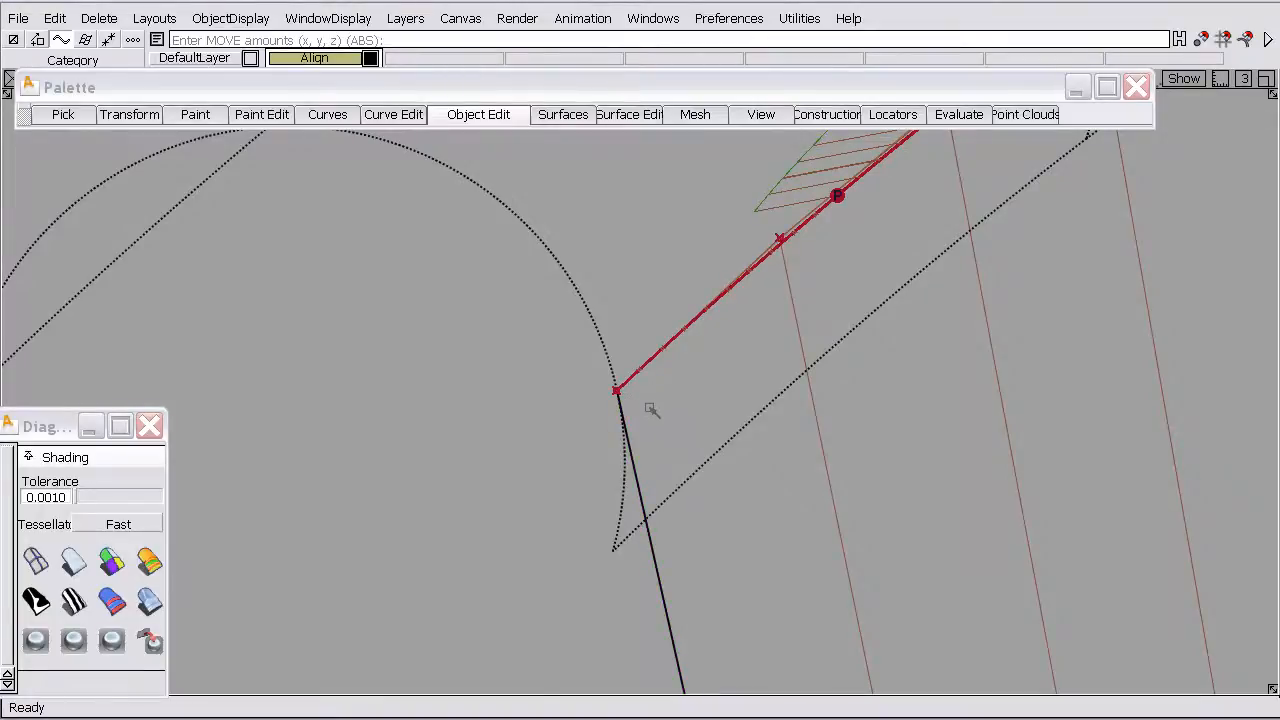
pyautogui.moveTo(572, 390)
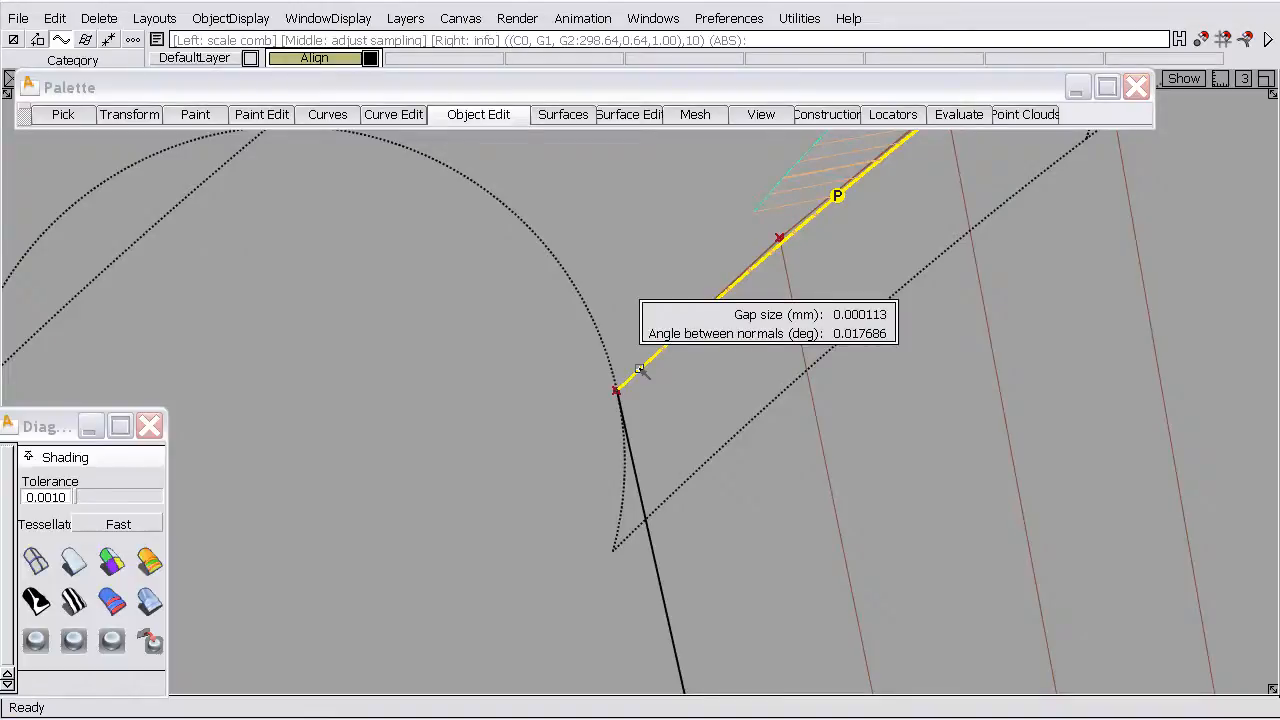
pyautogui.moveTo(770, 336)
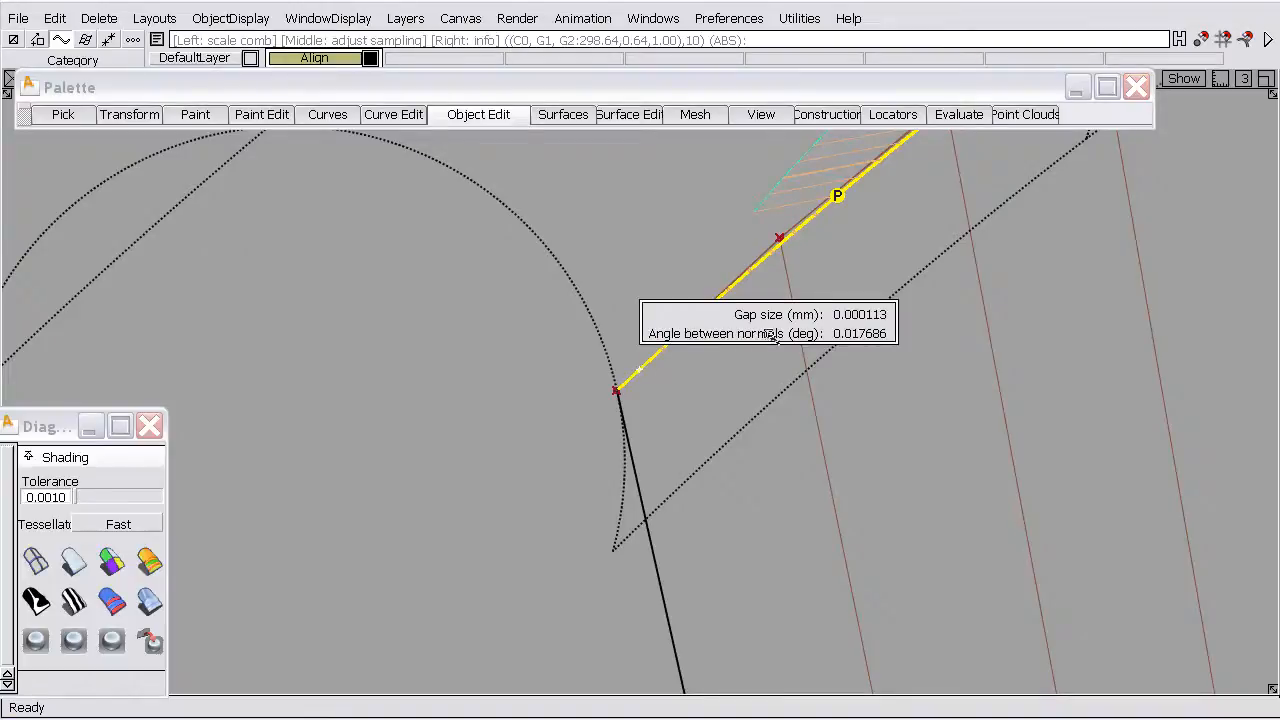
pyautogui.moveTo(850, 340)
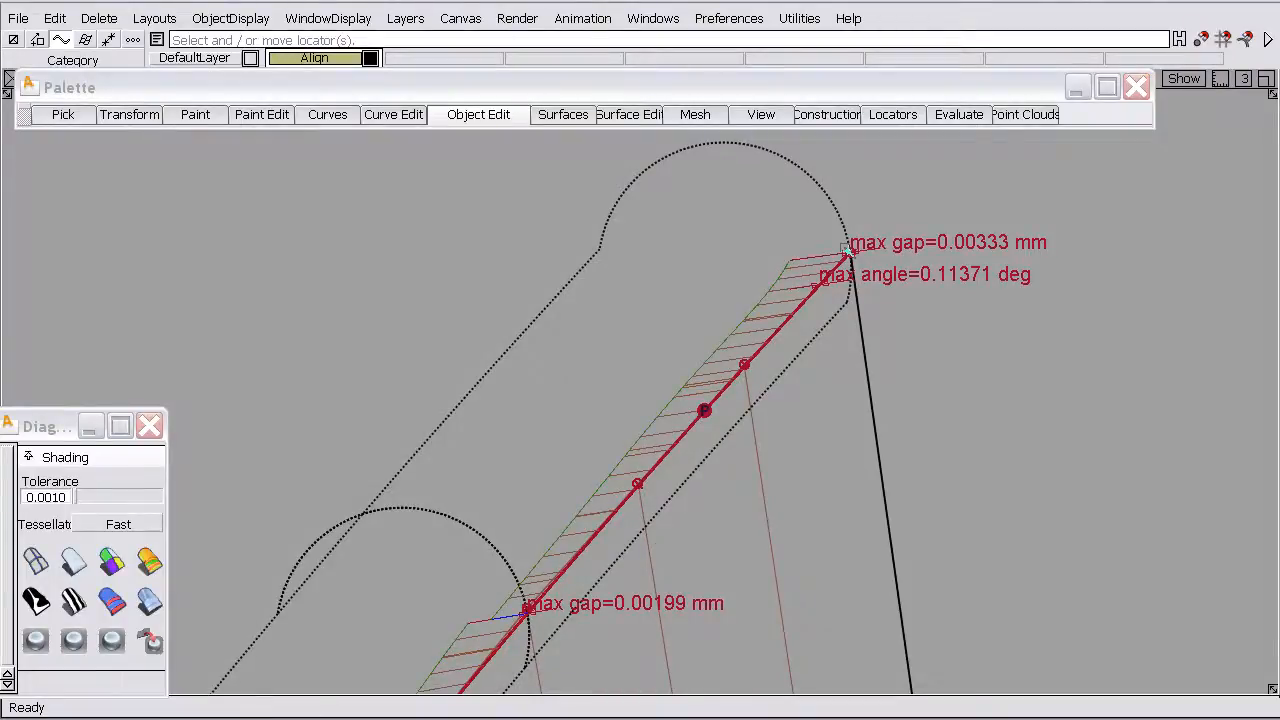
# - Add handles to the green edge curve and shift one along the tube boundary to tighten continuity
pyautogui.click(392, 114)
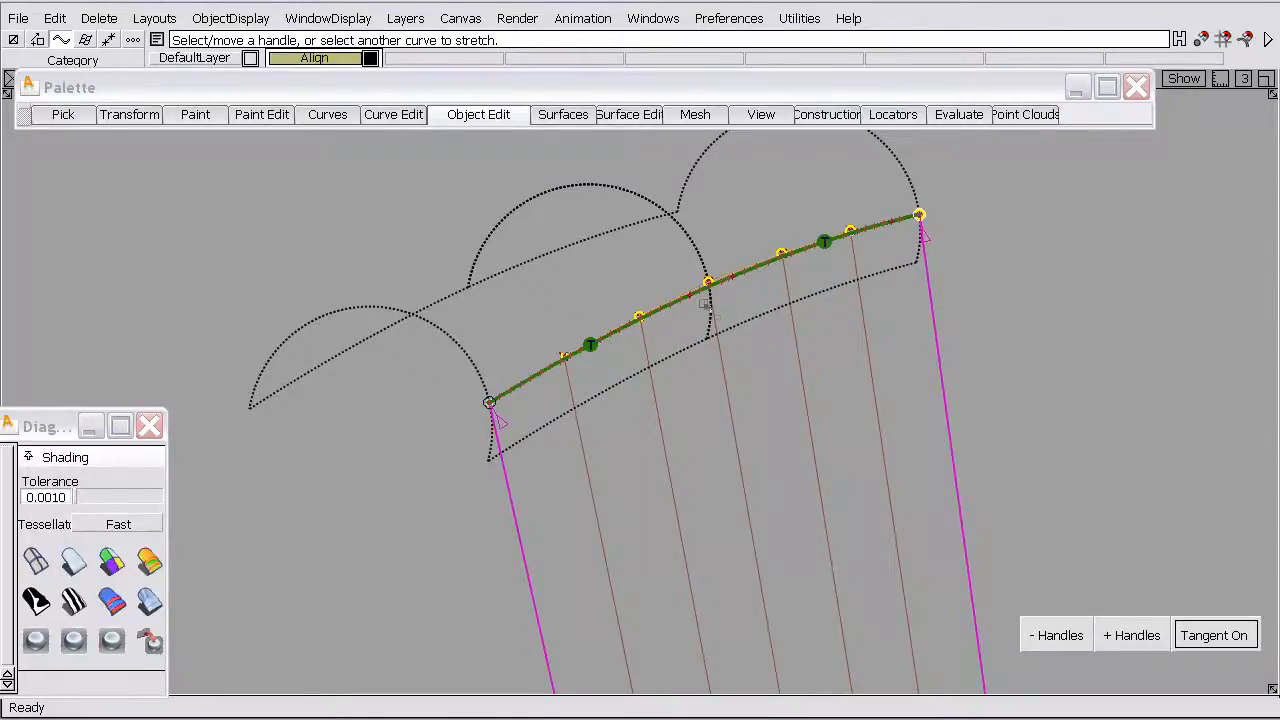
pyautogui.click(1132, 634)
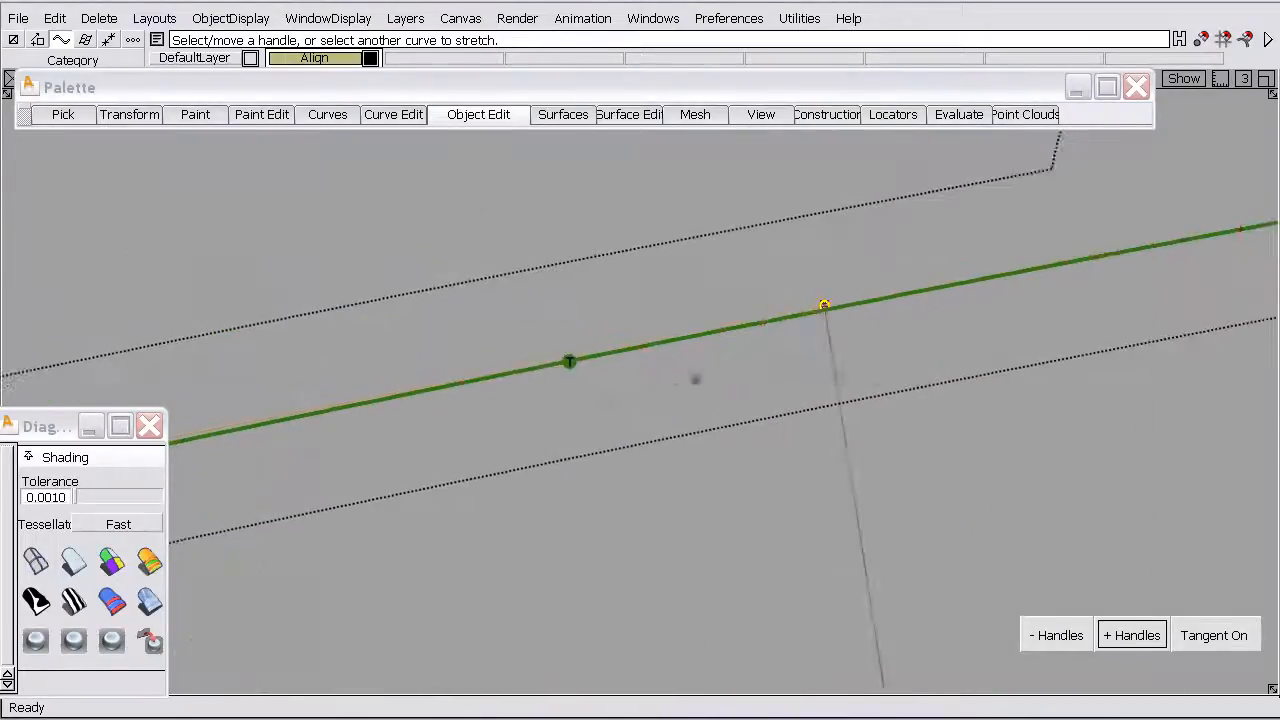
pyautogui.moveTo(824, 304); pyautogui.dragTo(644, 308)
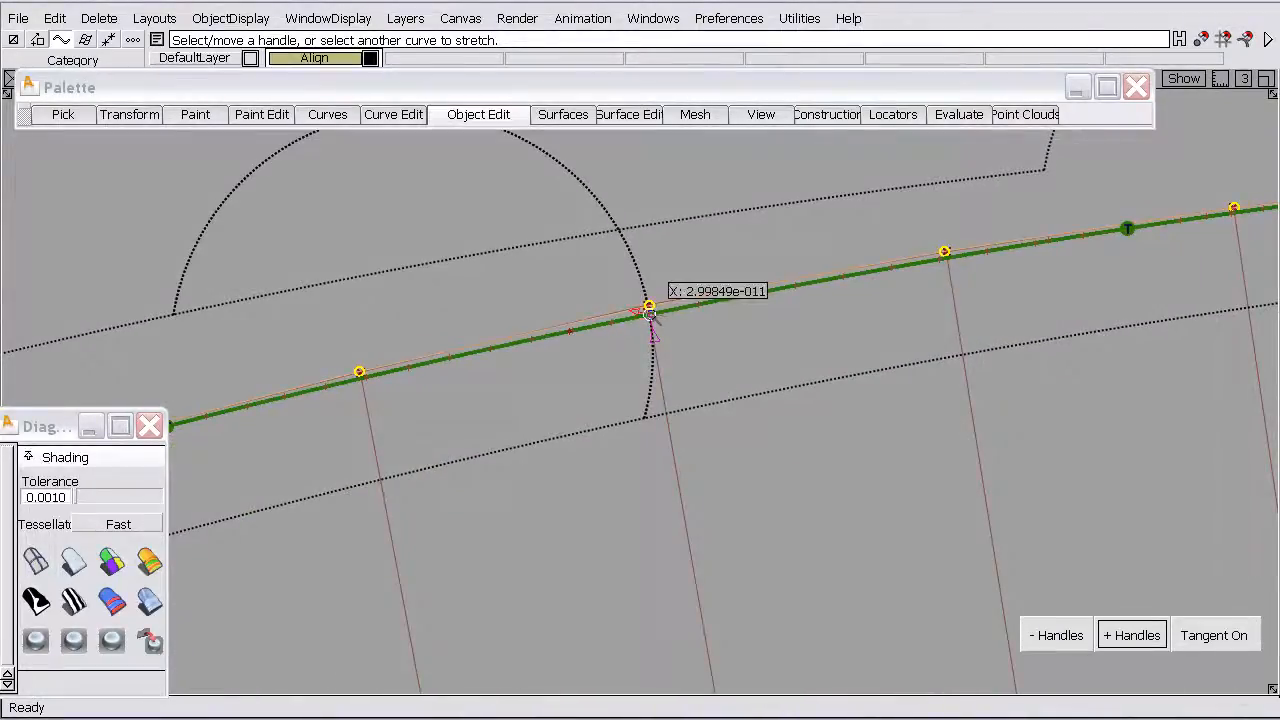